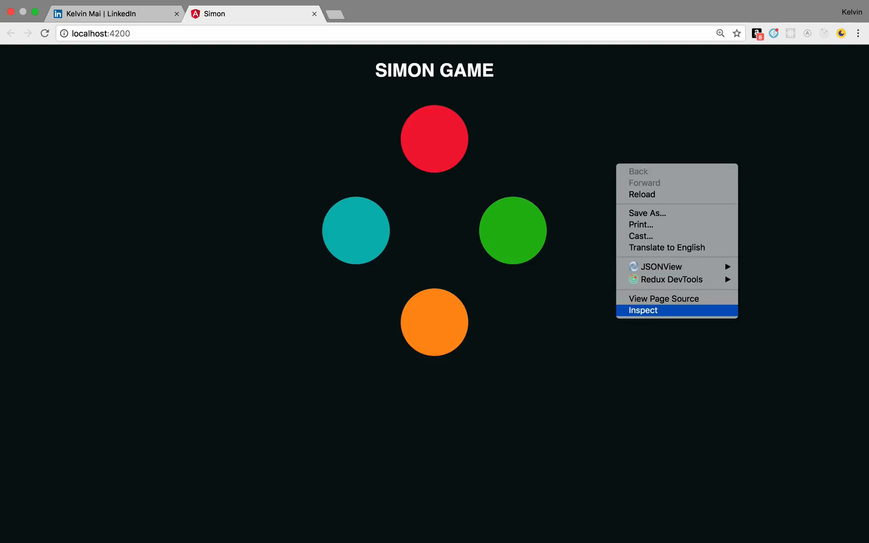
- Open the Chrome DevTools console, play green, and expand the latest logged game state
click(642, 310)
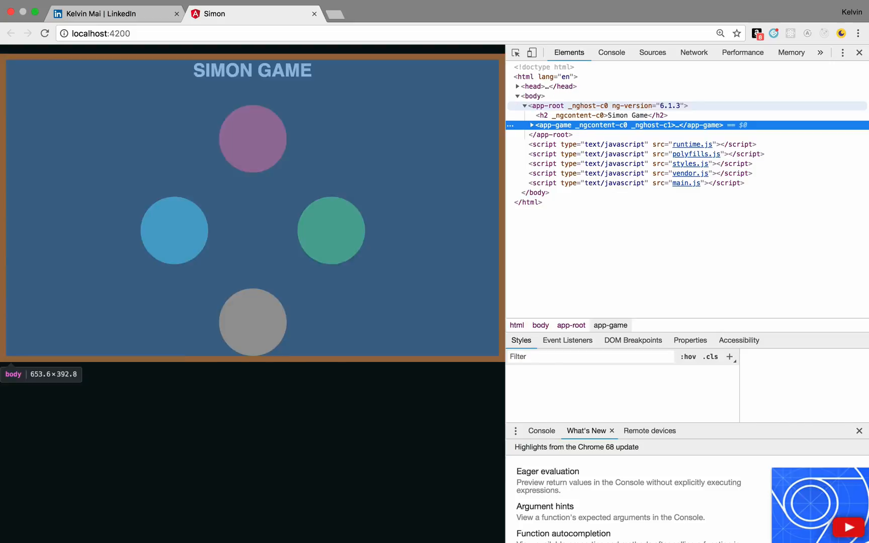
click(611, 52)
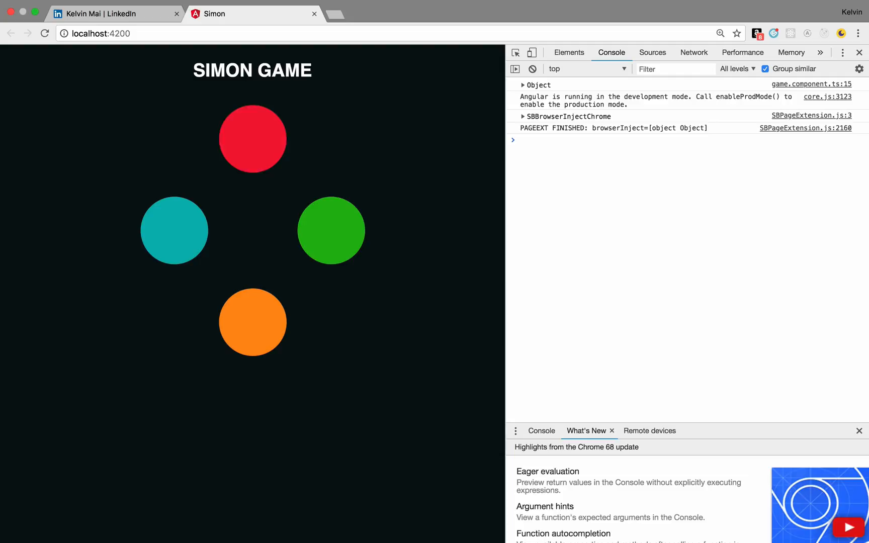
click(330, 230)
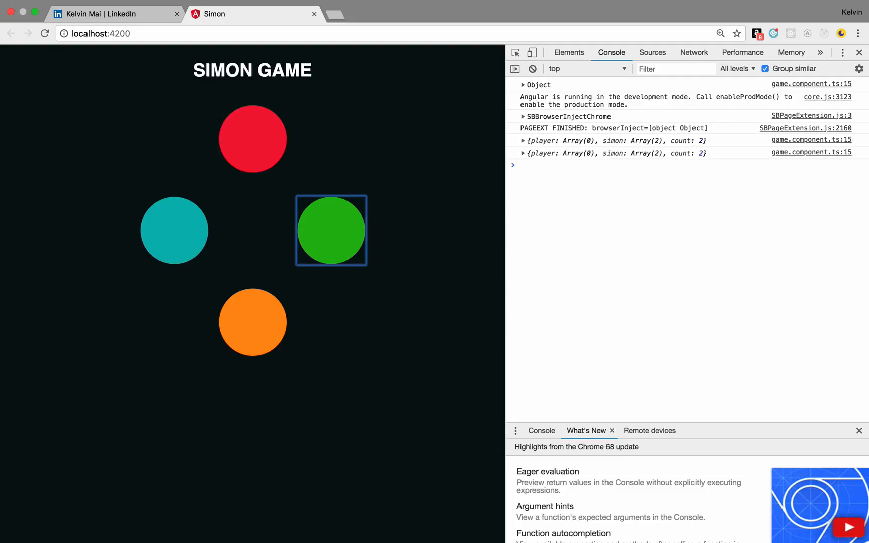
click(331, 230)
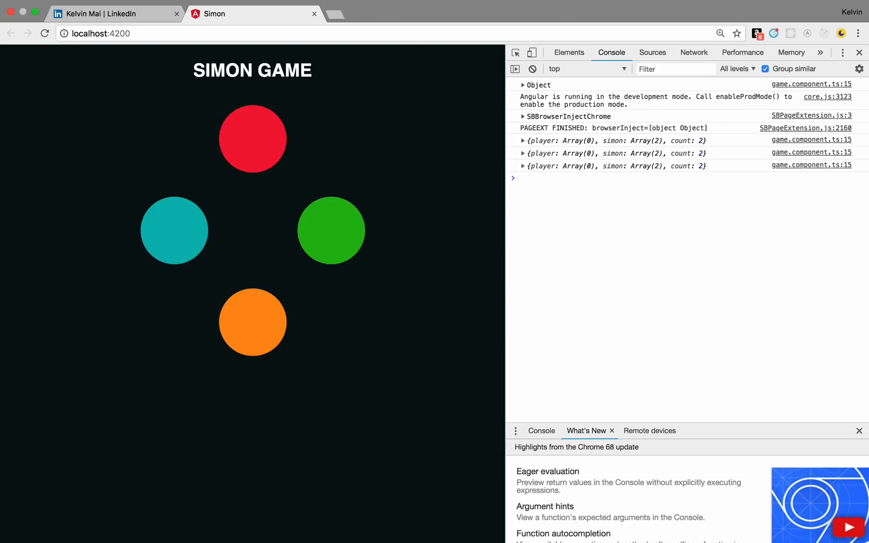
click(521, 166)
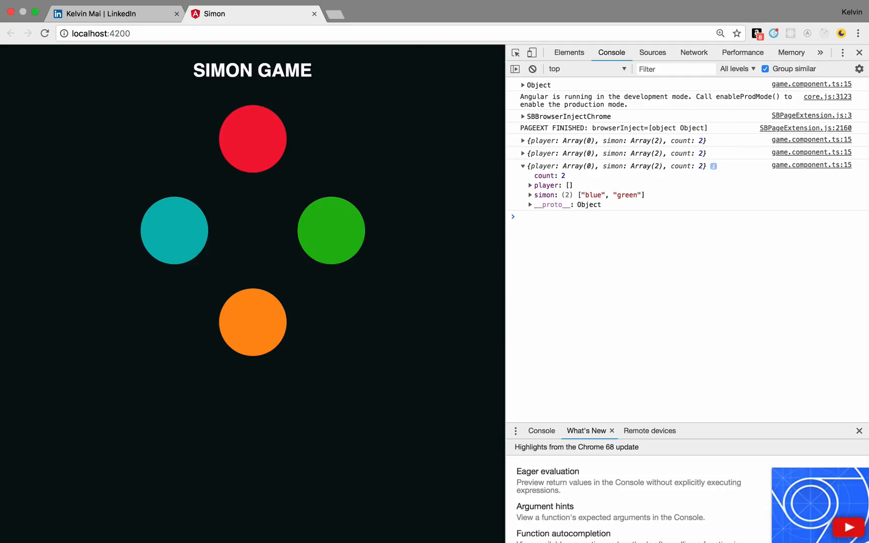
- Repeat the blue and green sequence on the pads until the logged count reaches 4
click(330, 231)
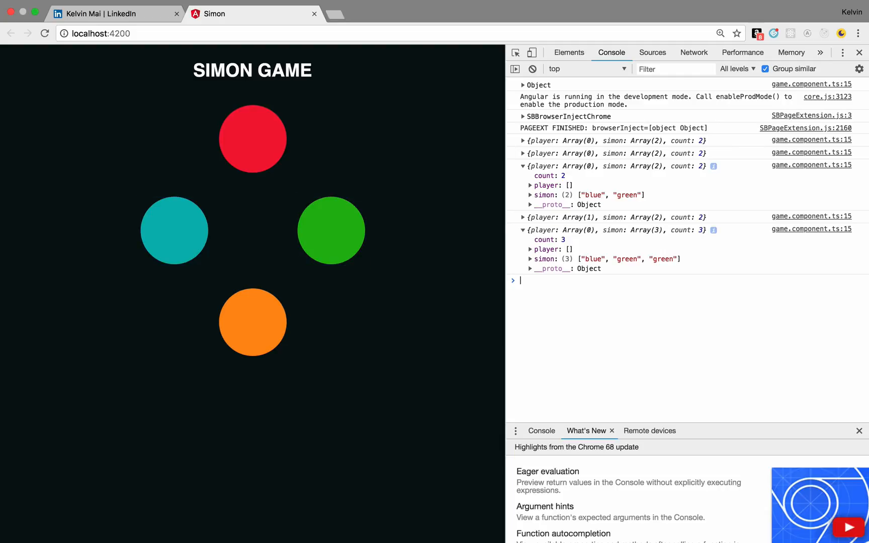
click(174, 230)
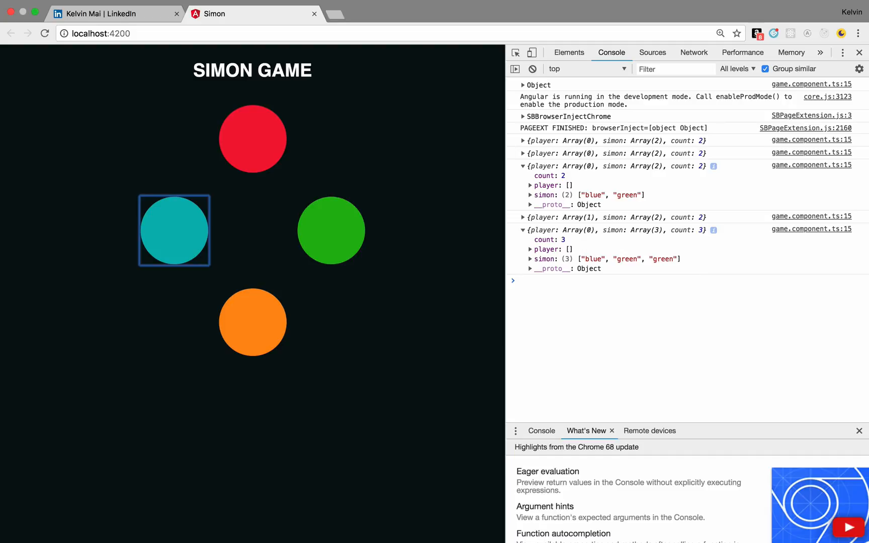
click(331, 229)
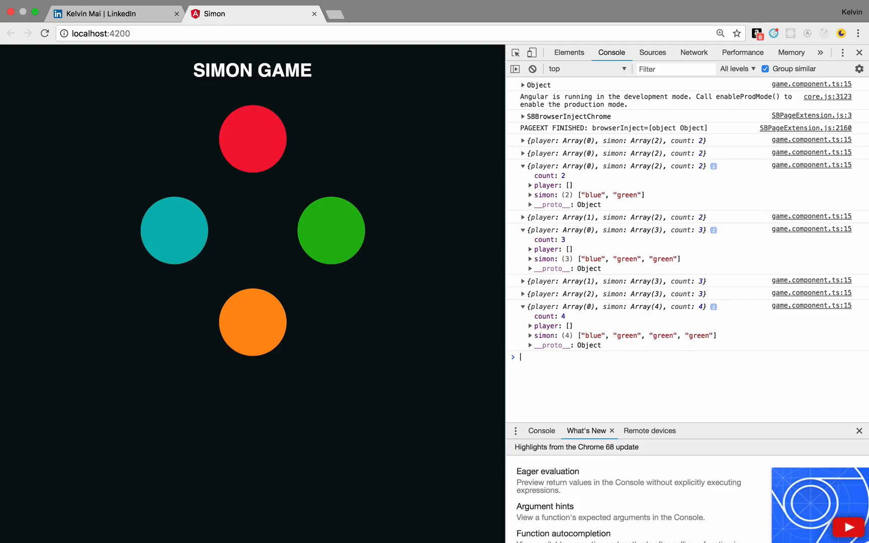
click(859, 53)
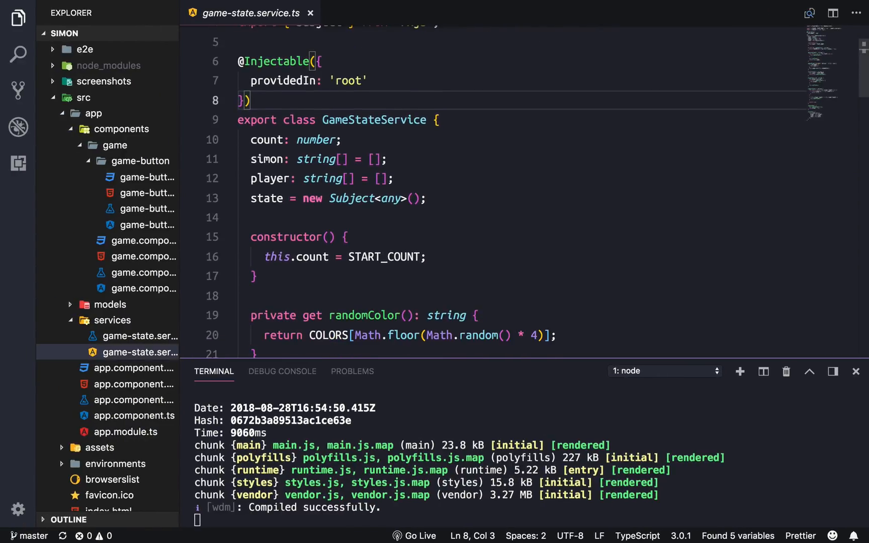
- Add this.simon = []; at the top of generateSimon and save the service
scroll(down, 3)
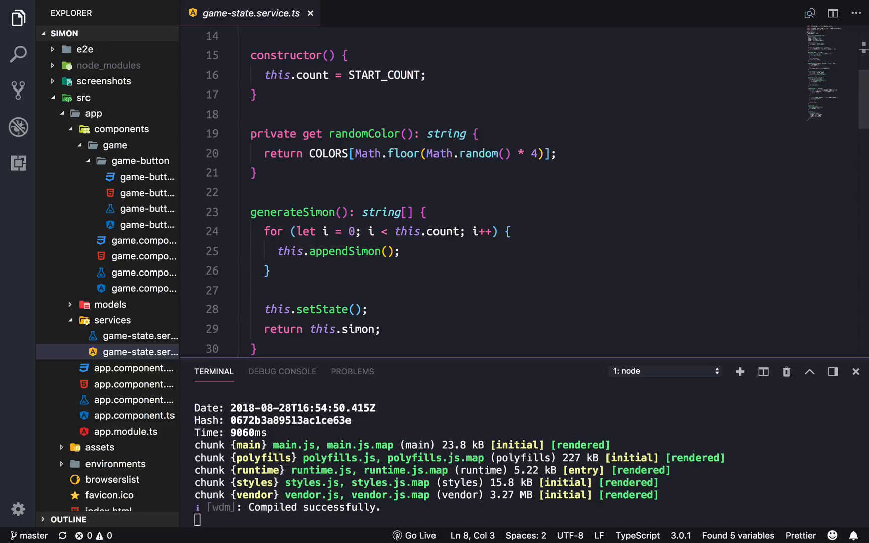
scroll(down, 3)
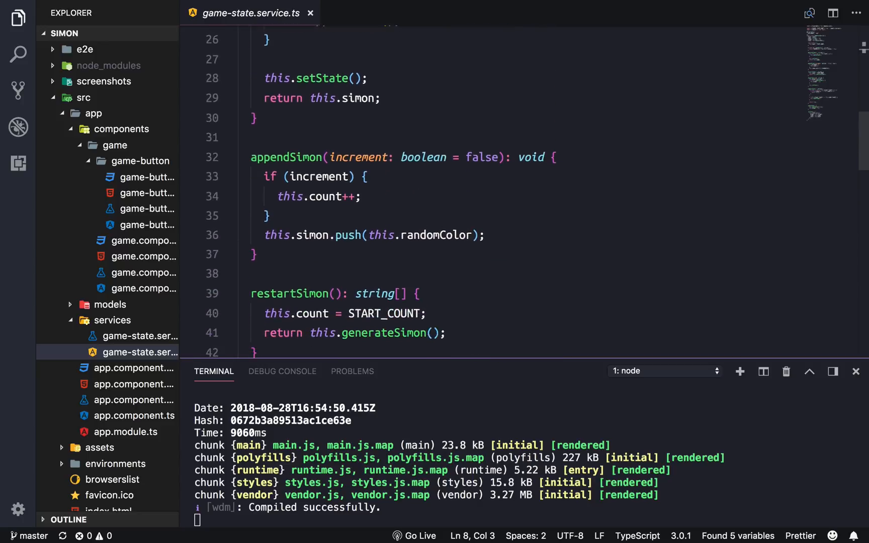
scroll(down, 3)
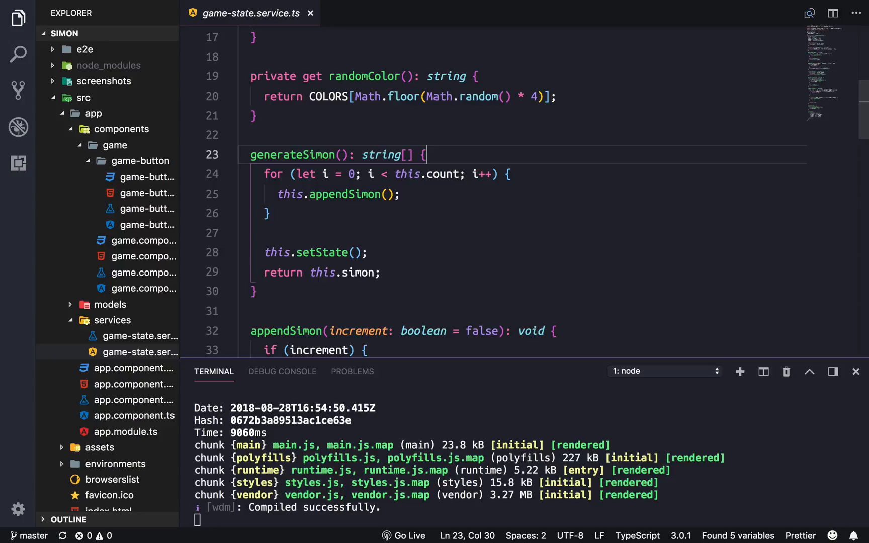
text(this.simon =)
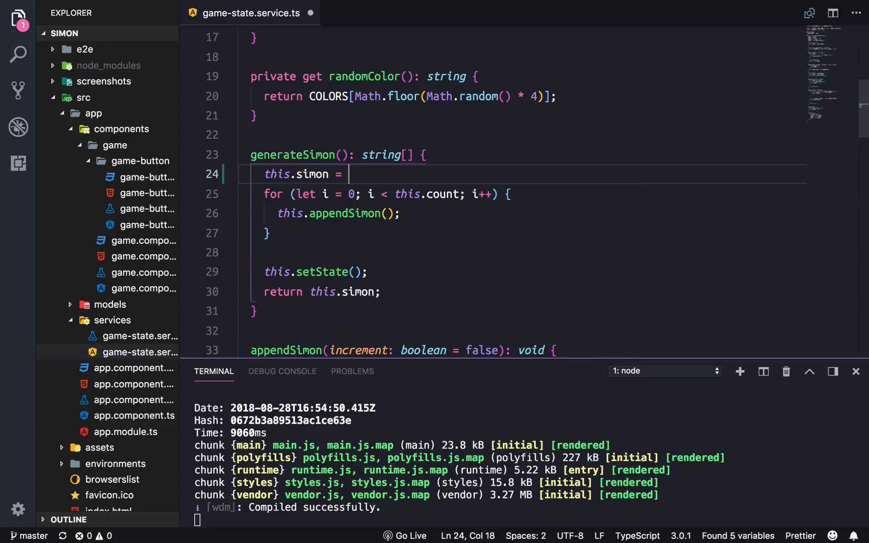
text([];)
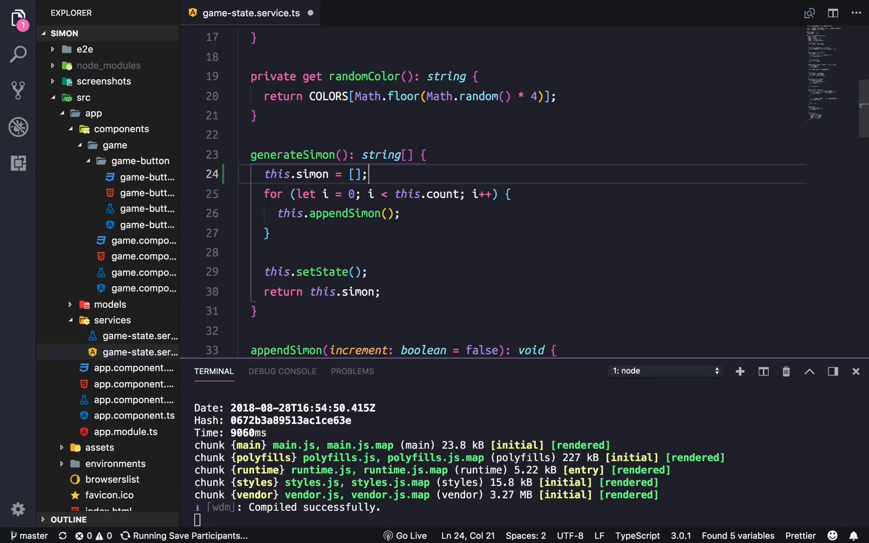
key(ctrl+s)
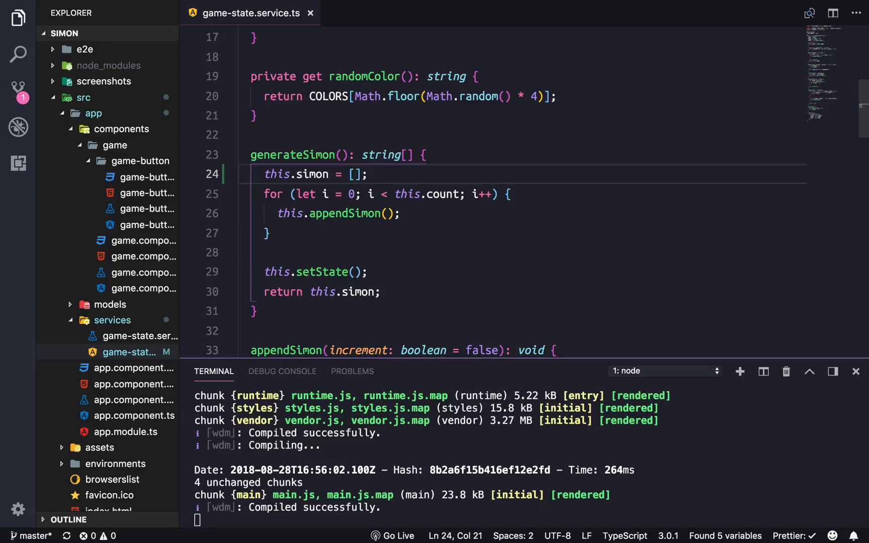
- Preview game.component.ts from the Explorer and scroll through it
click(370, 271)
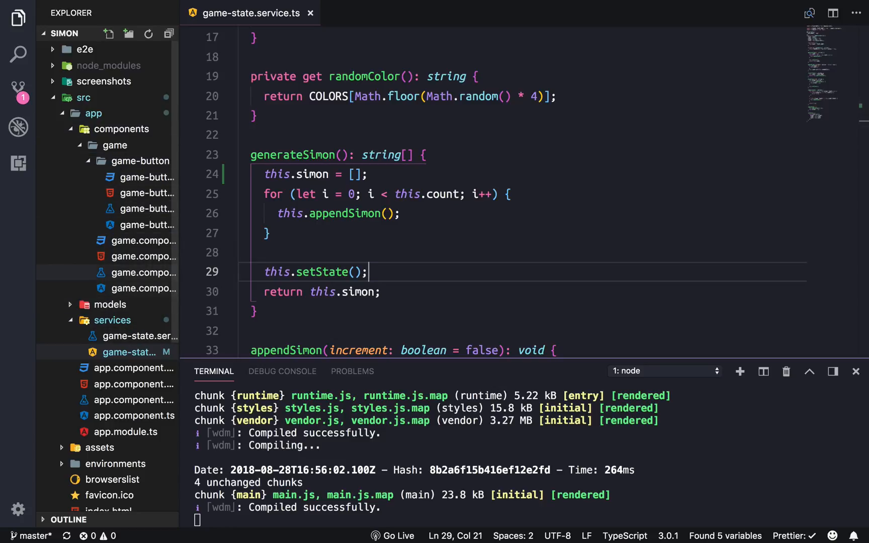
click(143, 256)
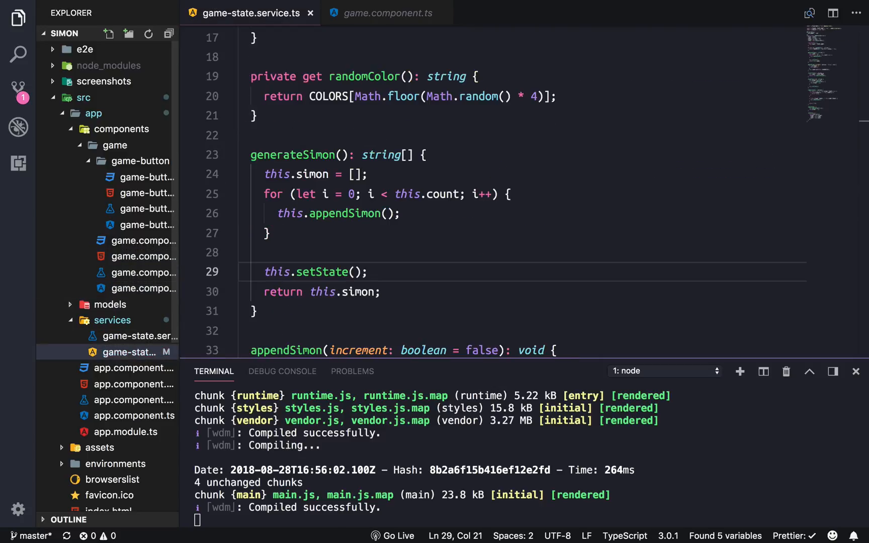
scroll(down, 3)
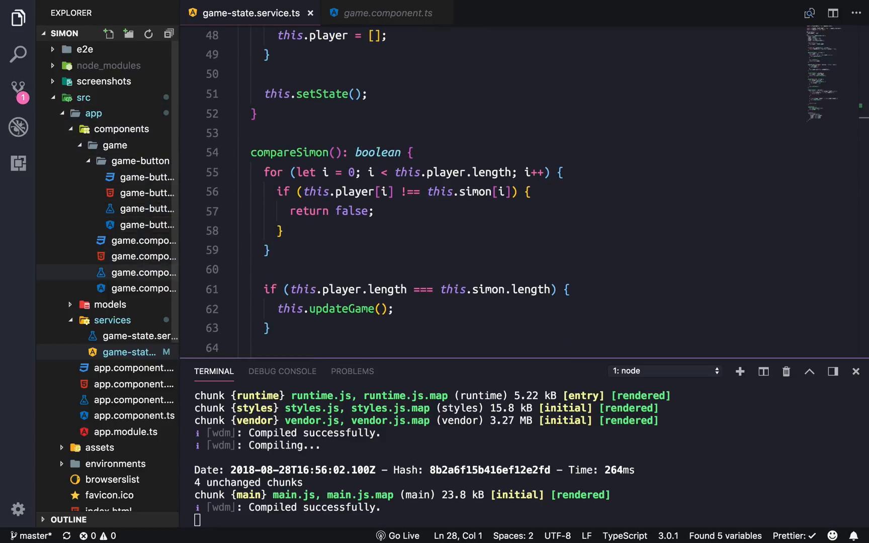
- Declare a count: number property in the GameComponent class
click(387, 13)
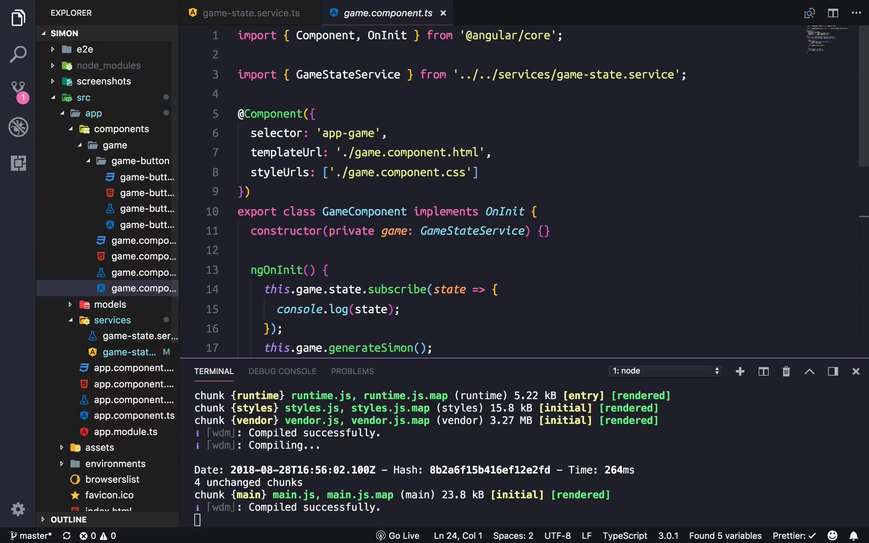
scroll(down, 3)
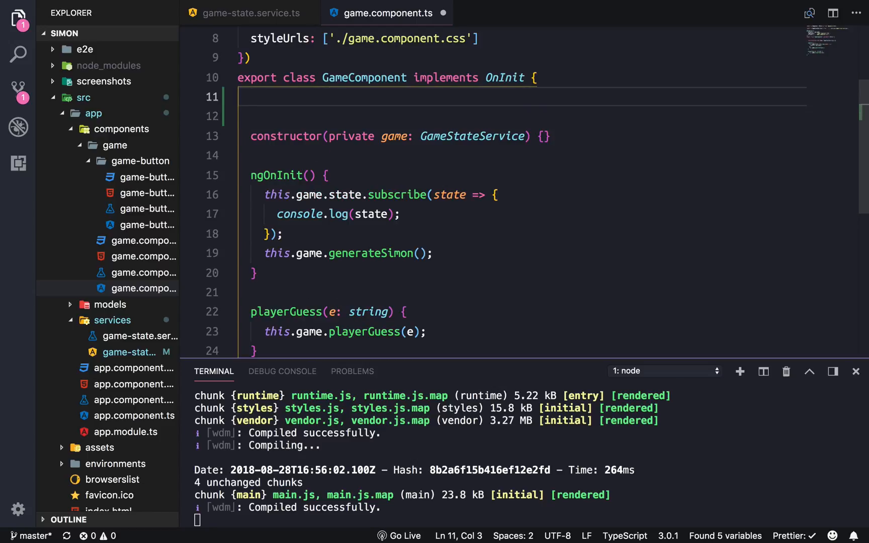
text(cont)
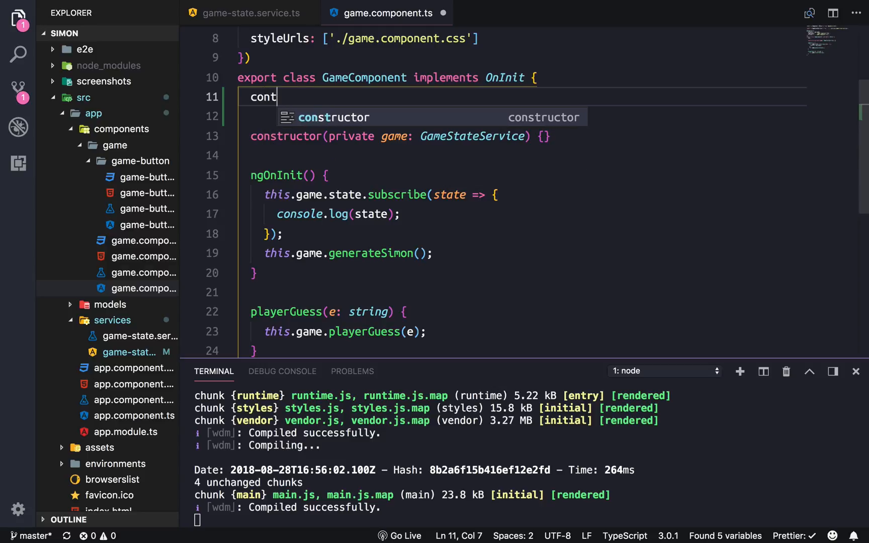
text(count: number)
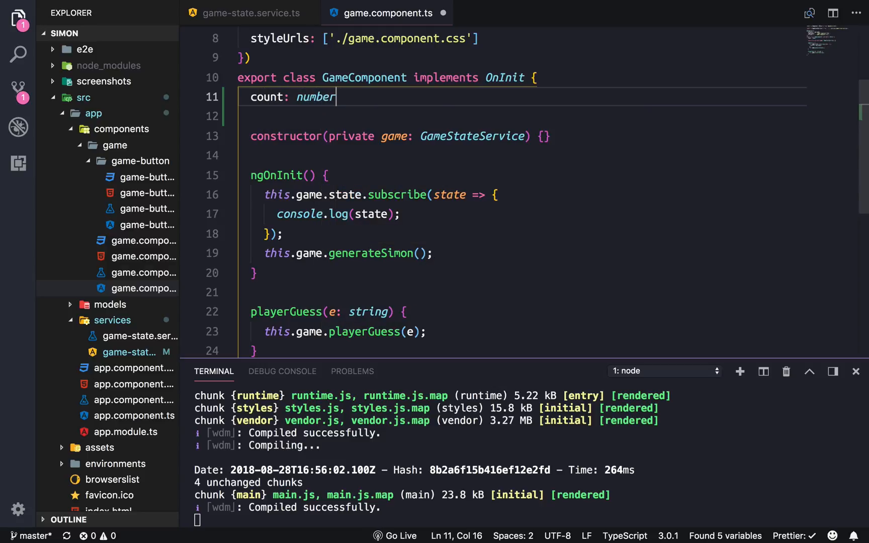
text(;)
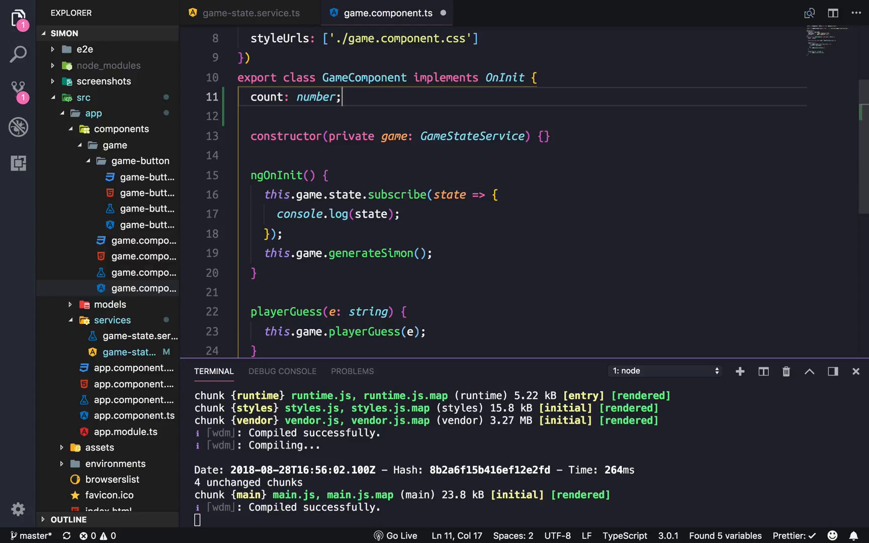
- Assign this.count = state.count inside the state subscription callback
key(Enter)
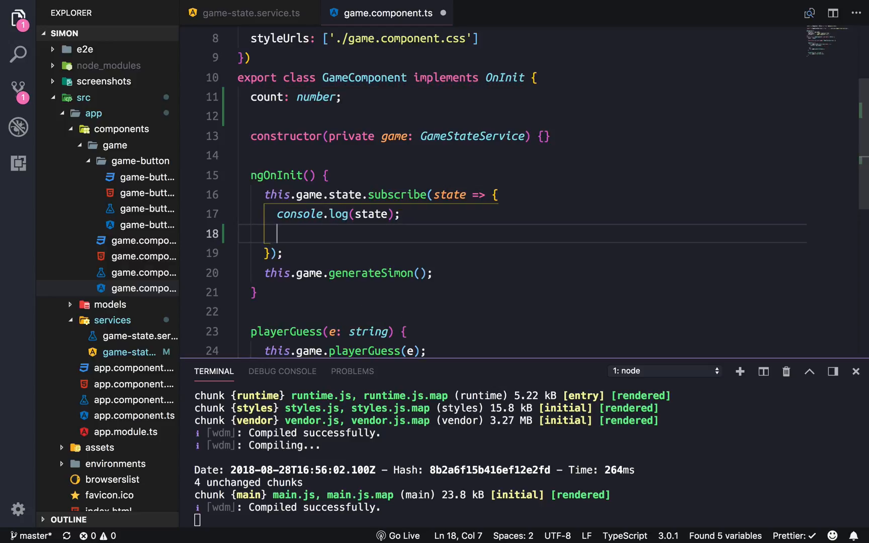
text(this.c)
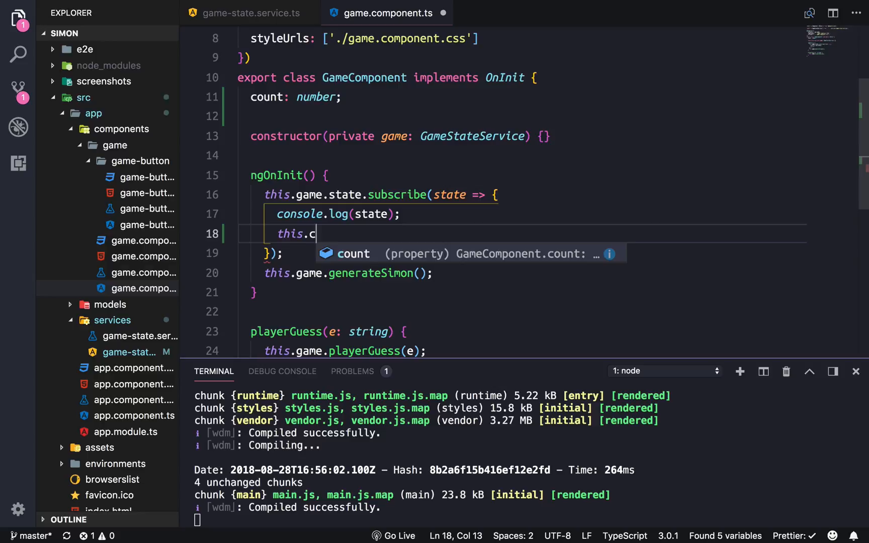
text(ount = state.)
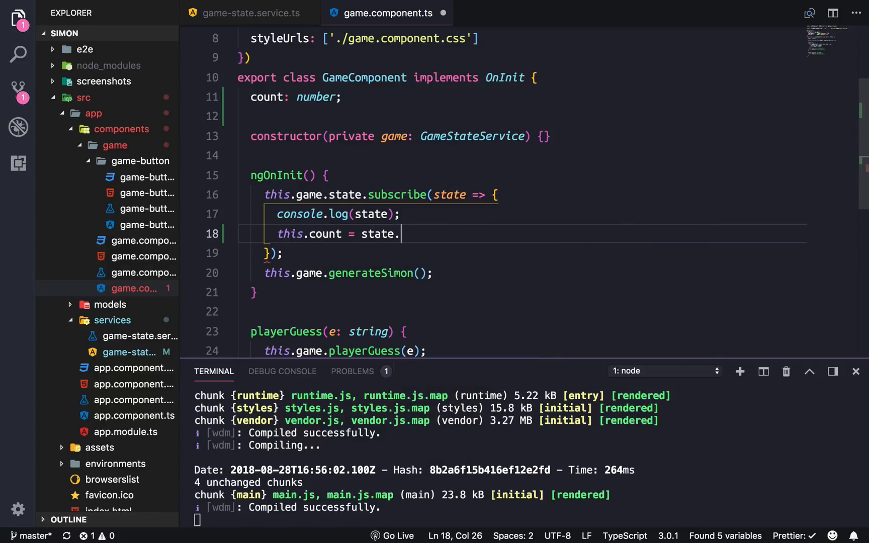
text(count;)
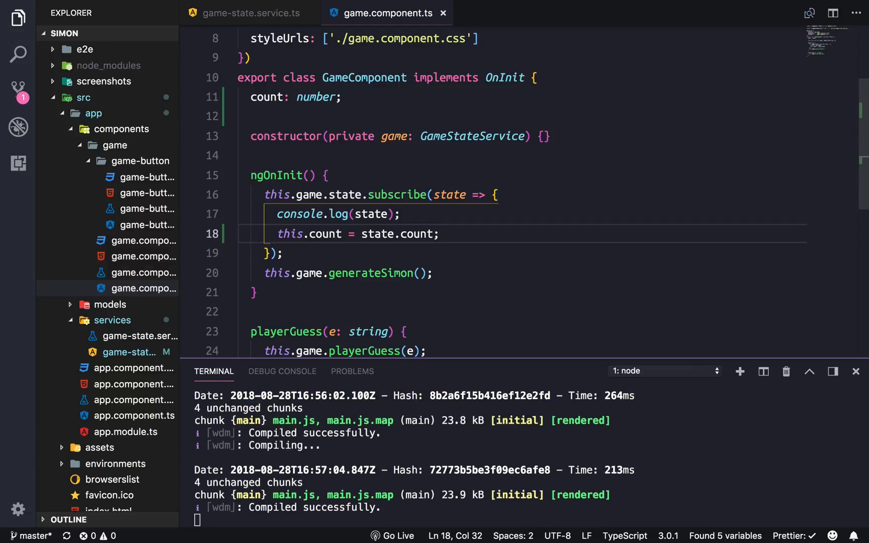
click(143, 257)
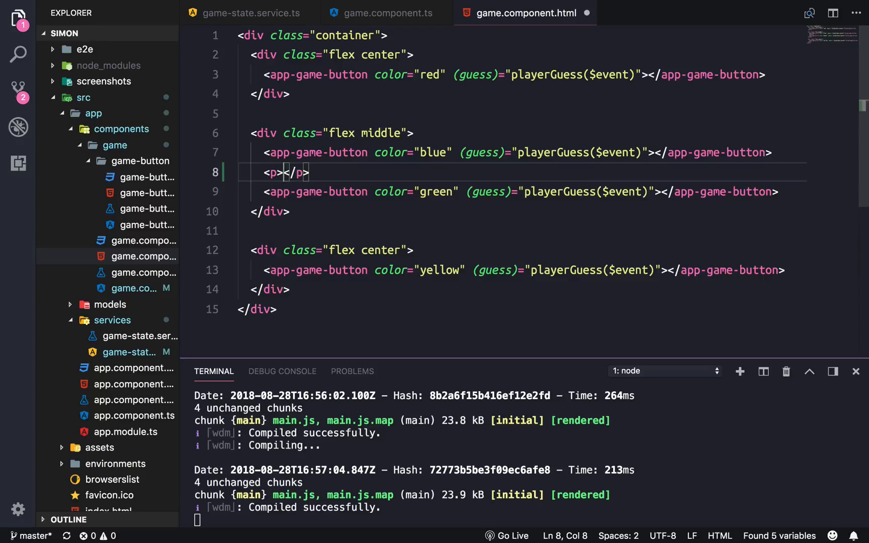
- Show {{ count }} in the paragraph with an inline style font-size: 2rem
text({{}})
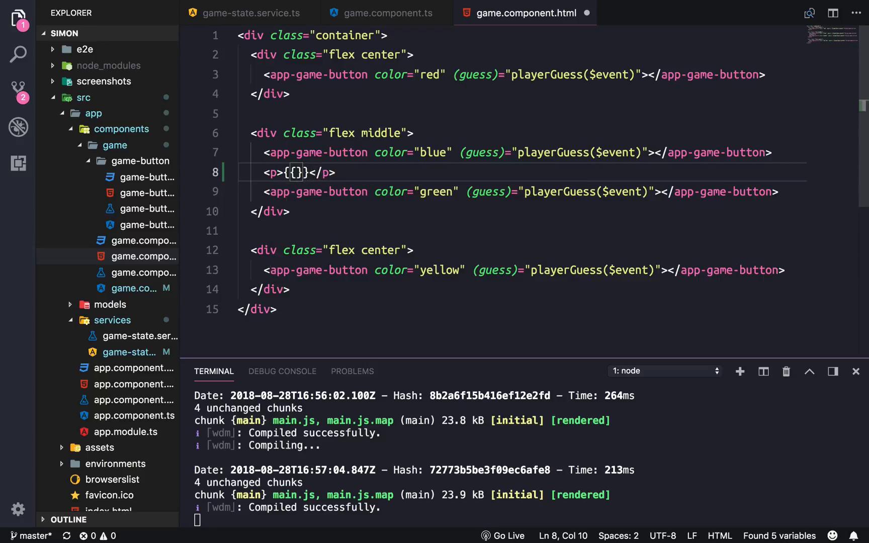
text(count)
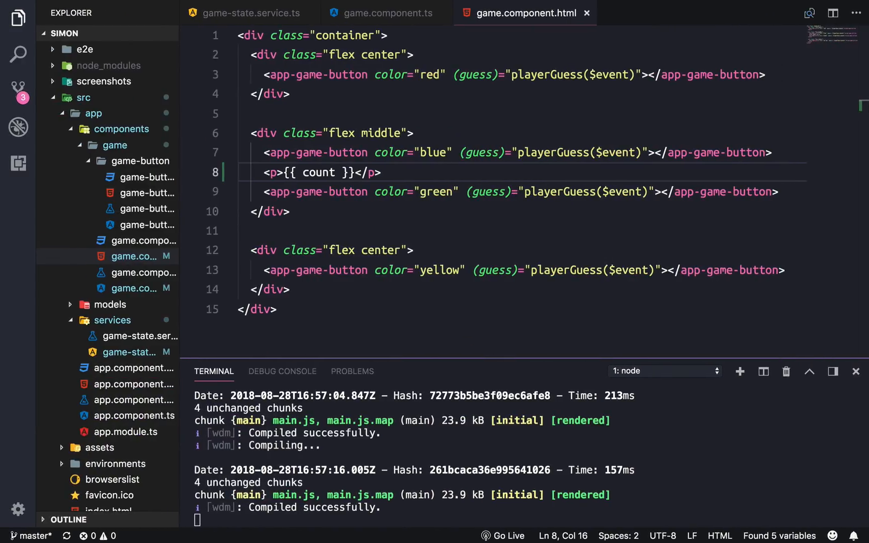
text(style=")
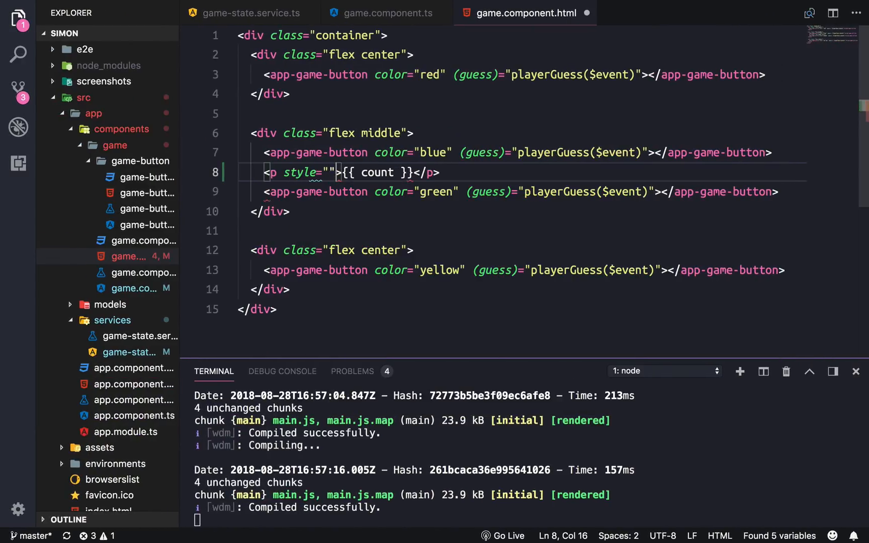
text(font-size:)
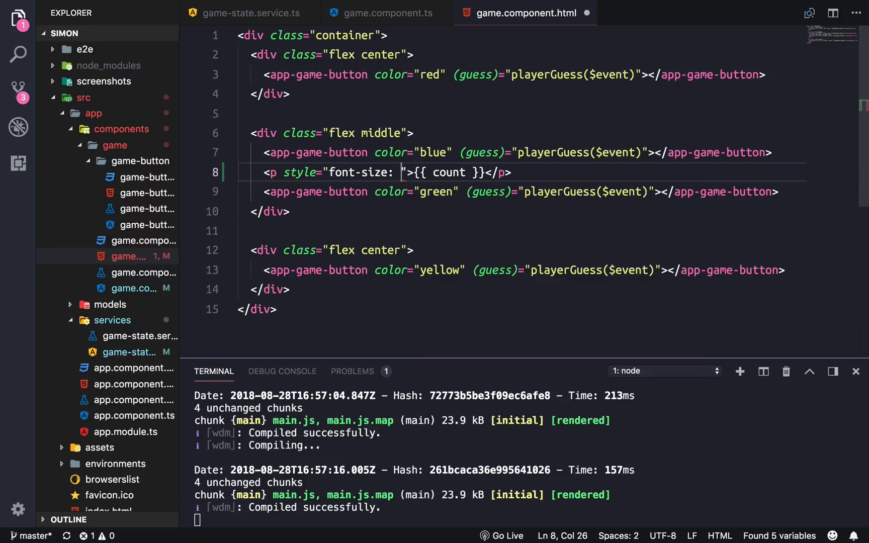
text(2rem)
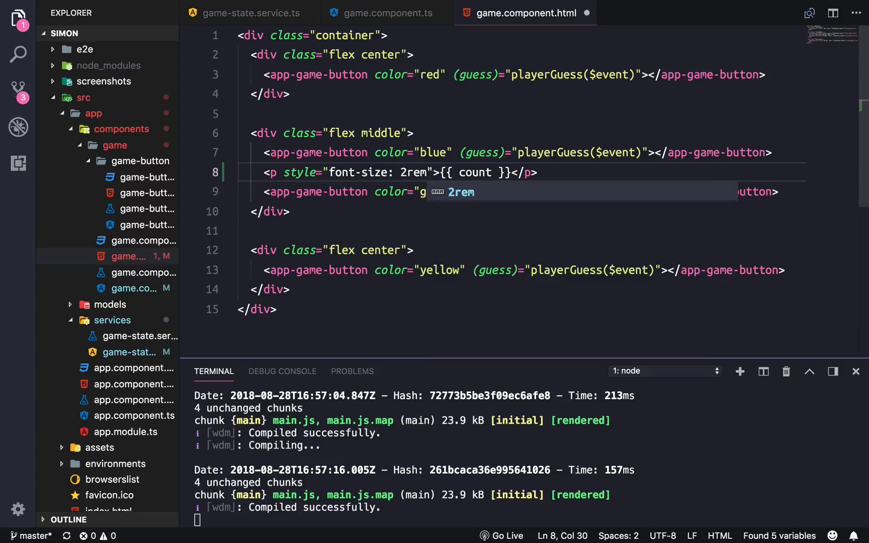
text(;)
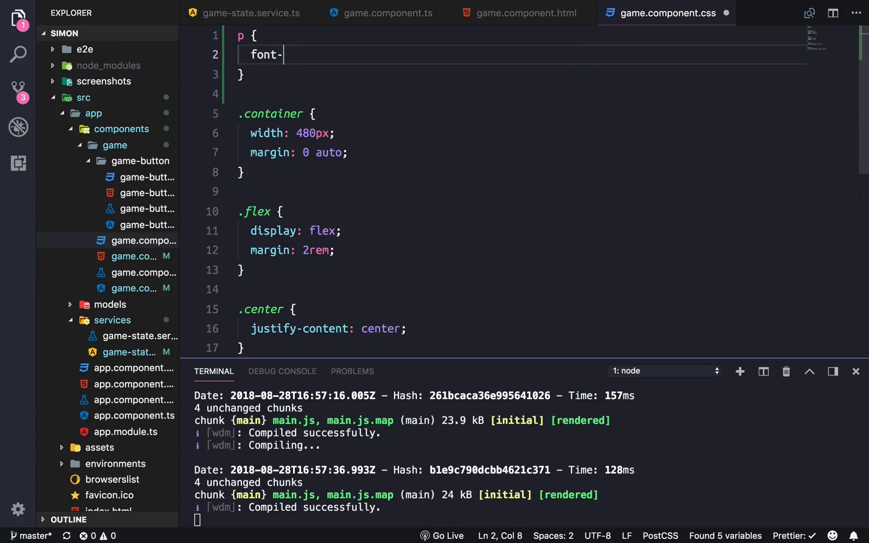
- Give p font-size: 2rem in game.component.css and add align-items to .center
text(size: 2rem;)
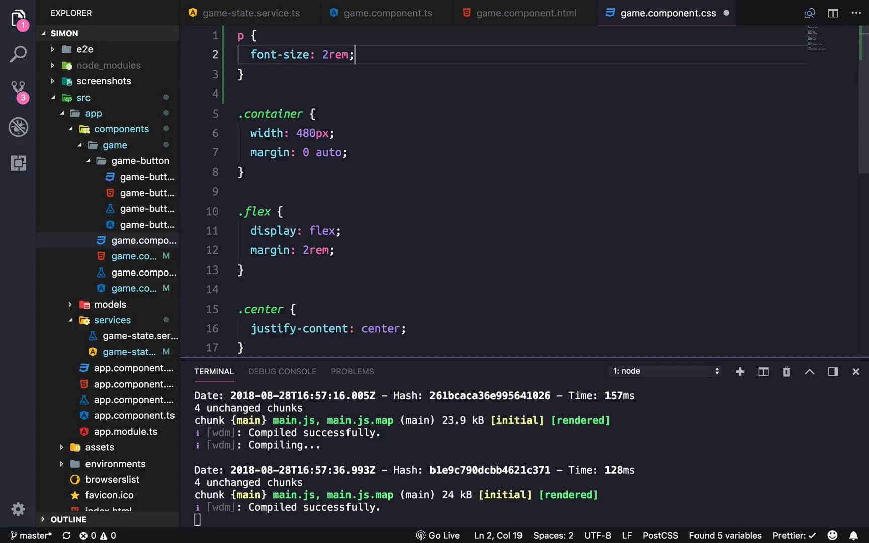
scroll(down, 3)
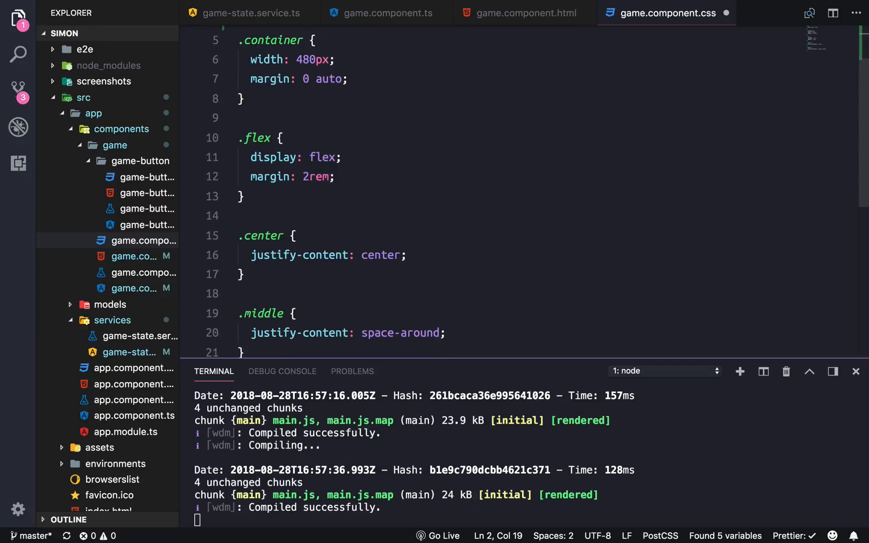
click(404, 255)
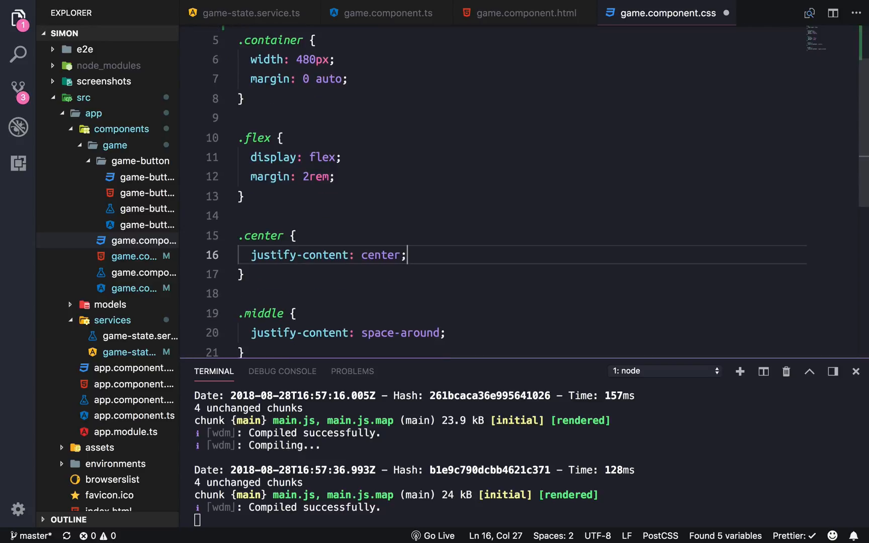
text(alin)
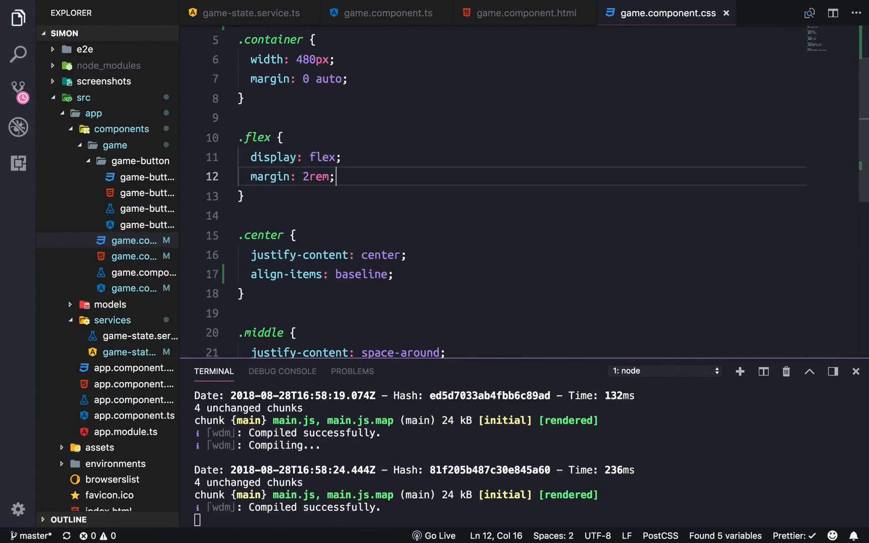
click(523, 13)
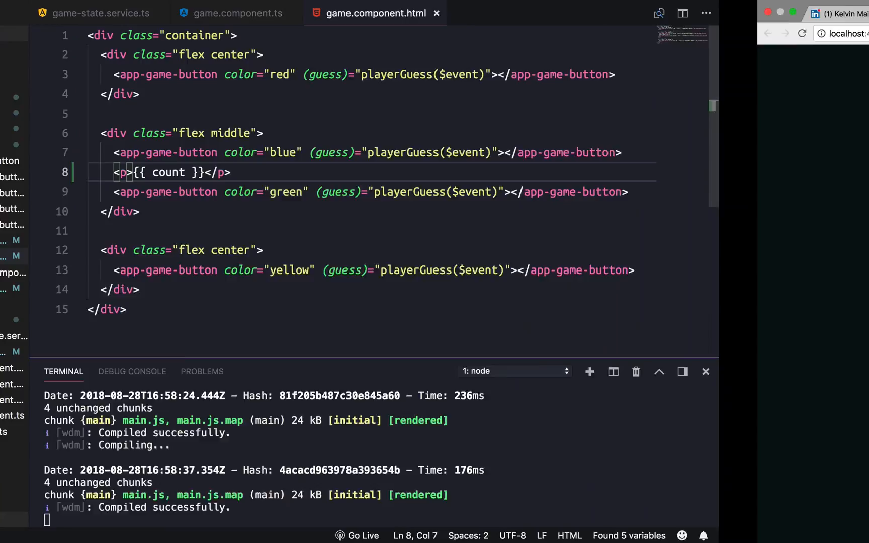
- Bring up the Simon game in Chrome, expand the logged state, and play red then blue
click(18, 17)
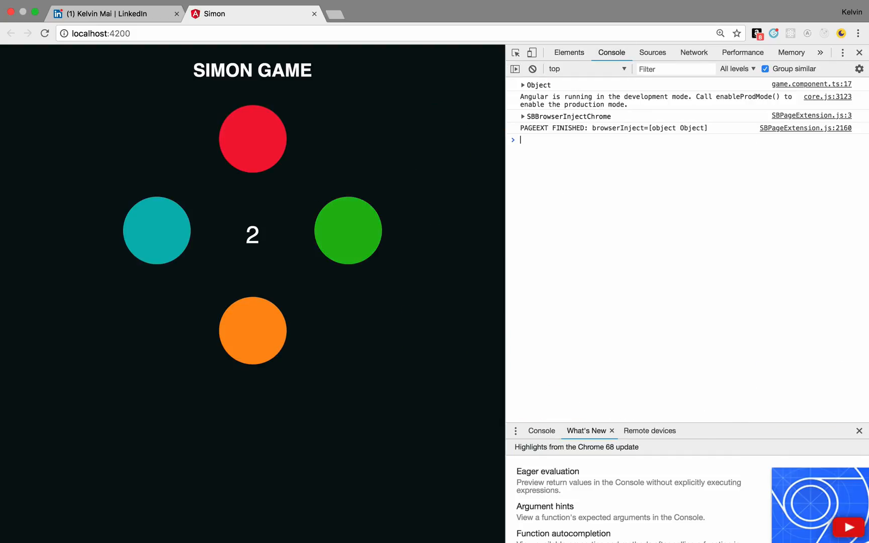
click(522, 85)
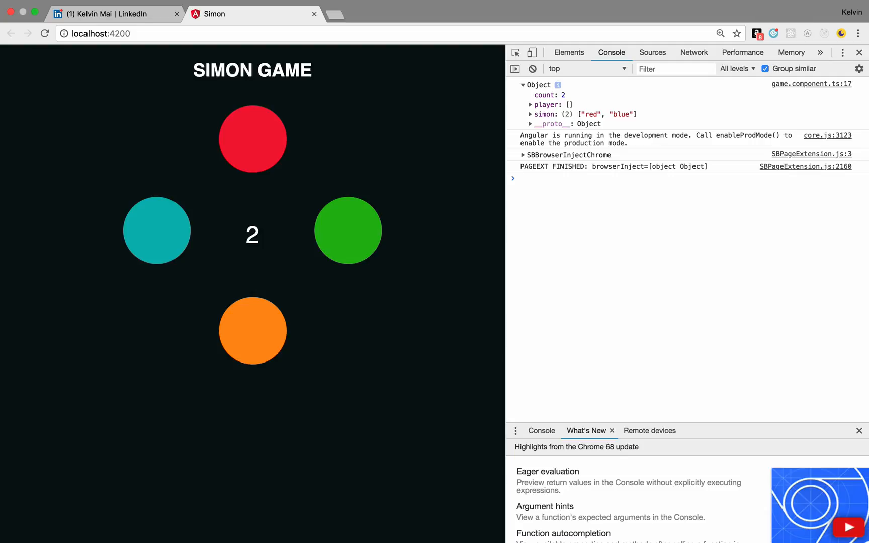
click(252, 139)
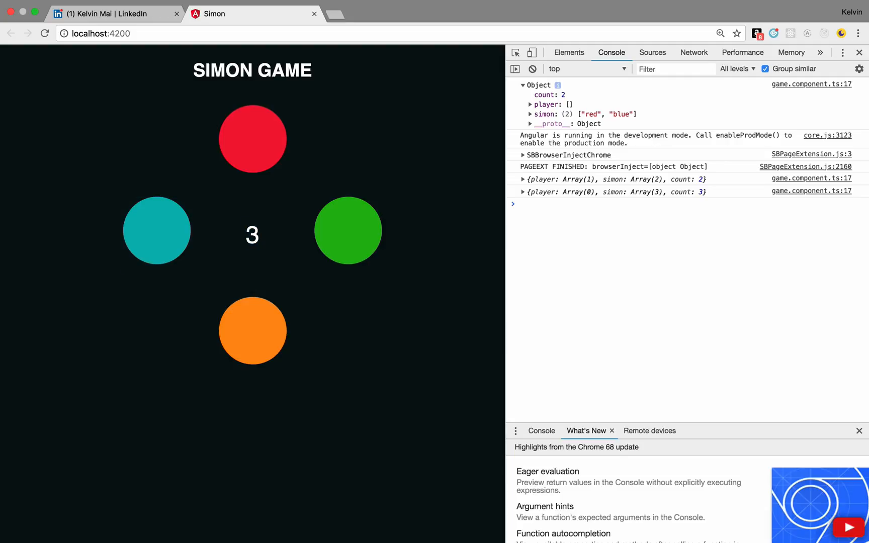
click(156, 230)
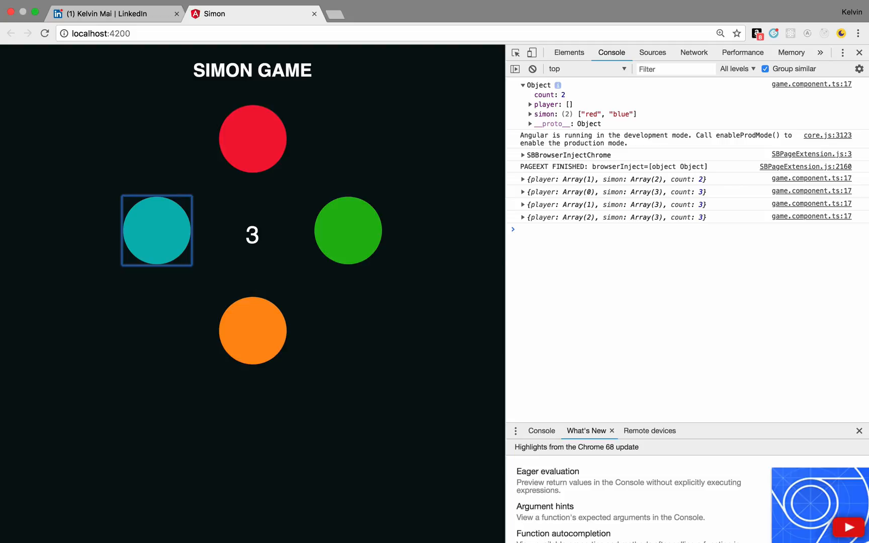
- Keep repeating the sequence on the blue pad until round 5
click(156, 230)
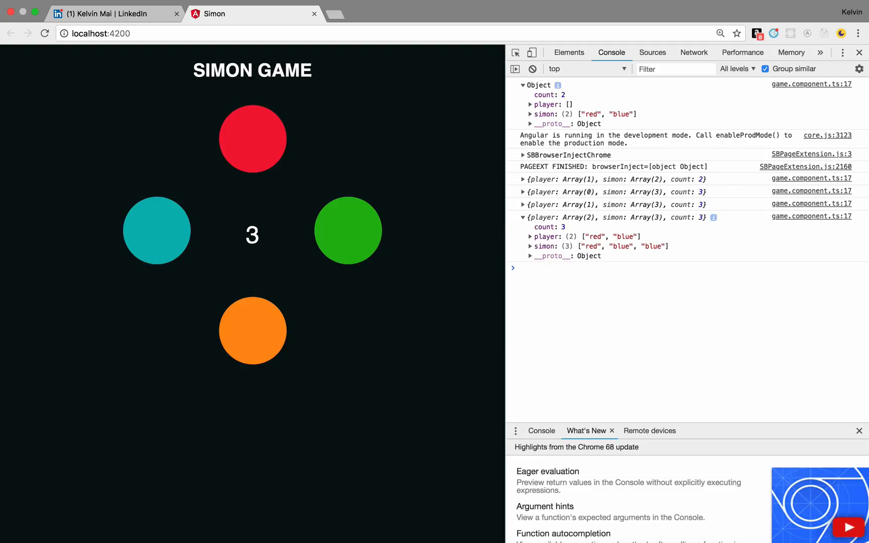
click(157, 231)
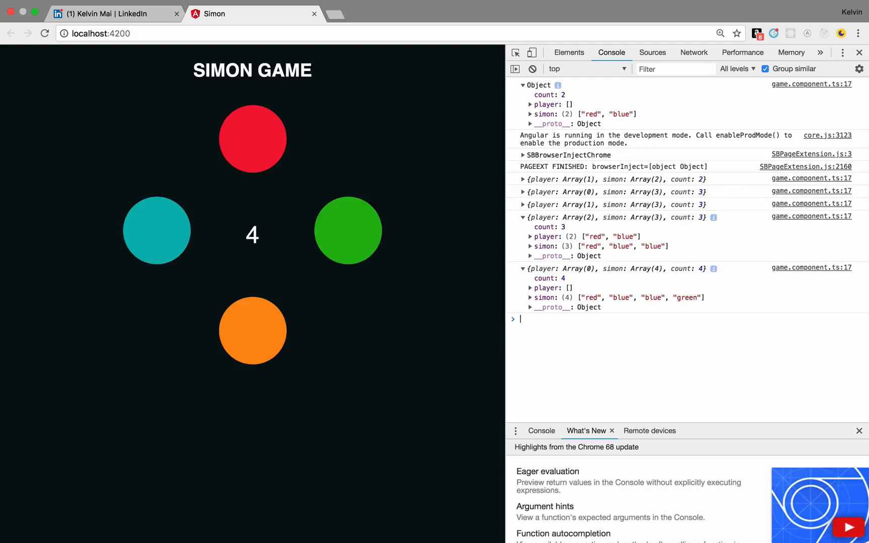
click(157, 230)
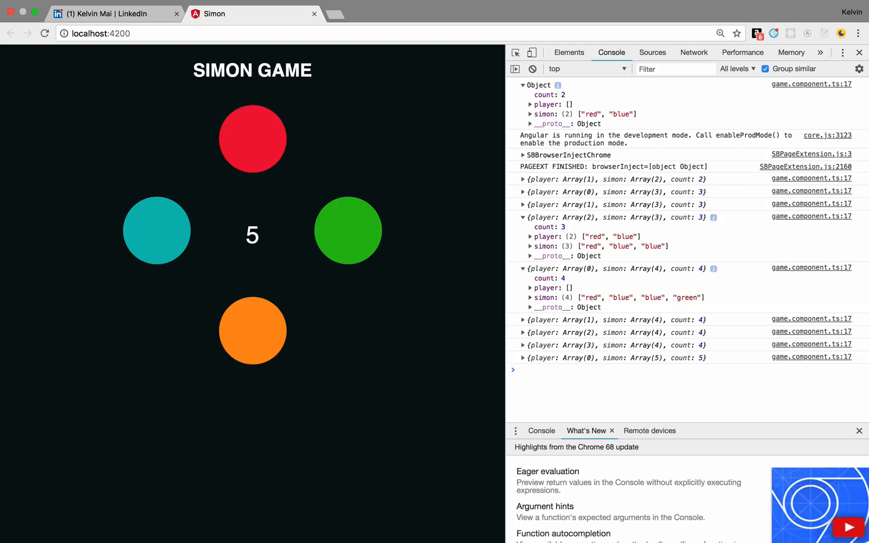
click(859, 53)
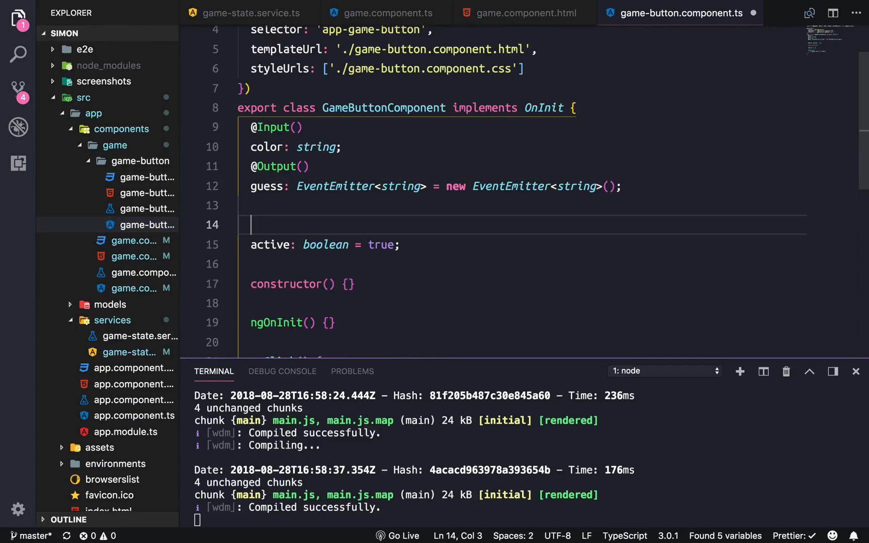
text(@Input()
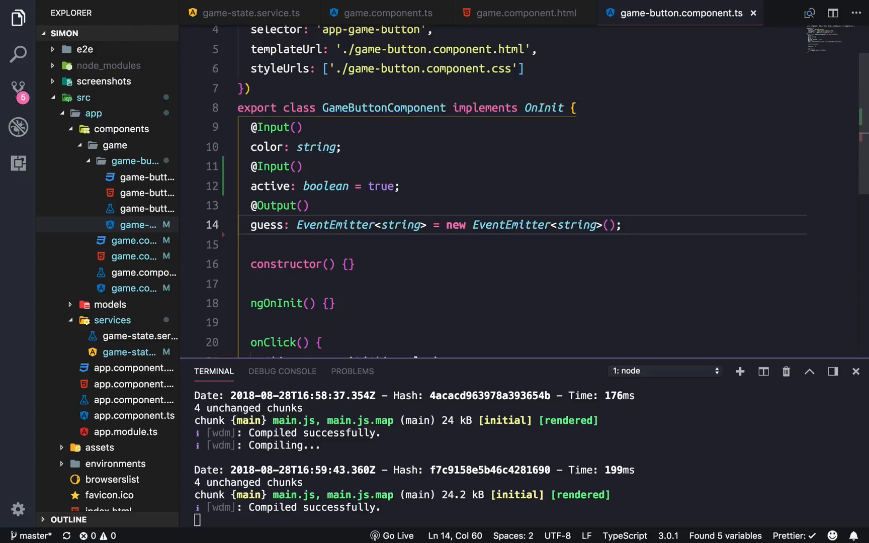
double_click(381, 185)
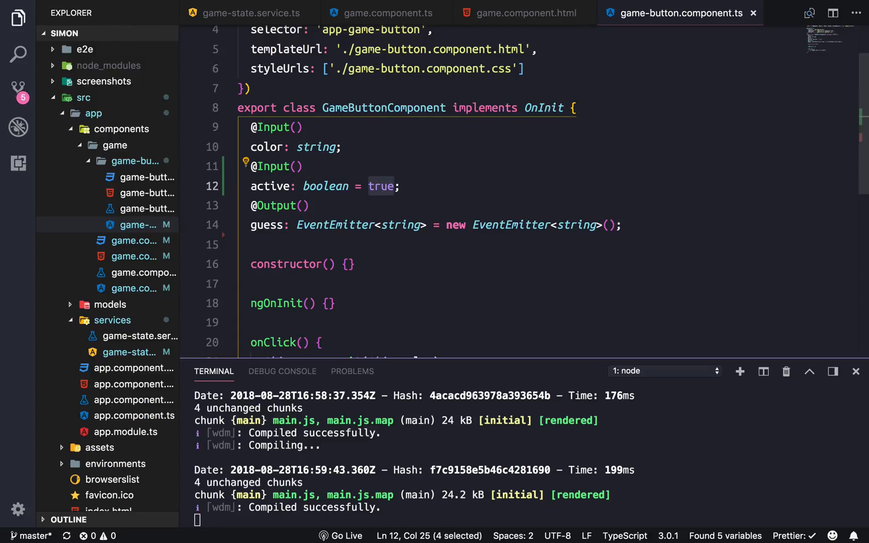
text(false)
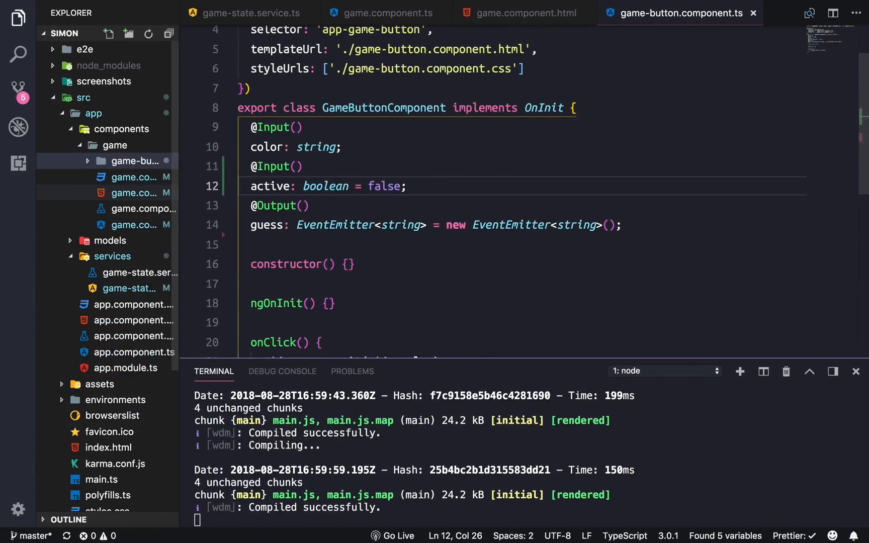
click(525, 13)
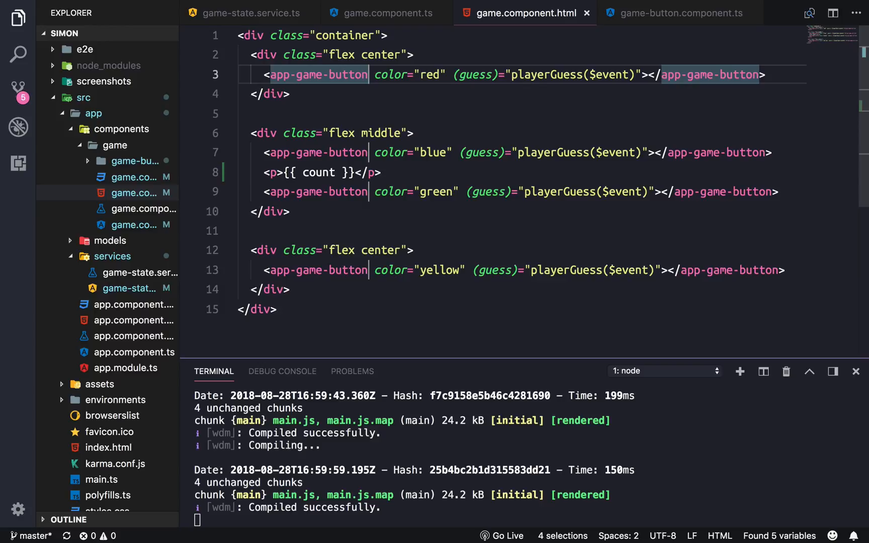
- Add an [active] binding to all four app-game-button tags, starting the colors expression
text(active)
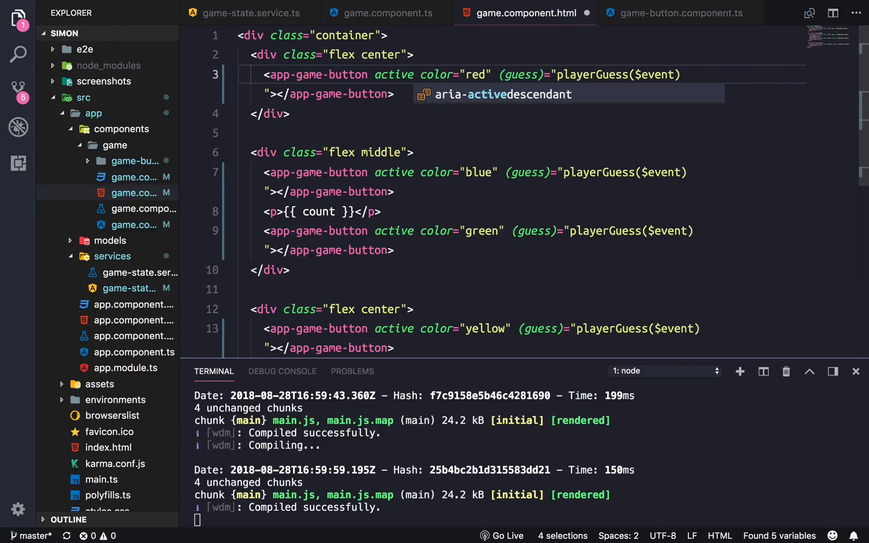
text(=")
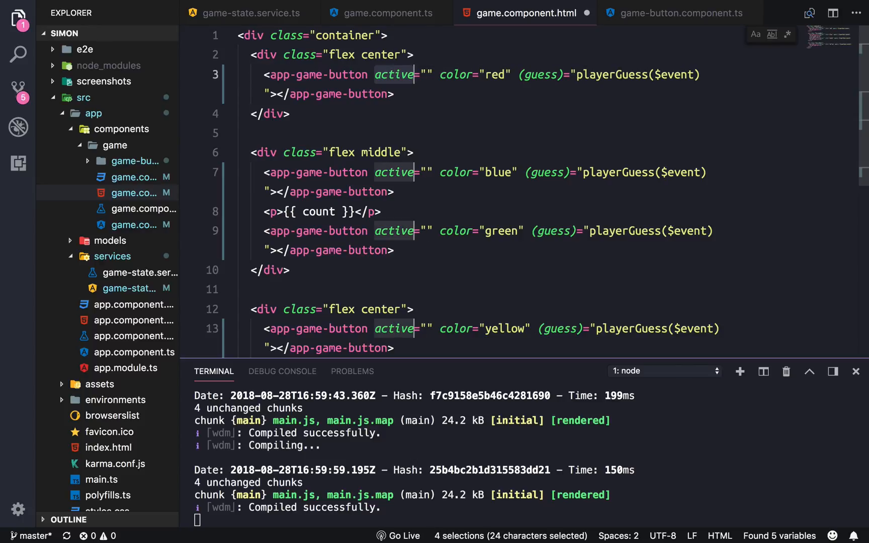
text([active])
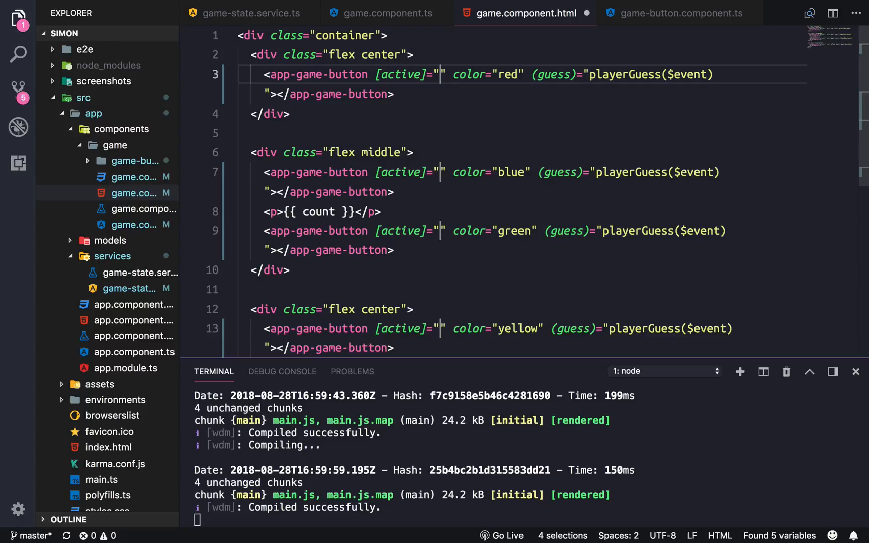
text(ac)
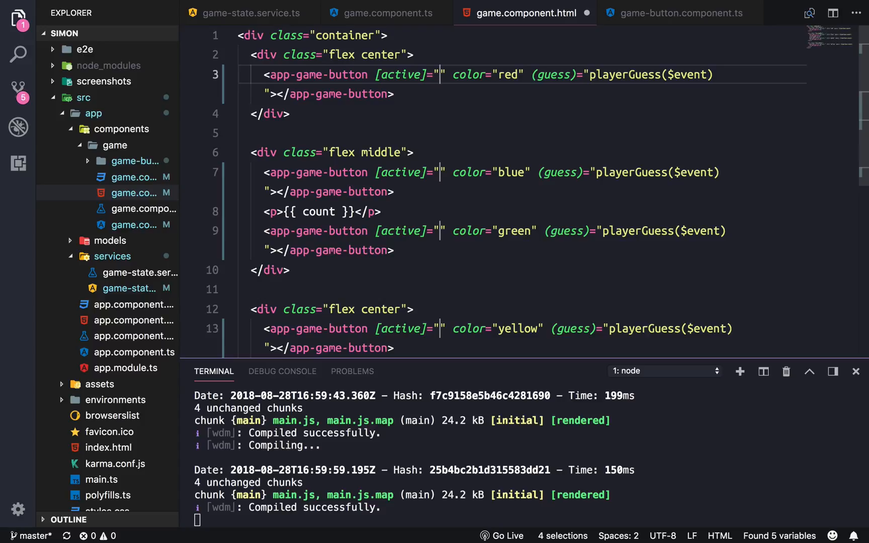
text(color)
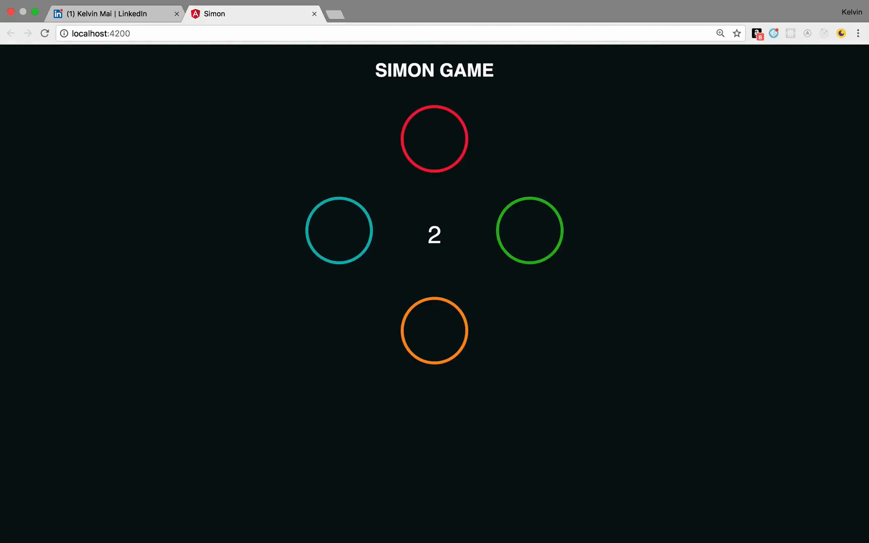
- Open the Chrome console with F12 and test guesses on the pads
key(F12)
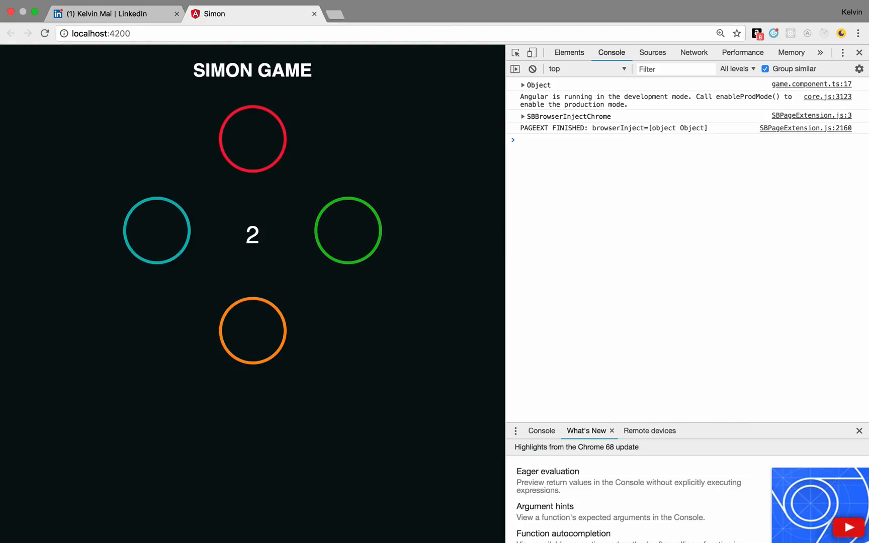
click(348, 229)
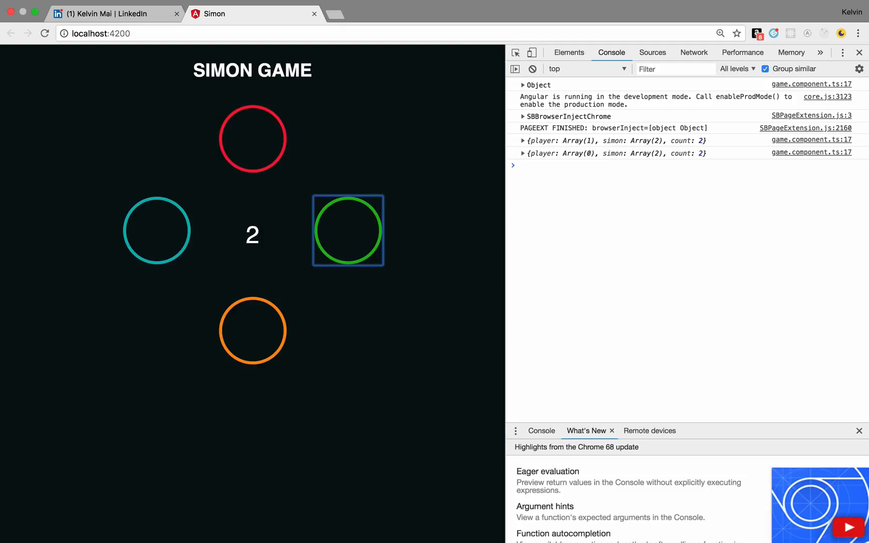
click(859, 53)
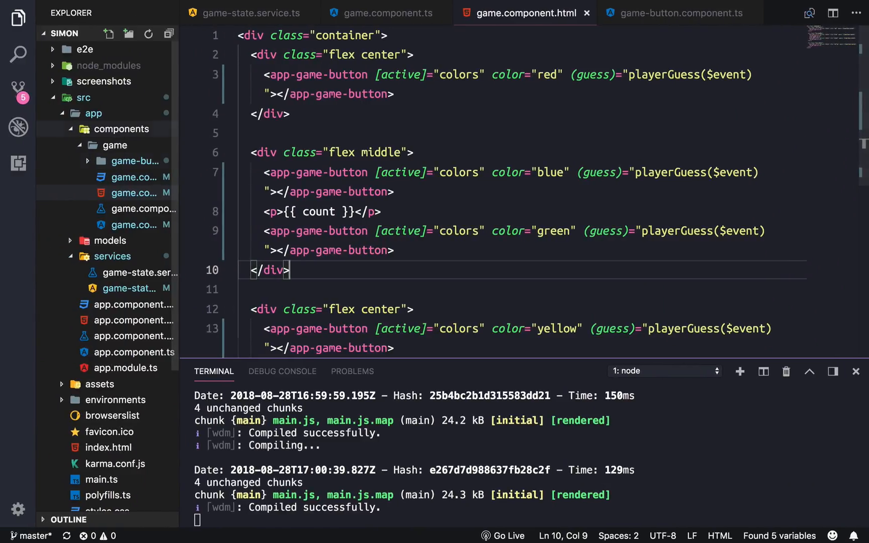
- Declare a colors: any property in GameComponent
click(381, 12)
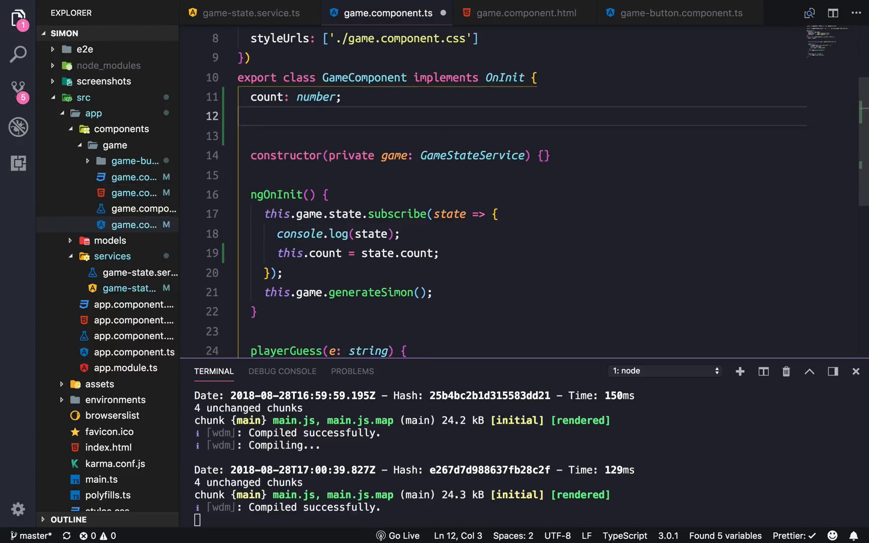
text(colors: any)
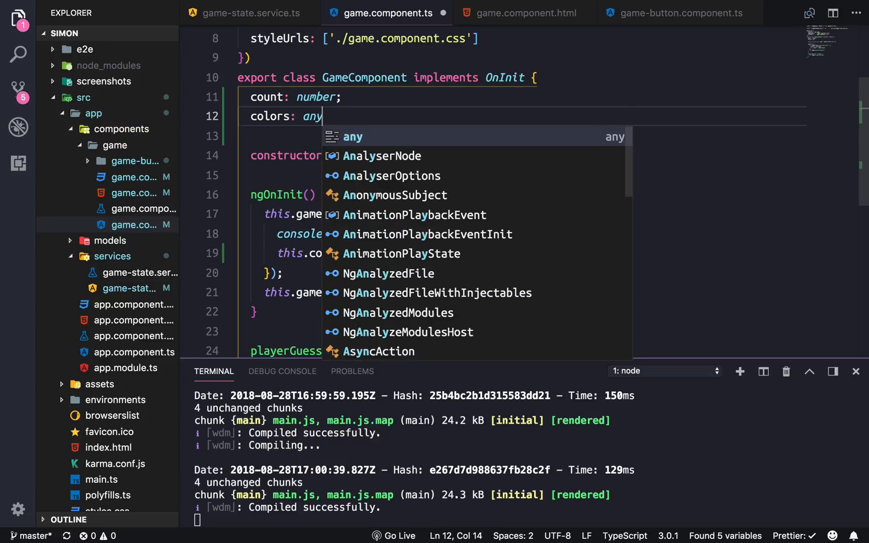
text(;)
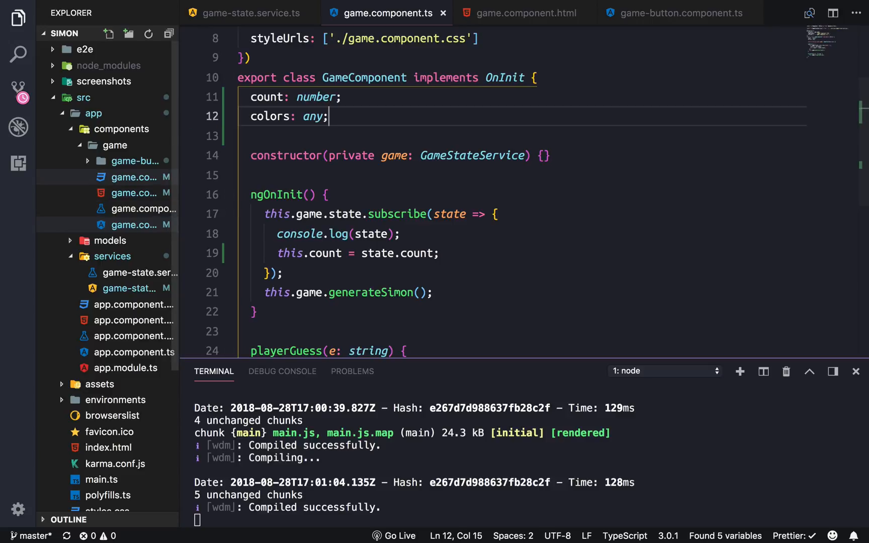
- Bind each button's [active] to colors.red, colors.blue, colors.green and colors.yellow
click(523, 12)
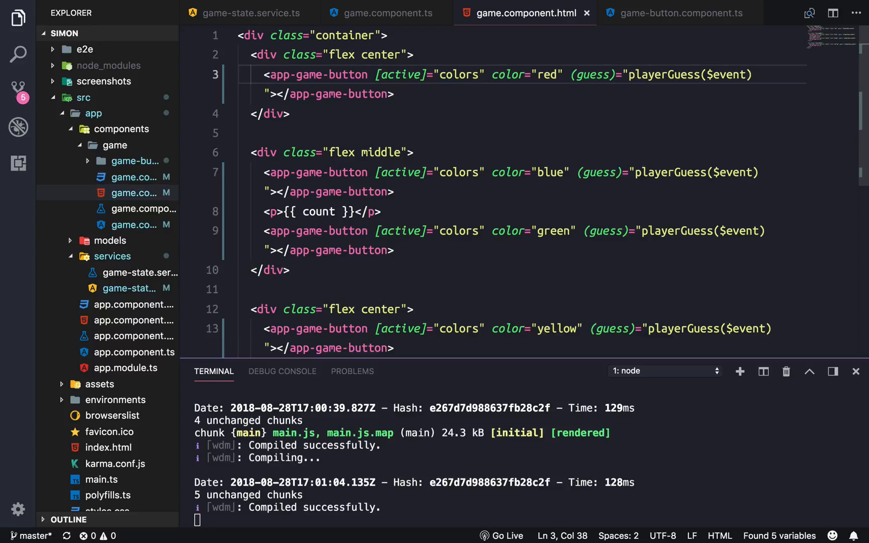
text(.red)
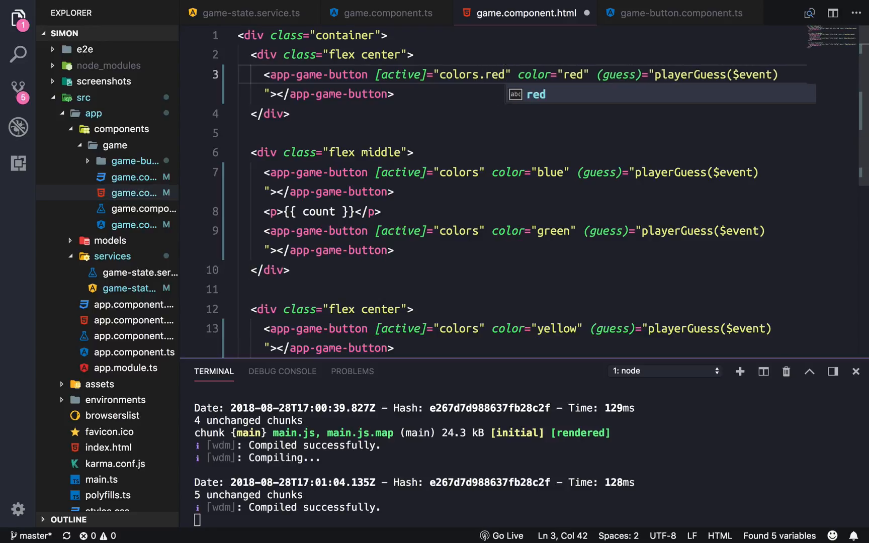
text(.blue)
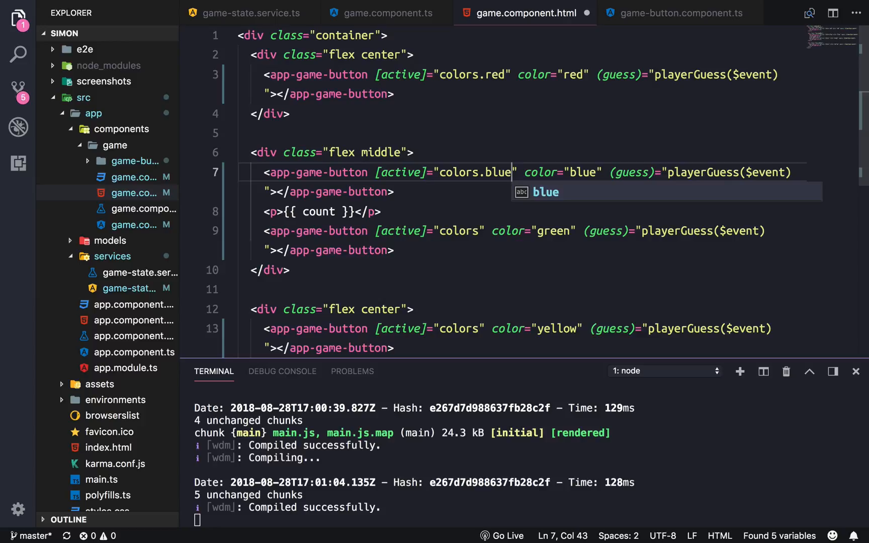
text(.green)
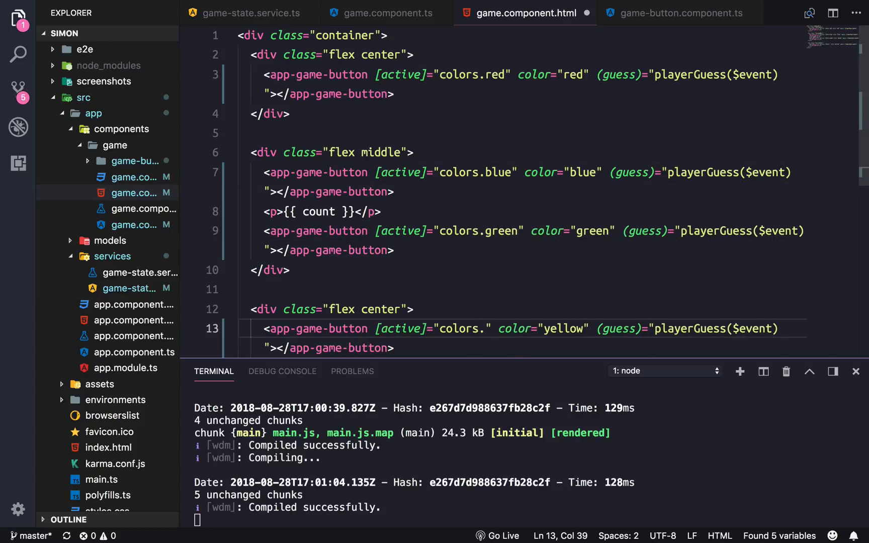
text(yellow)
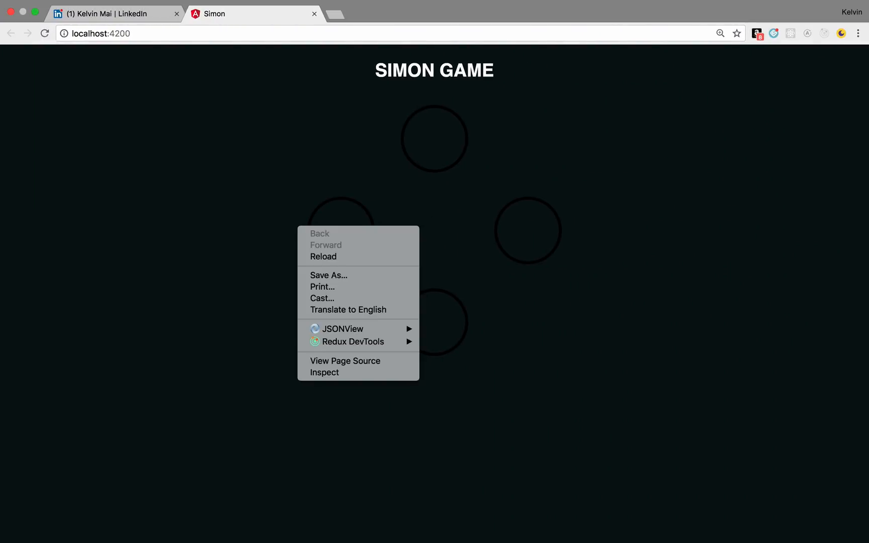
click(324, 373)
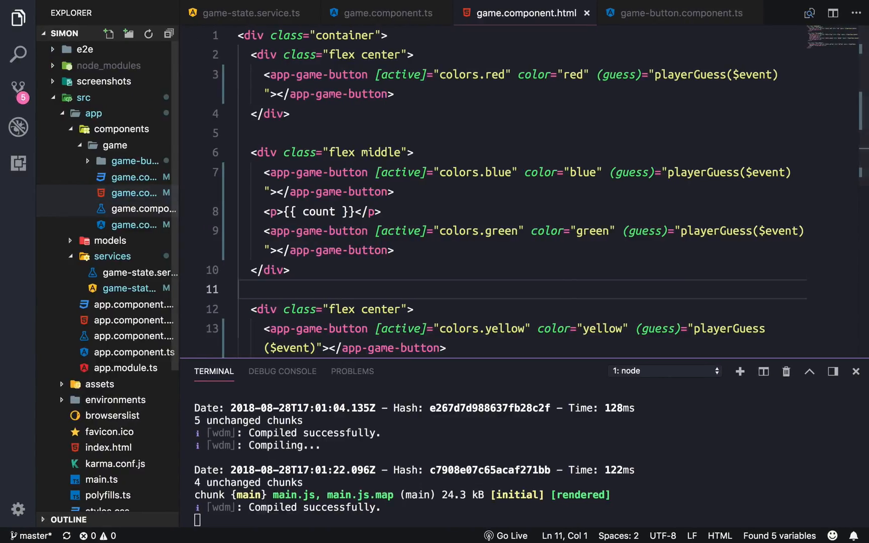
- In game.component.ts, turn colors into an object literal with red, blue, green and yellow keys
click(379, 13)
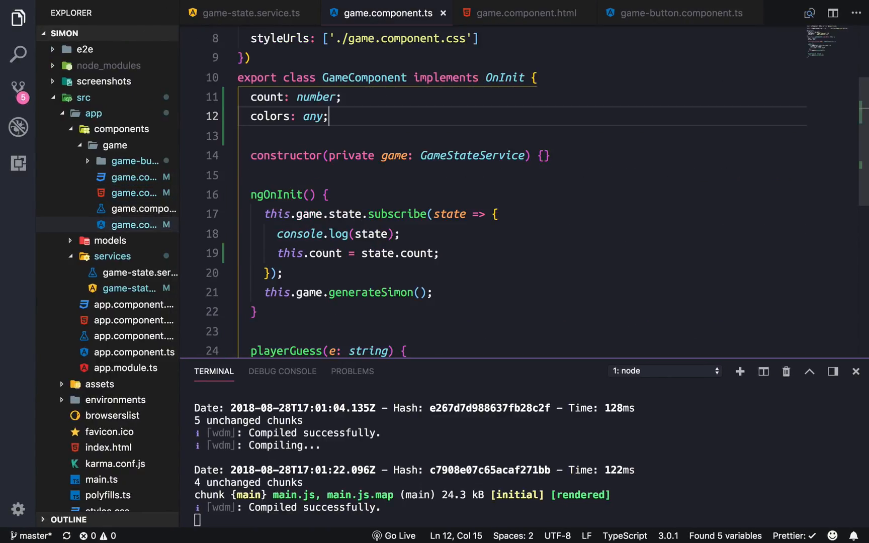
key(Backspace)
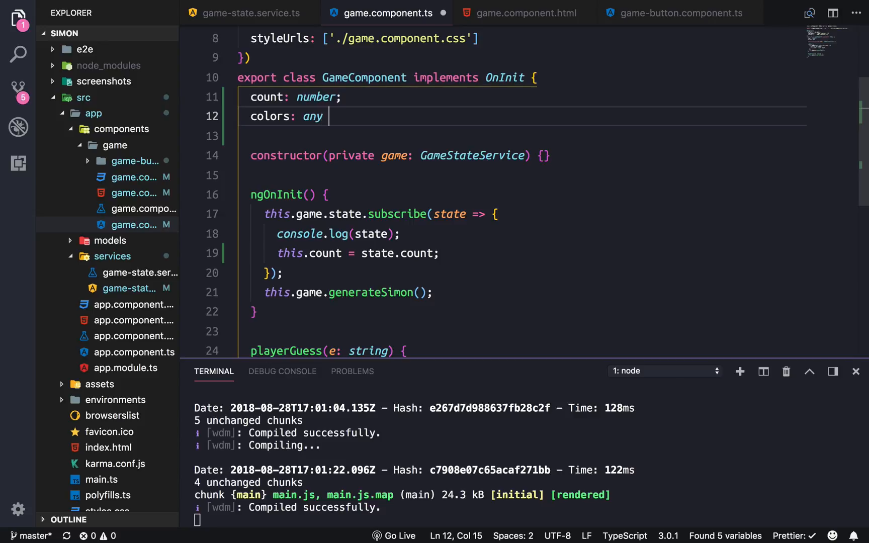
text(= {)
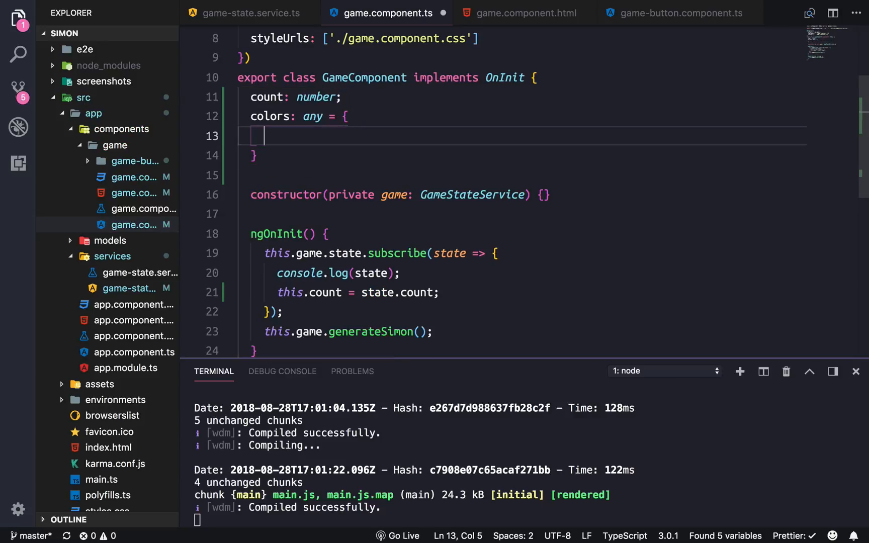
text(red:)
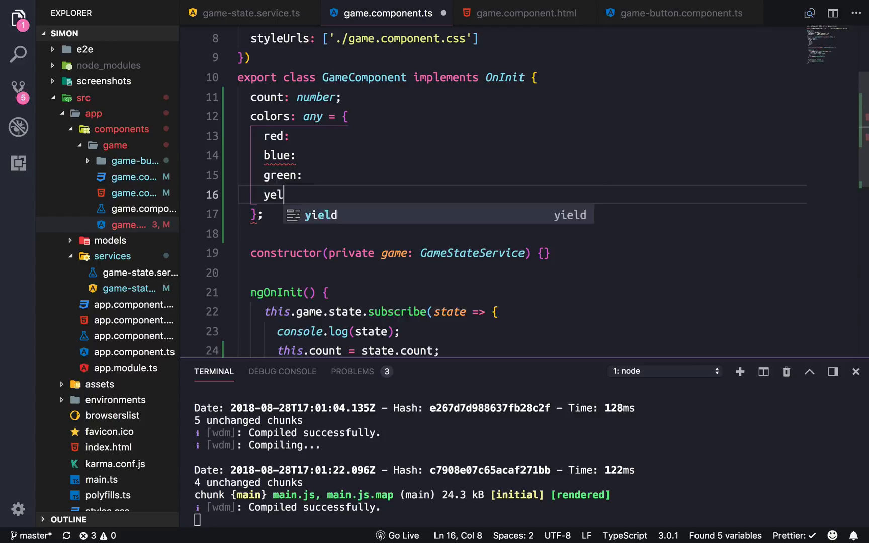
text(low:)
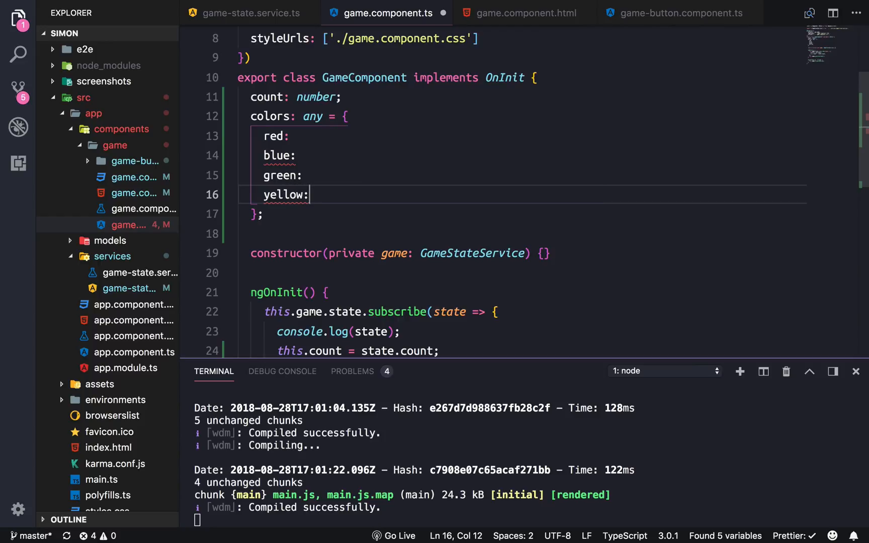
- Set all four colour entries to false with multiple cursors, then add a blank line
click(296, 135)
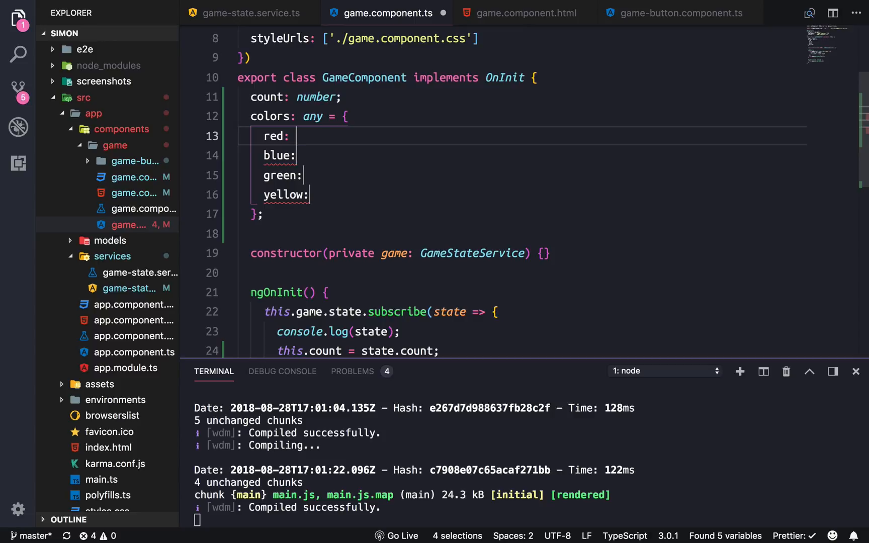
text(false,)
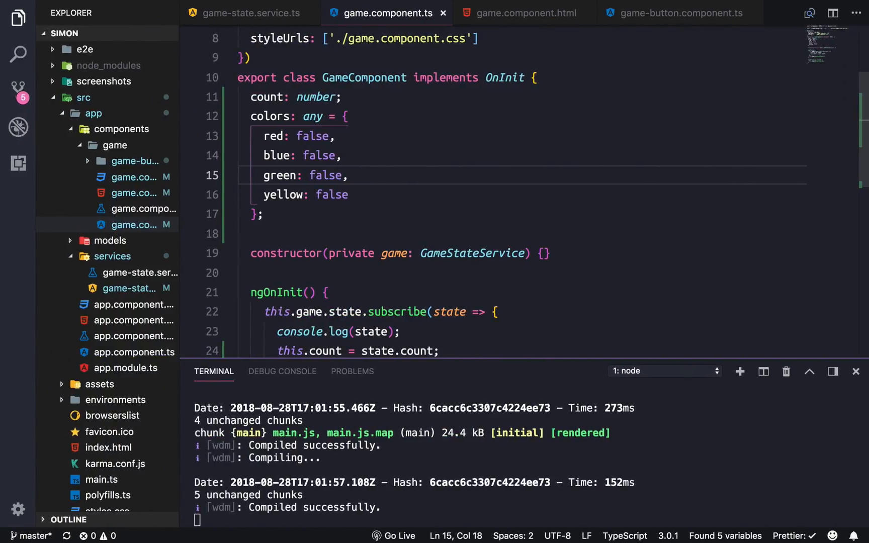
click(344, 156)
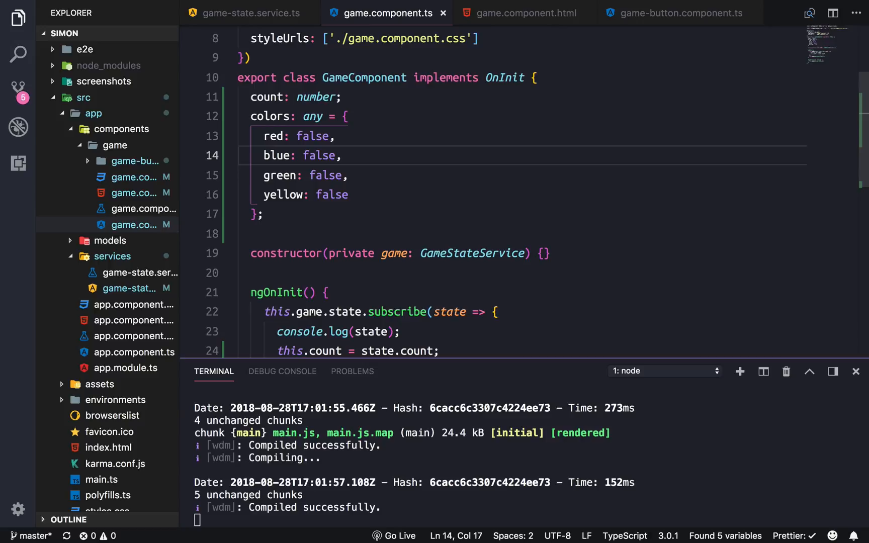
scroll(down, 3)
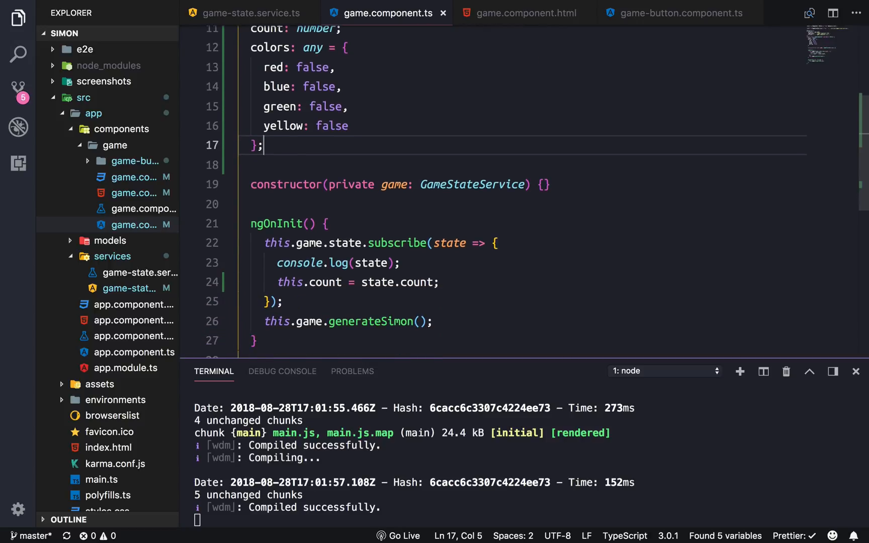
scroll(down, 3)
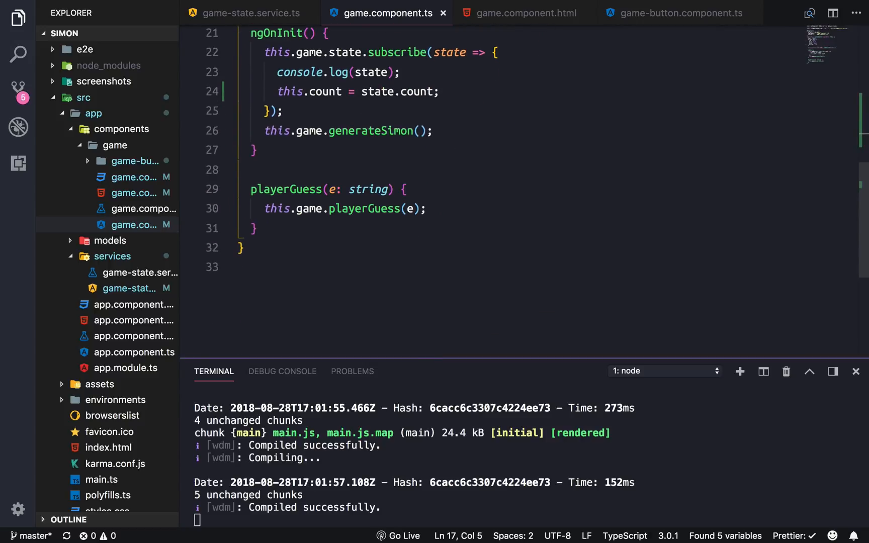
key(Enter)
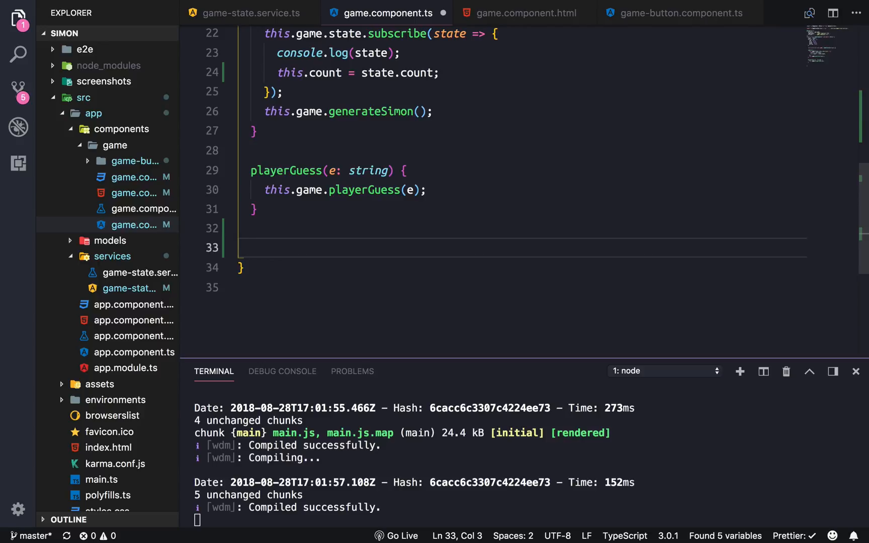
- Declare a teasePlayer(simon: string[]) method in GameComponent
text(tea)
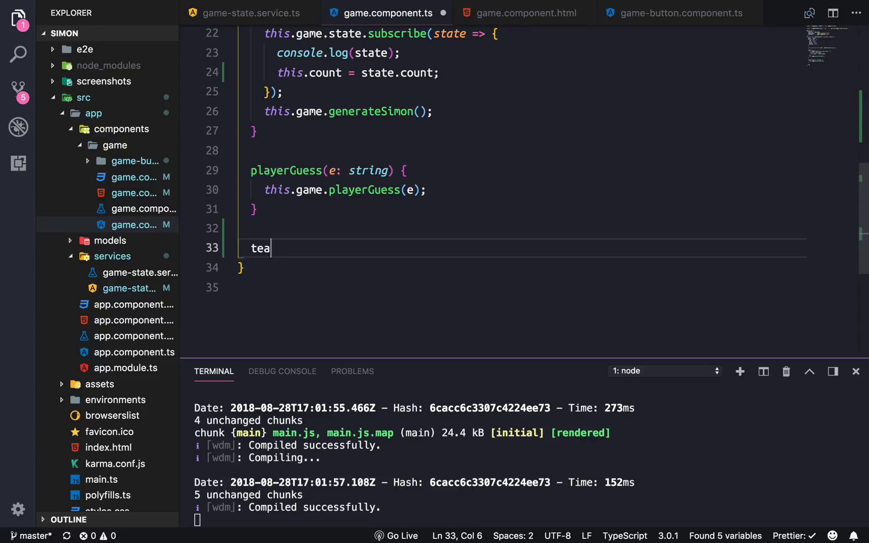
text(sePlayre)
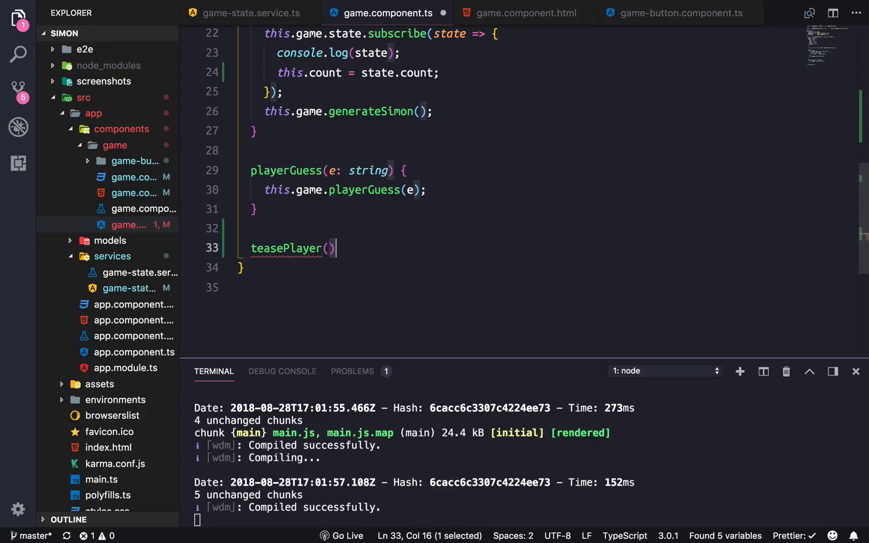
text({)
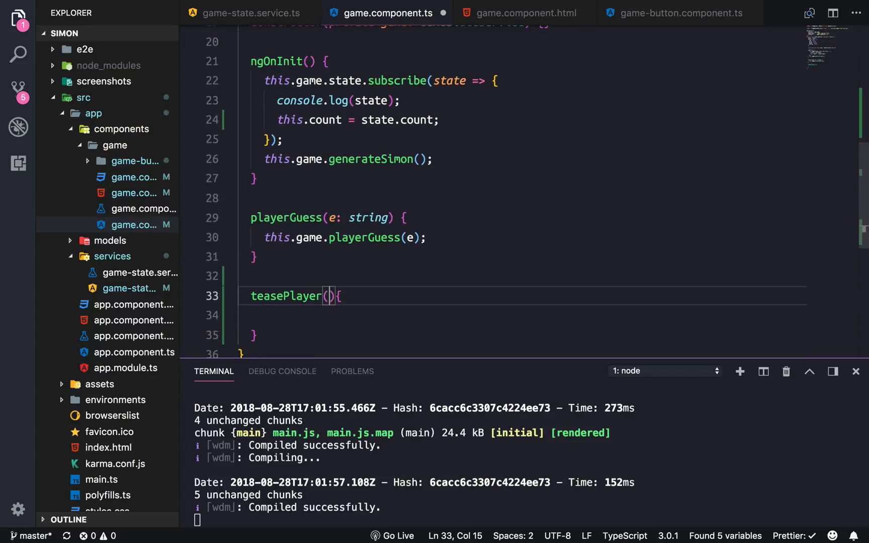
text(simon:)
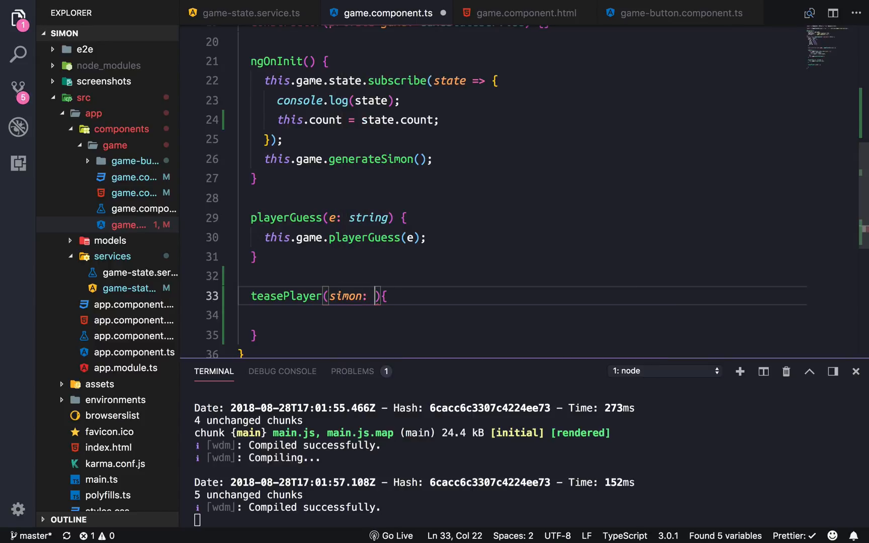
text(string[])
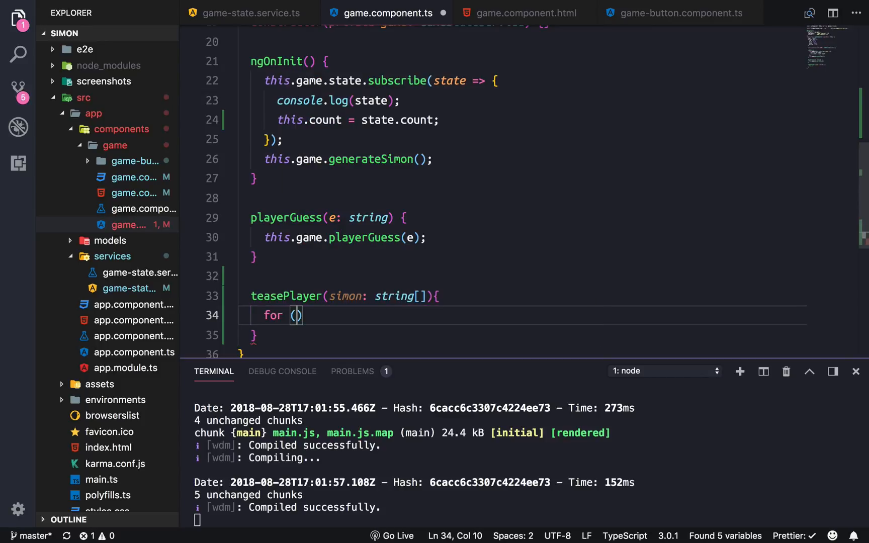
text({)
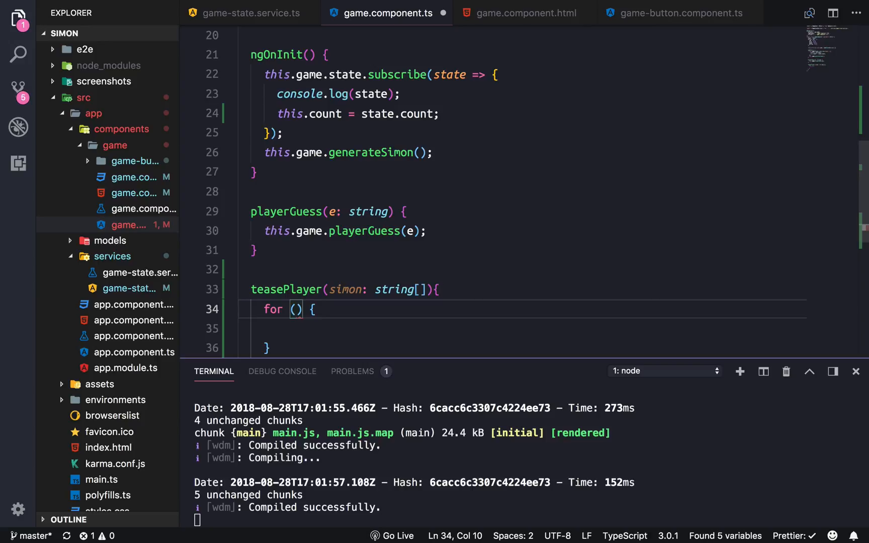
- Add a for loop from 0 to simon.length that accesses simon[i]
text(let i =)
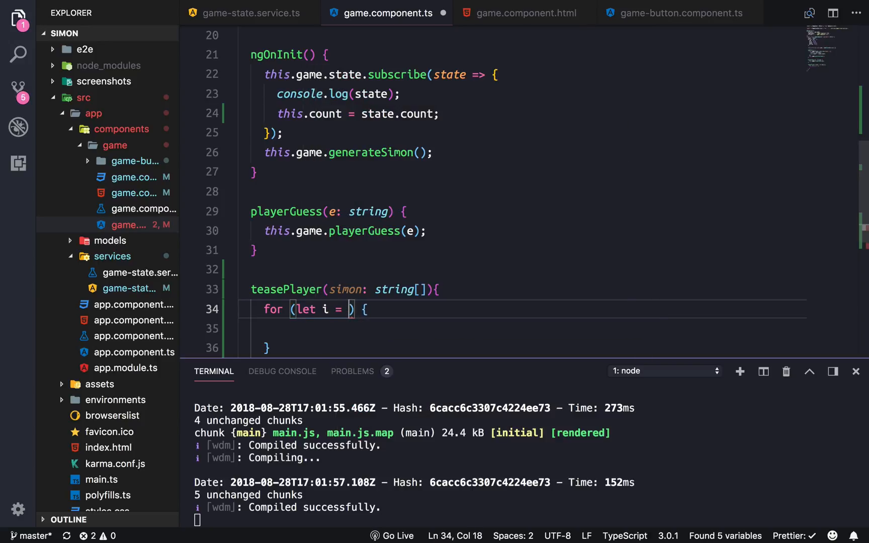
text(0; i)
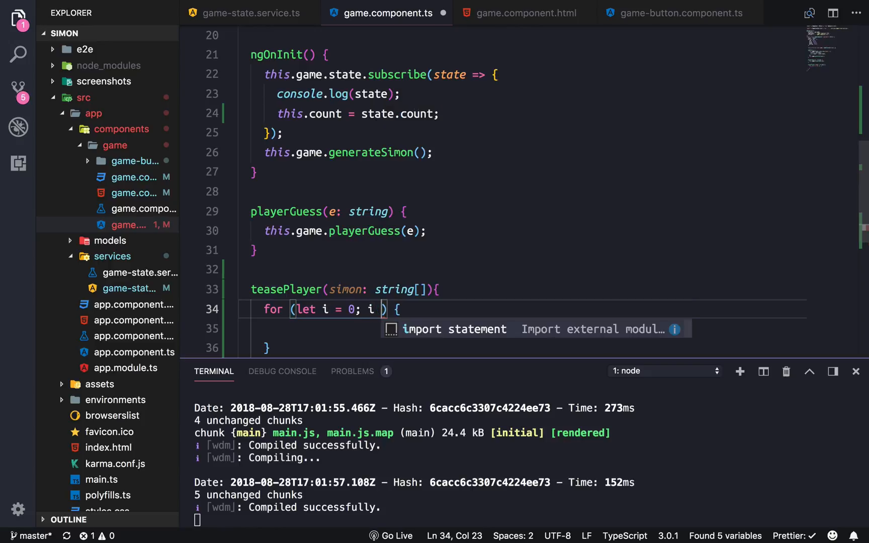
text(< simon.length; i++)
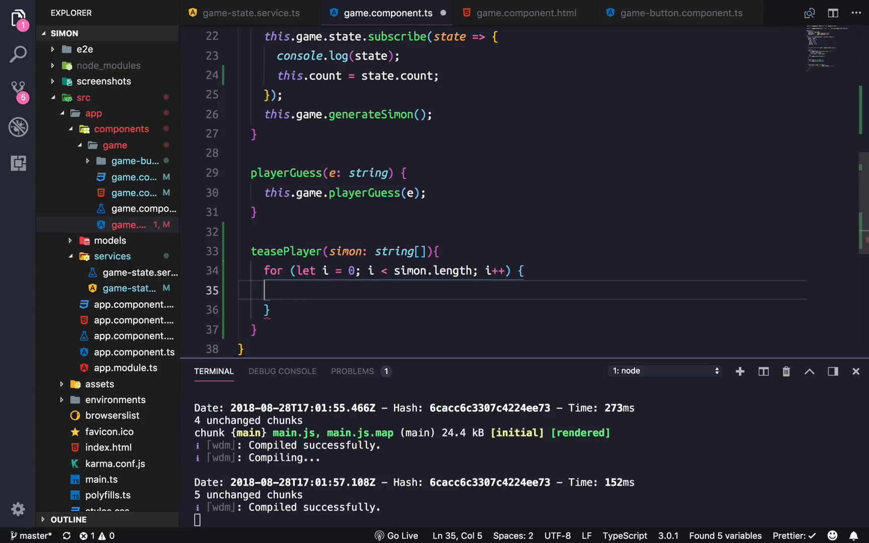
text(simon[i)
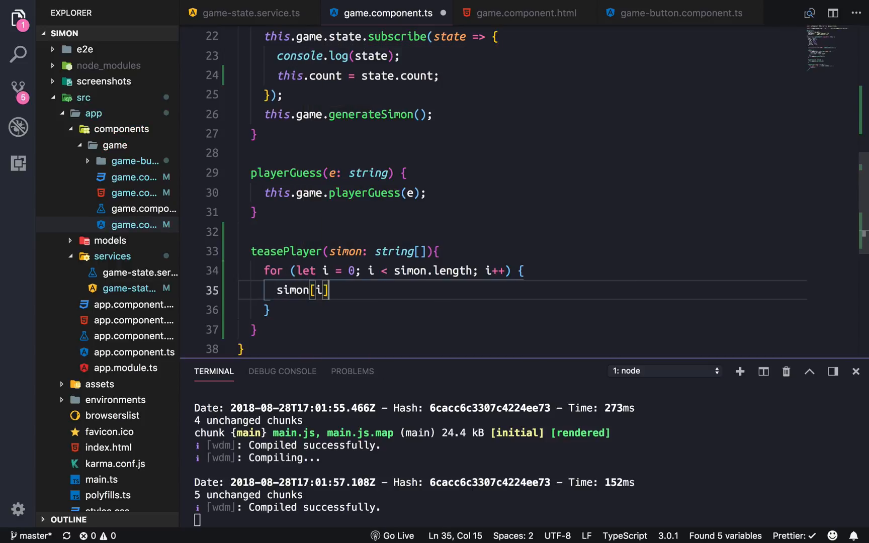
text(;)
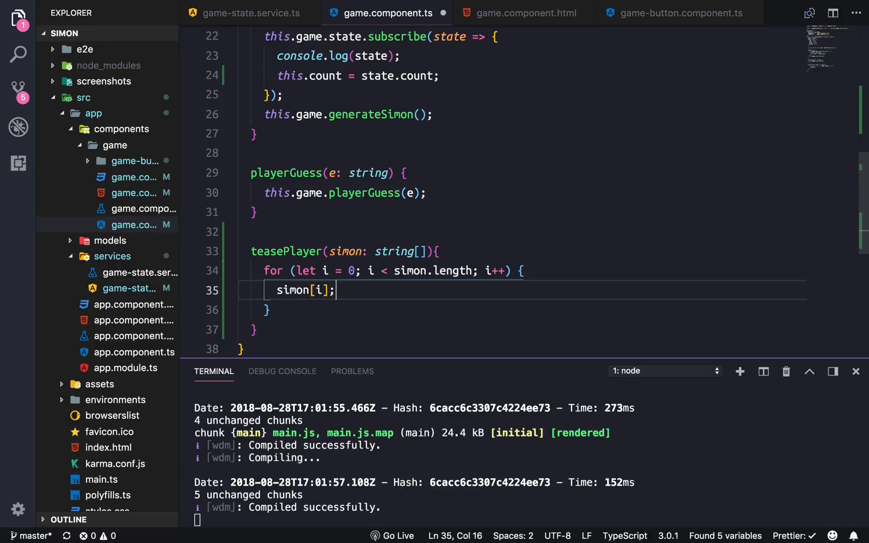
key(Backspace)
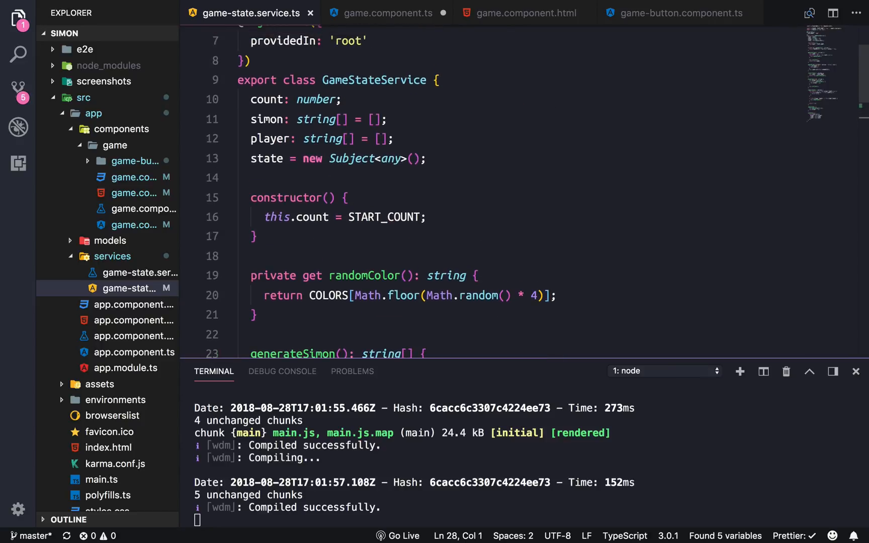
- Make the loop statement this.colors[simon[i]] = true in game.component.ts
click(387, 12)
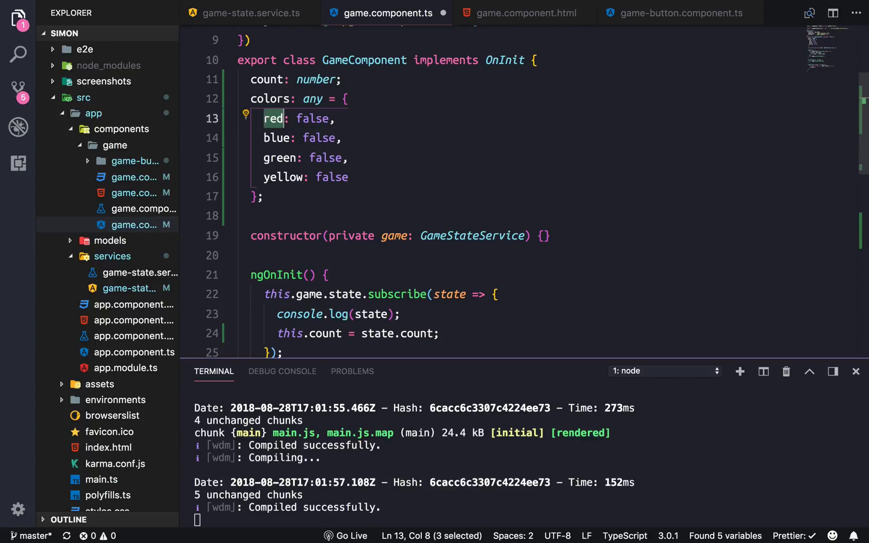
mouse_move(272, 118)
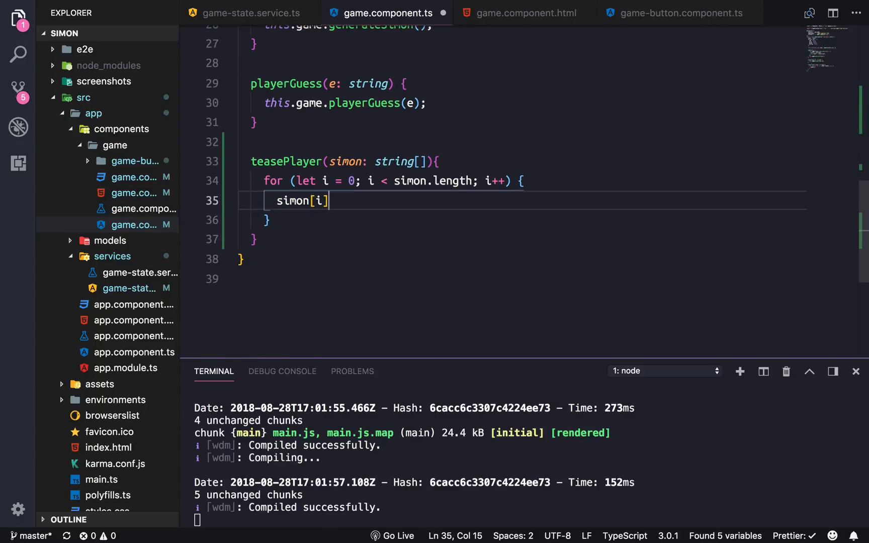
text(colors[)
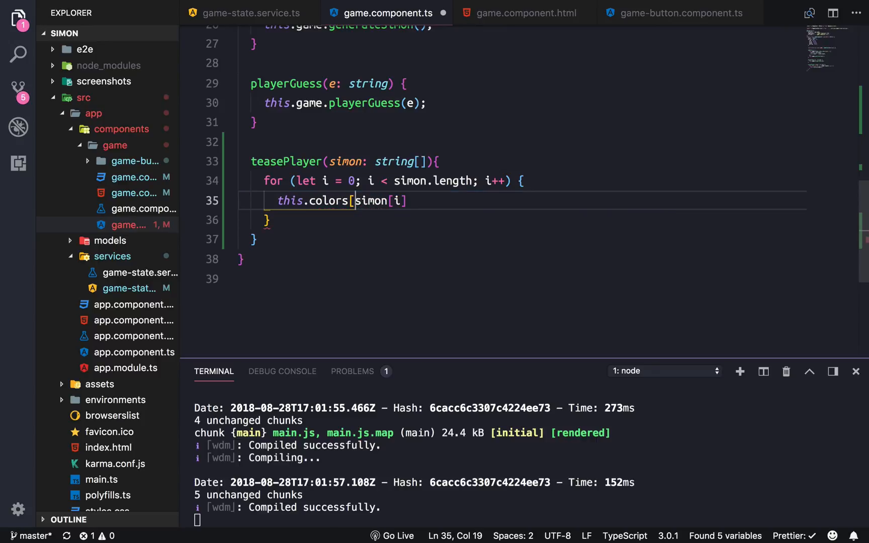
text(])
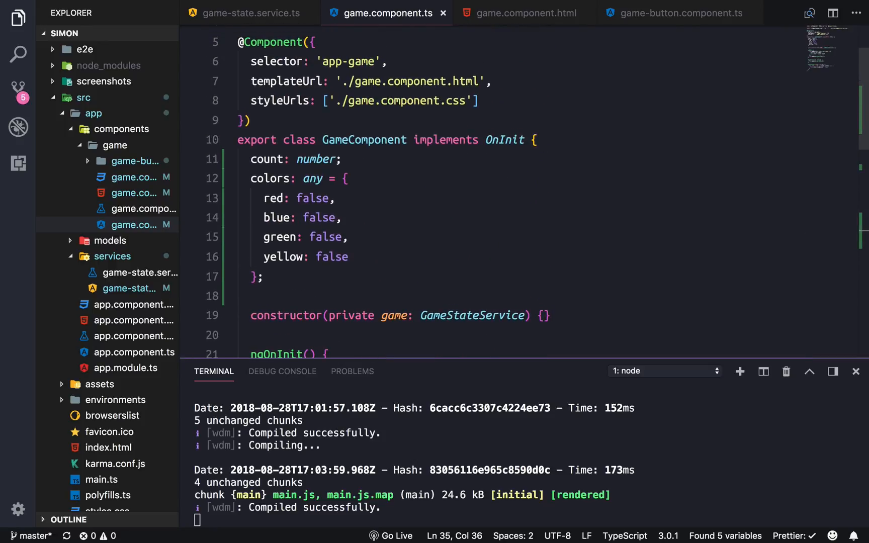
- Call this.teasePlayer(state.simon) below the count assignment in ngOnInit's subscription
scroll(down, 3)
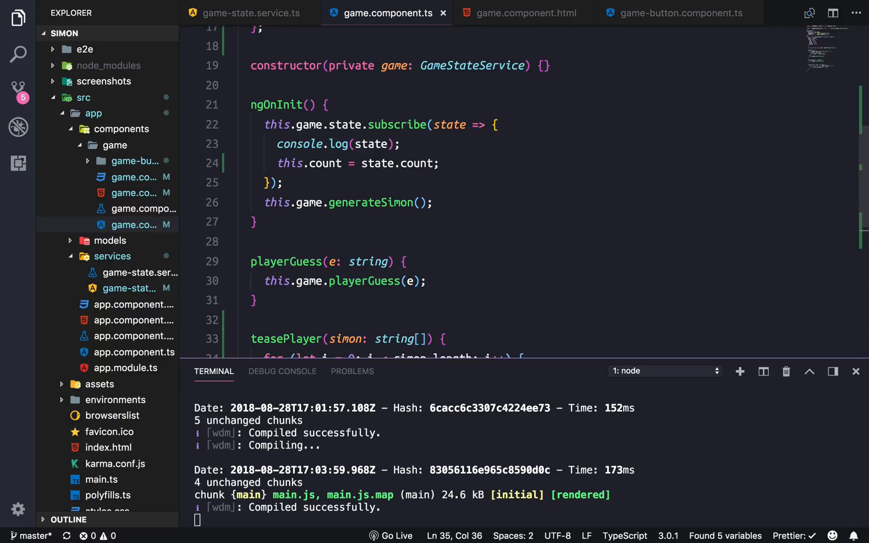
scroll(down, 3)
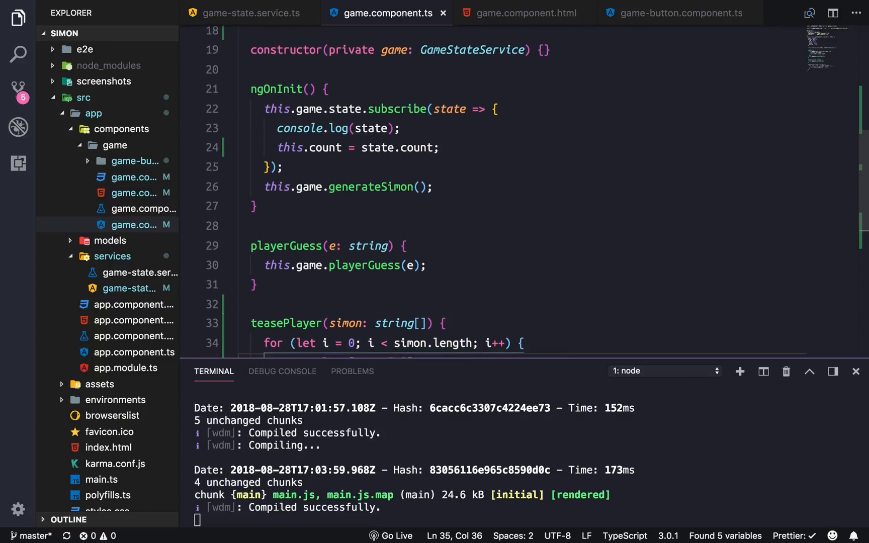
click(438, 147)
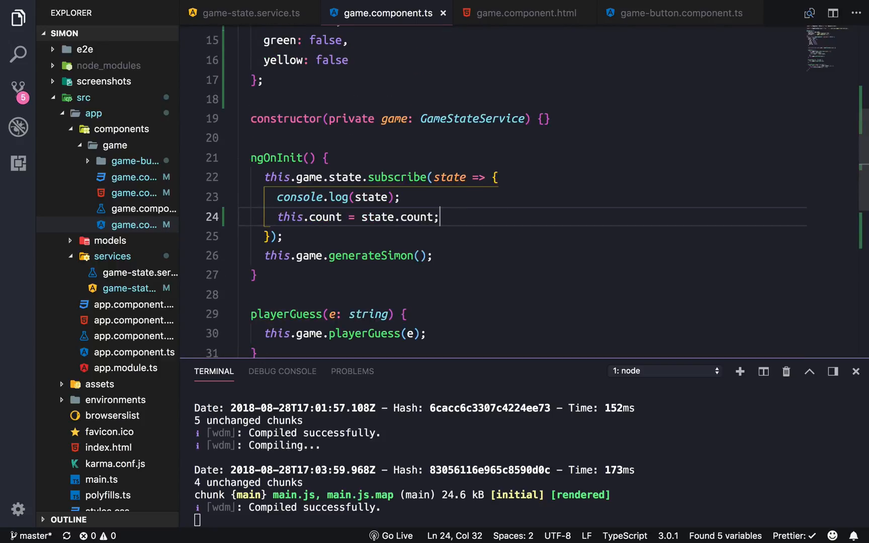
key(enter)
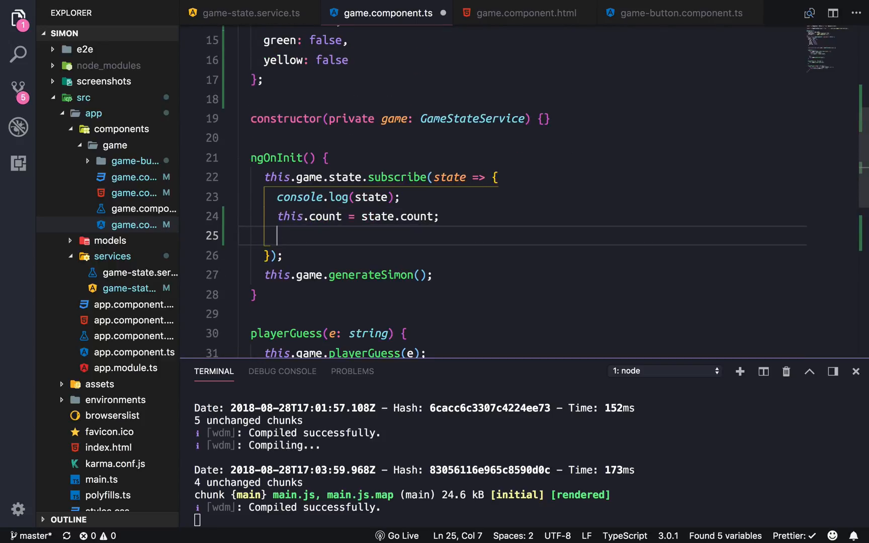
text(this.teasePlayer()
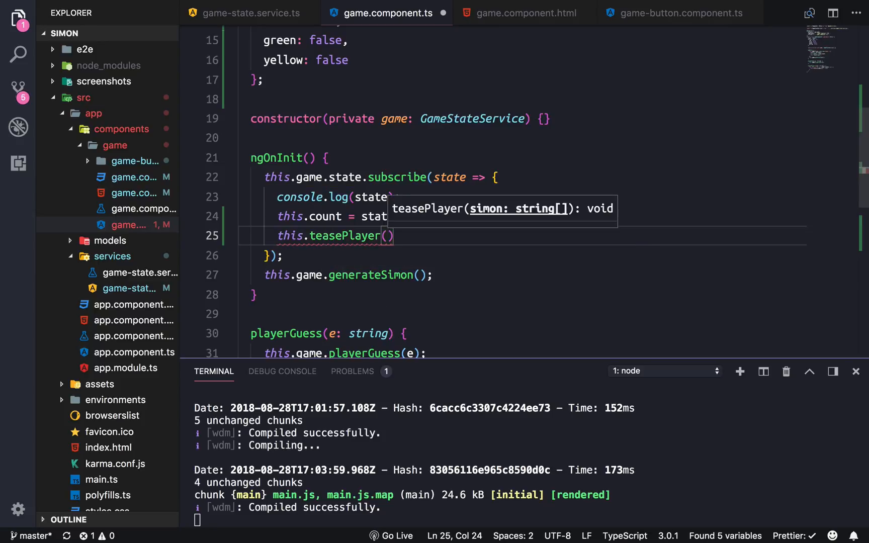
text(this.)
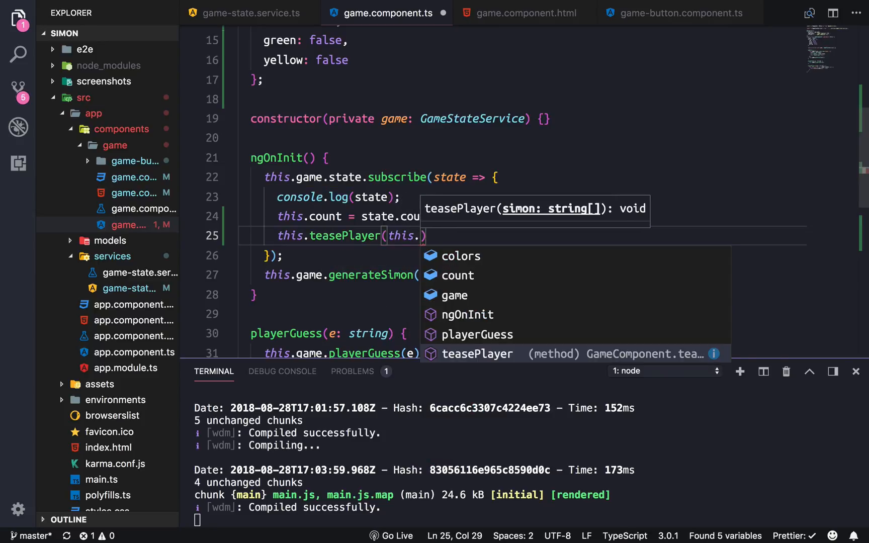
text(state.)
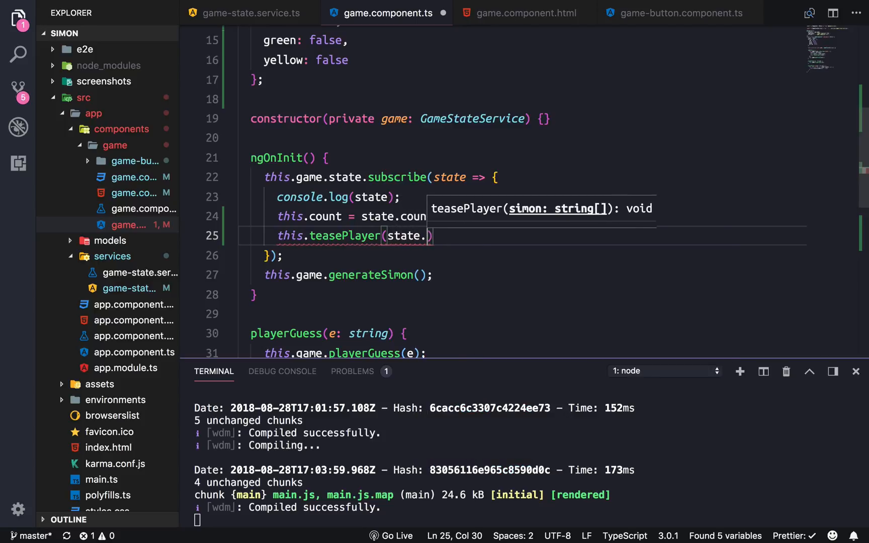
text(simon)
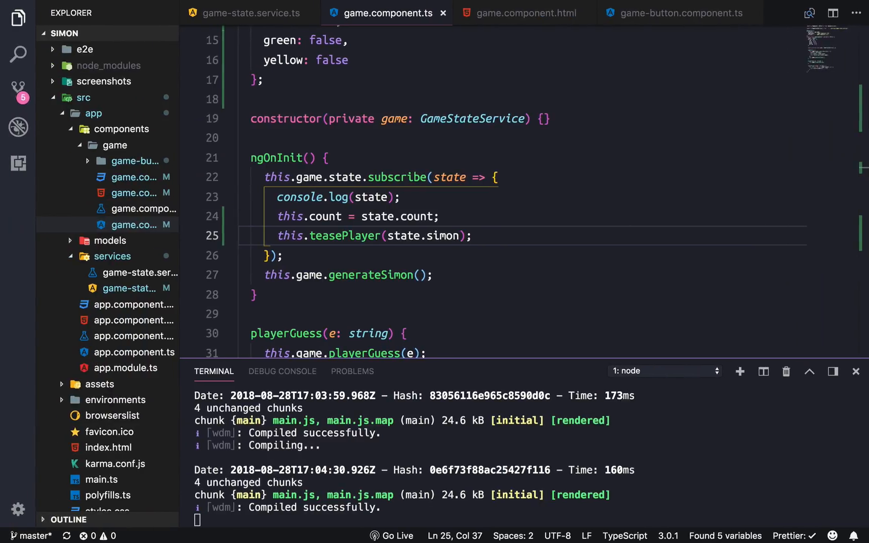
scroll(down, 3)
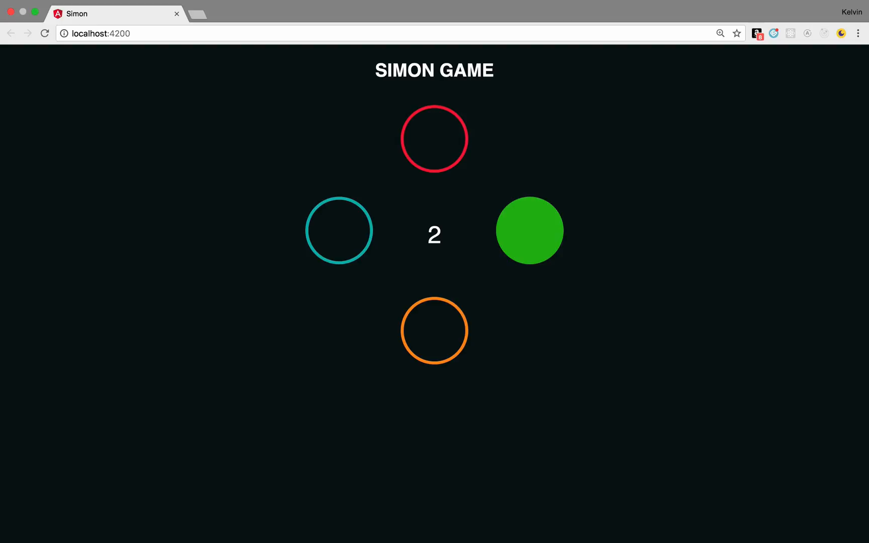
- Check in Chrome that round 2 lights the green pad
click(338, 230)
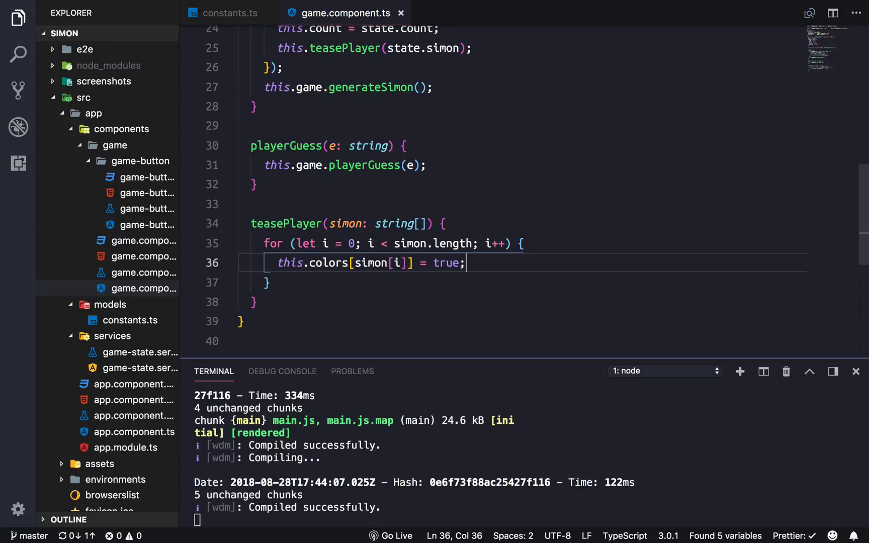
- Export sleep = async time => new Promise(resolve => setTimeout(resolve, time)) from constants.ts
click(227, 12)
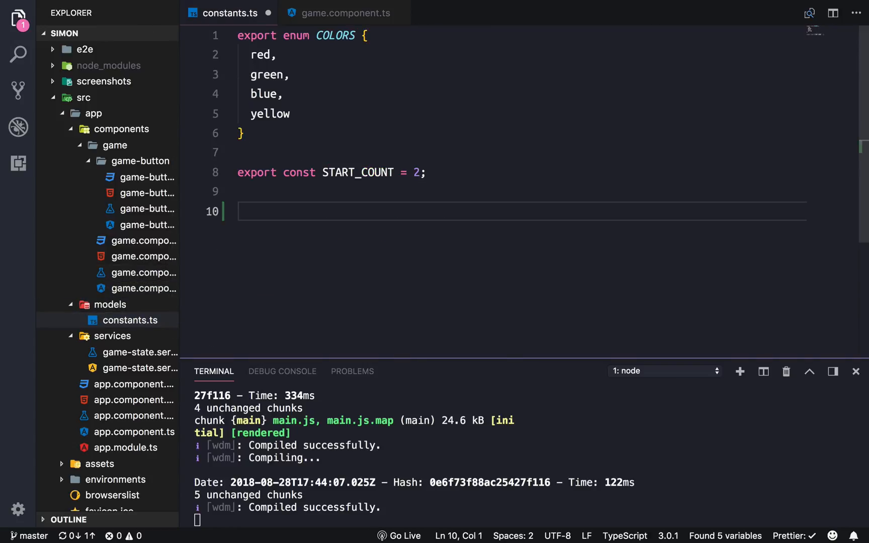
text(export const)
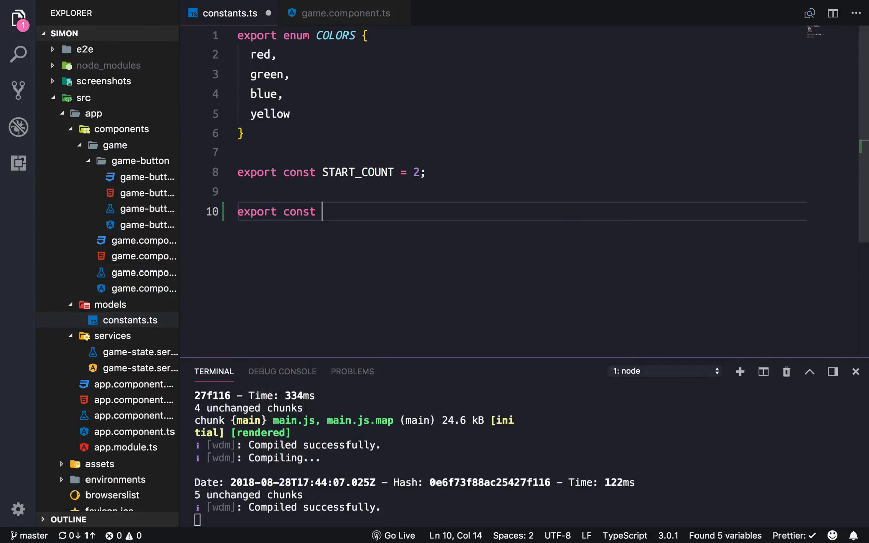
text(sleep)
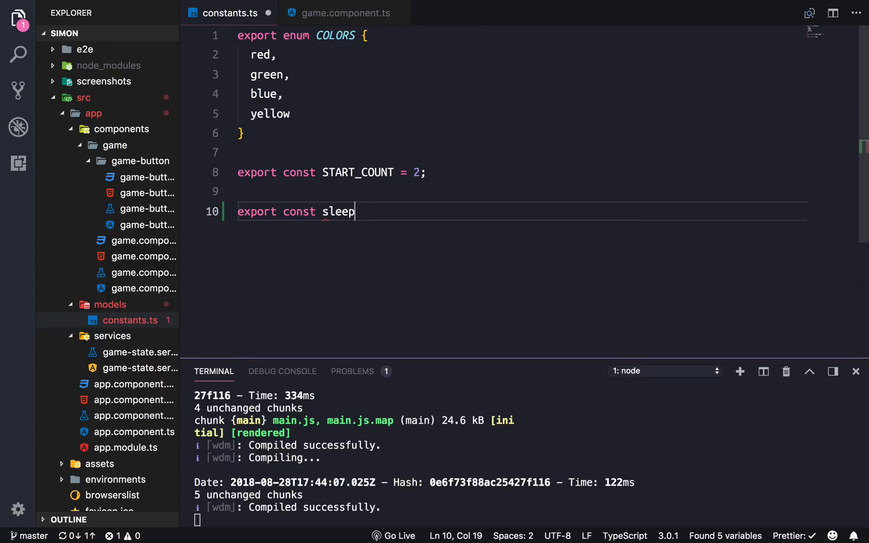
text(= async time => r)
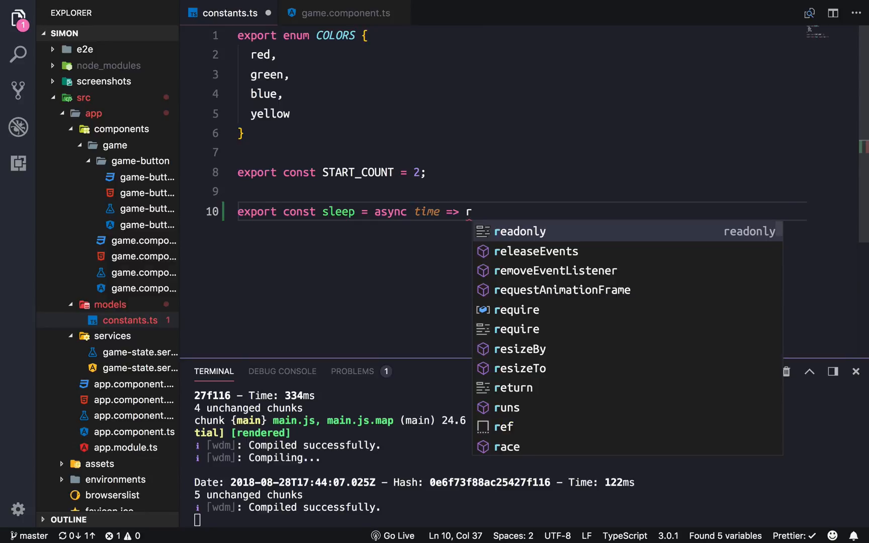
text(new Promise()
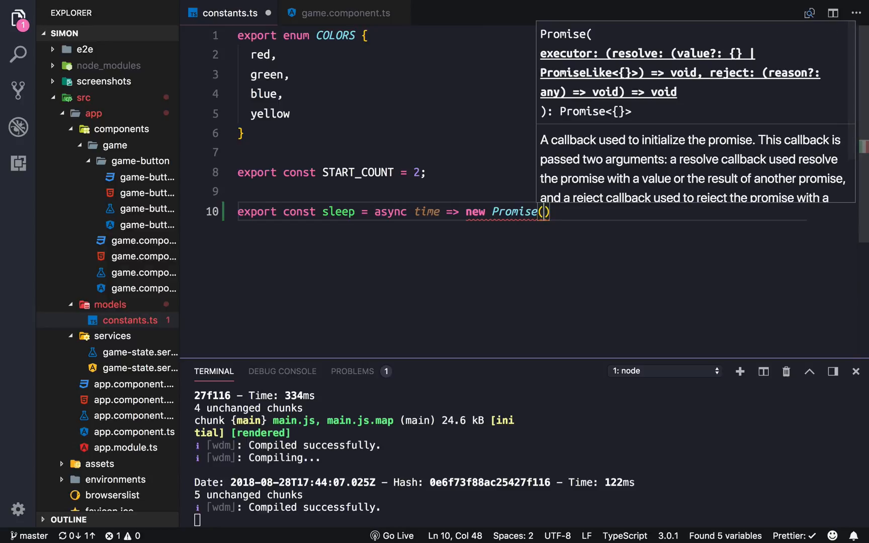
text(resolve =>)
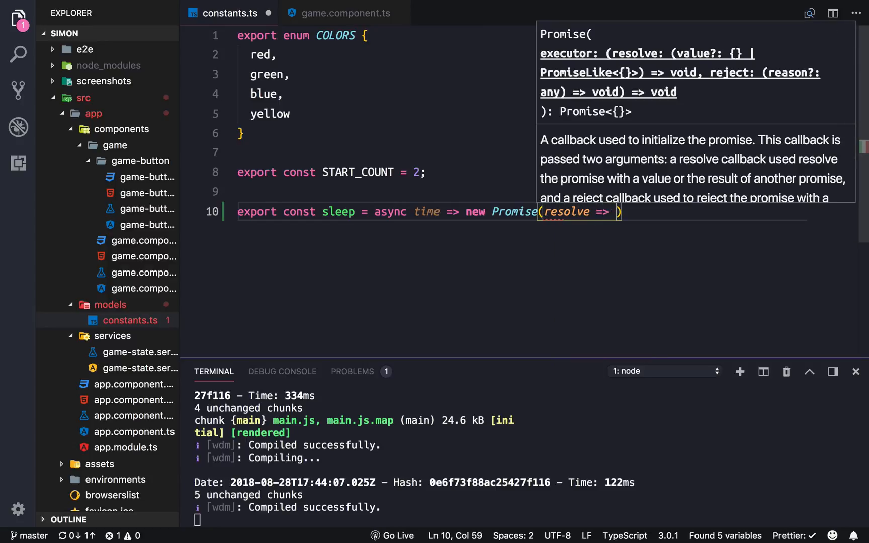
text(setTimeout)
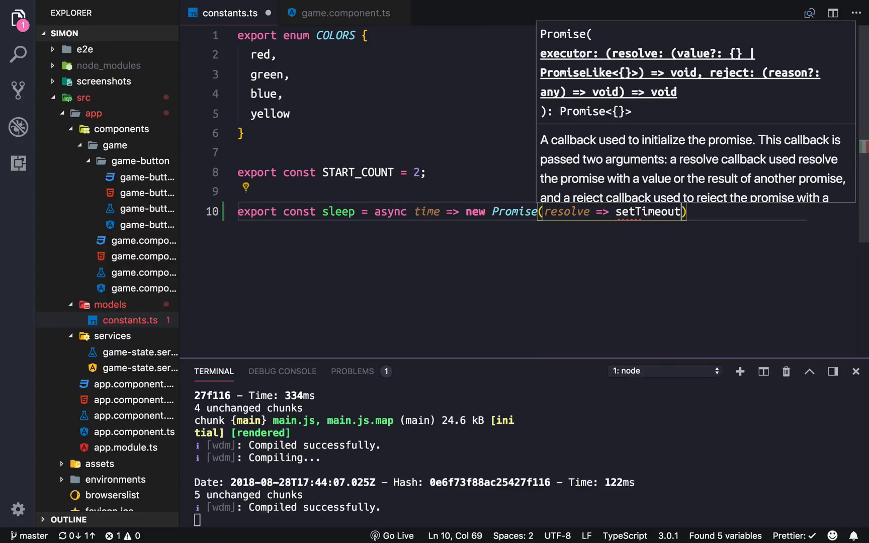
text(resolve)
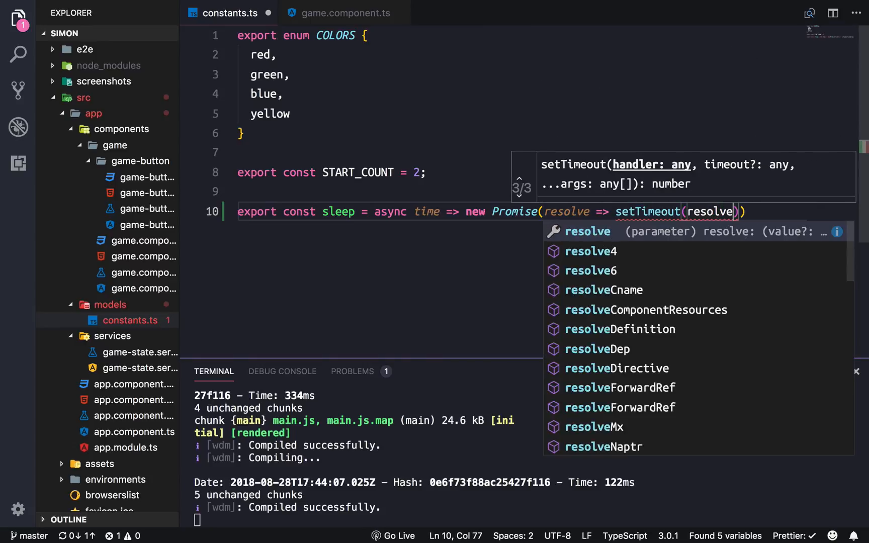
text(, time)
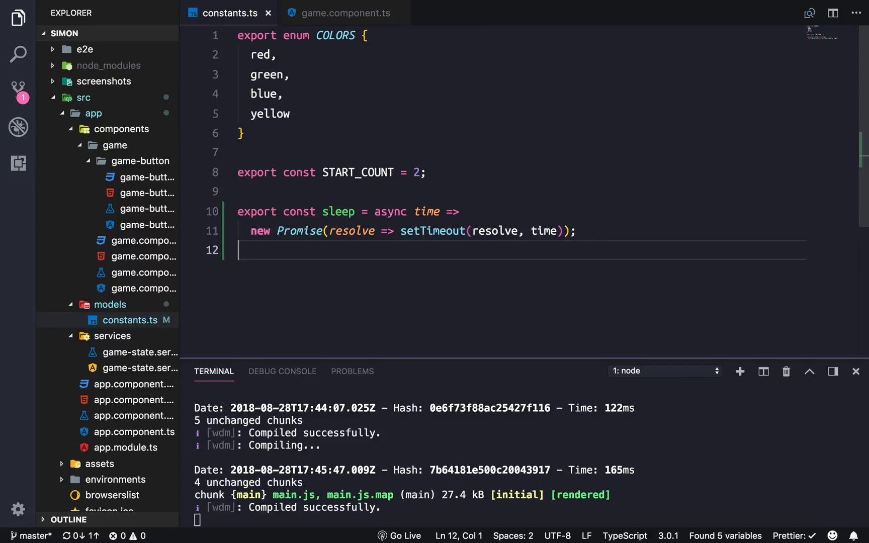
- Add a sleep(500) call inside the teasePlayer loop, auto-importing sleep
text({})
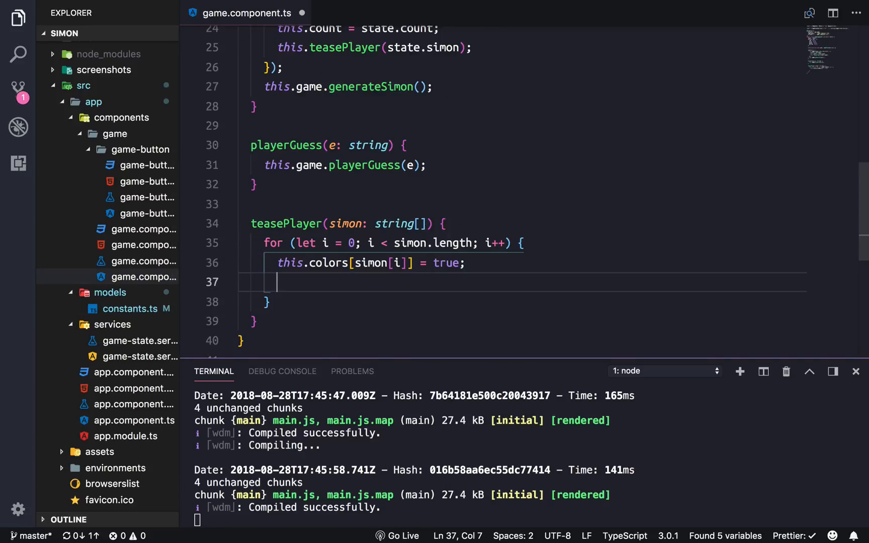
text(sleep)
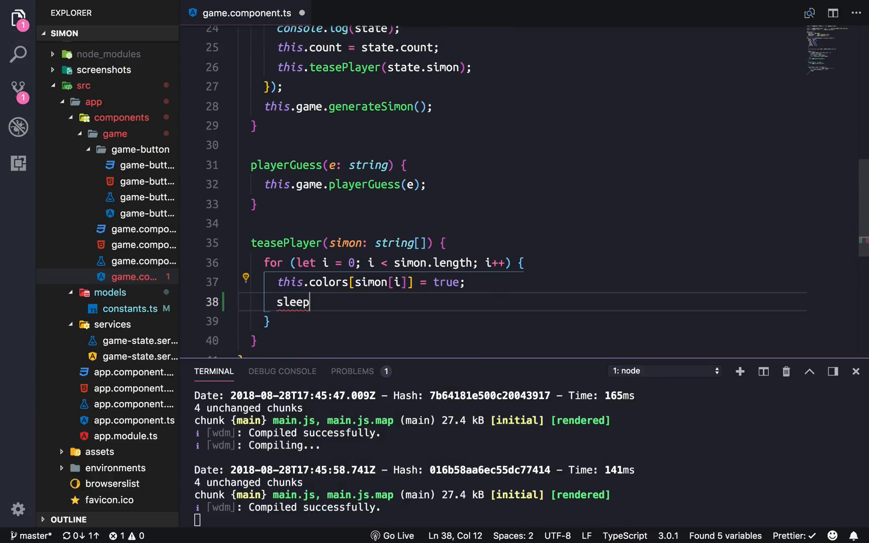
text(()
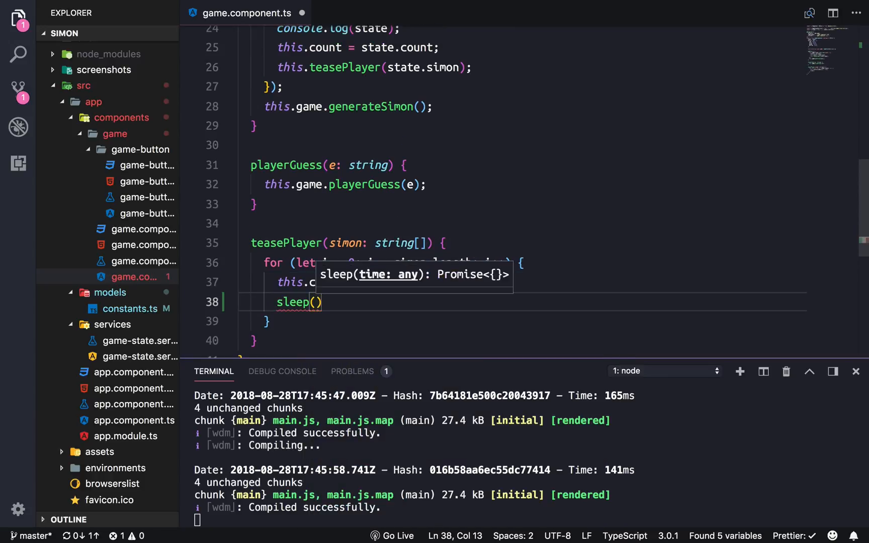
text(500)
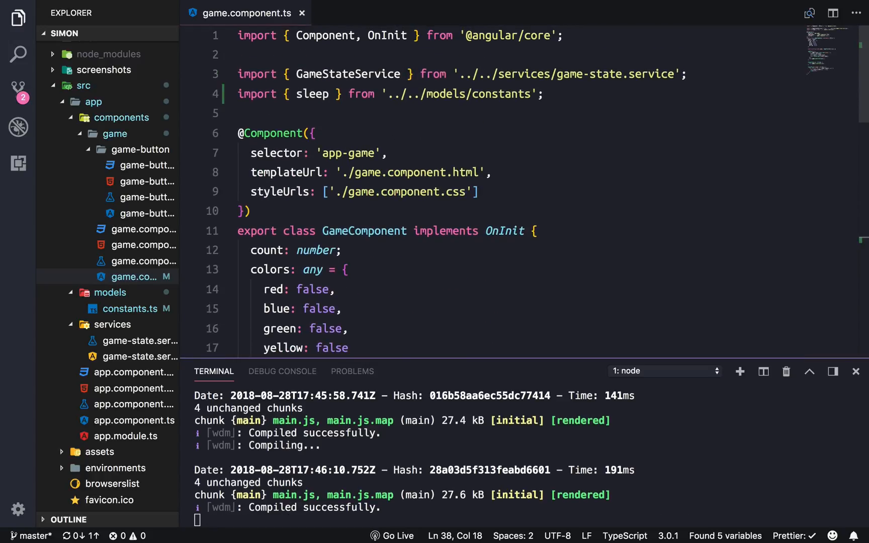
- Set this.colors[simon[i]] to false, add sleep(200), and make teasePlayer async with await
scroll(down, 3)
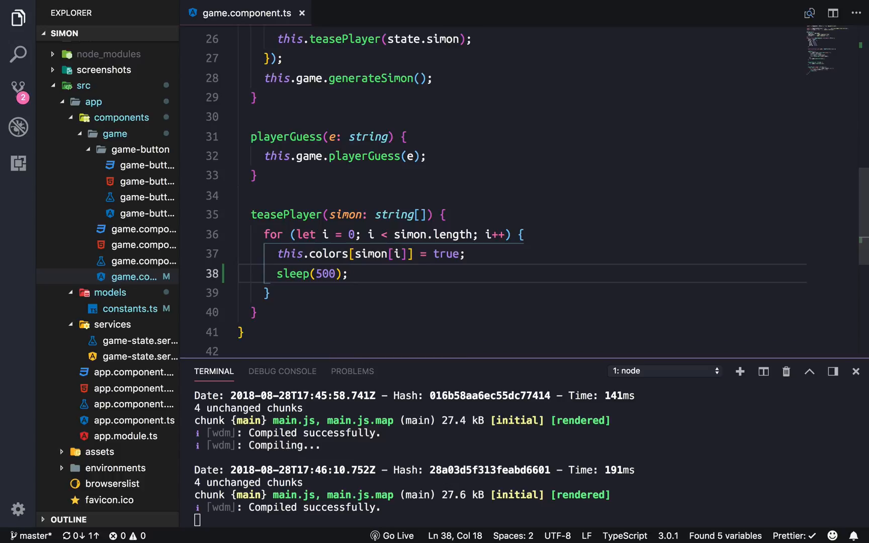
text(this.c)
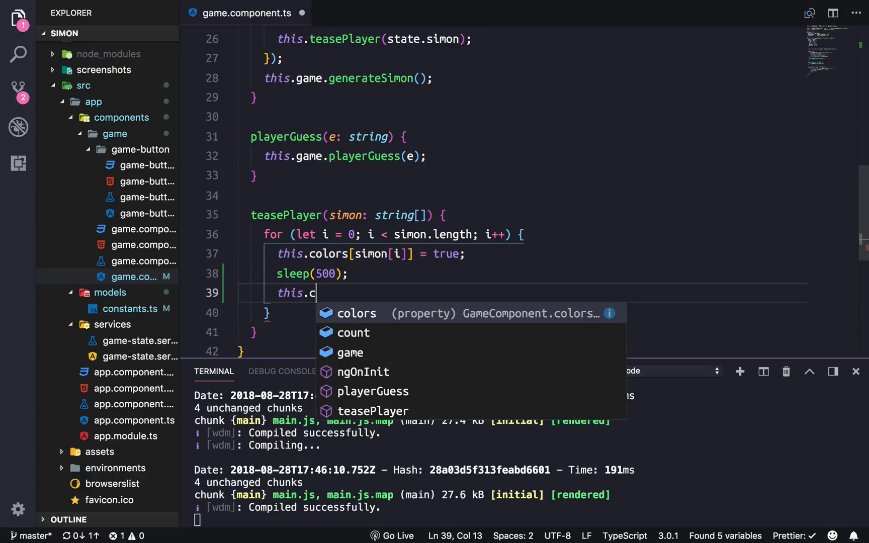
text(olors[simon[i]] =)
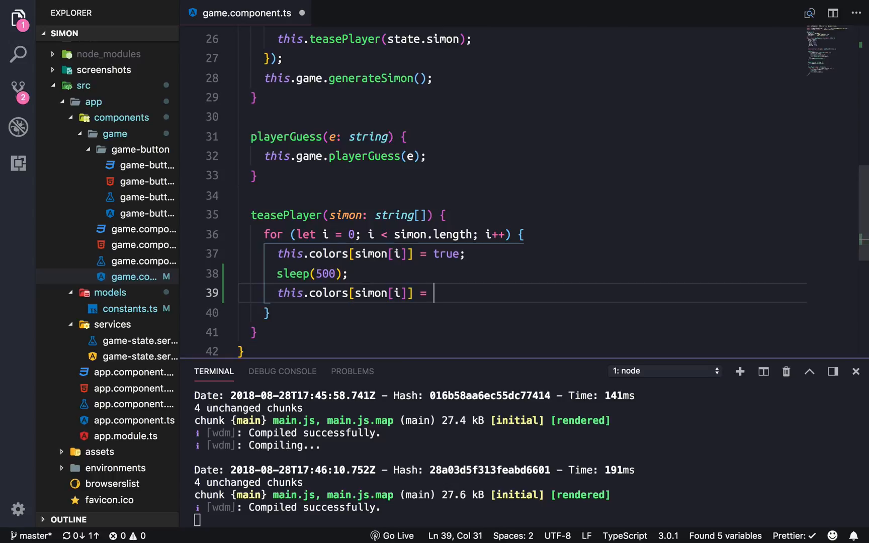
text(false;)
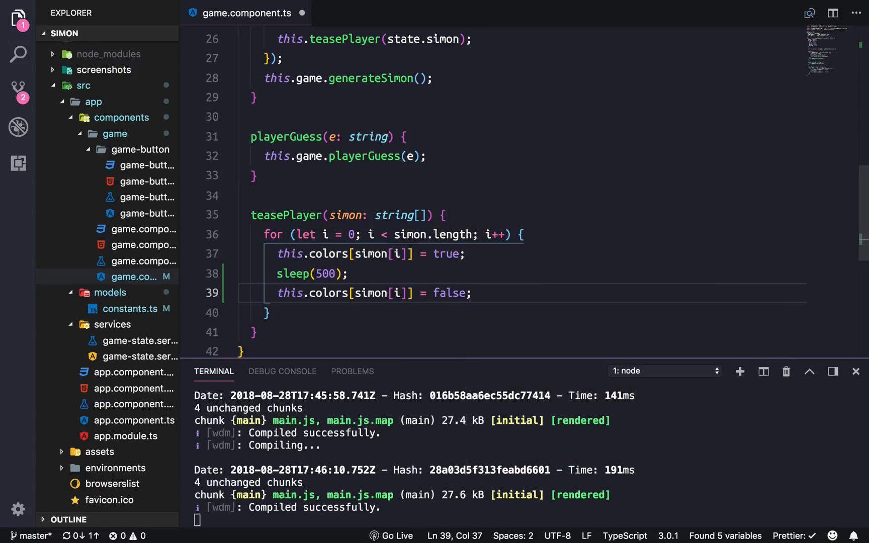
text(sleep())
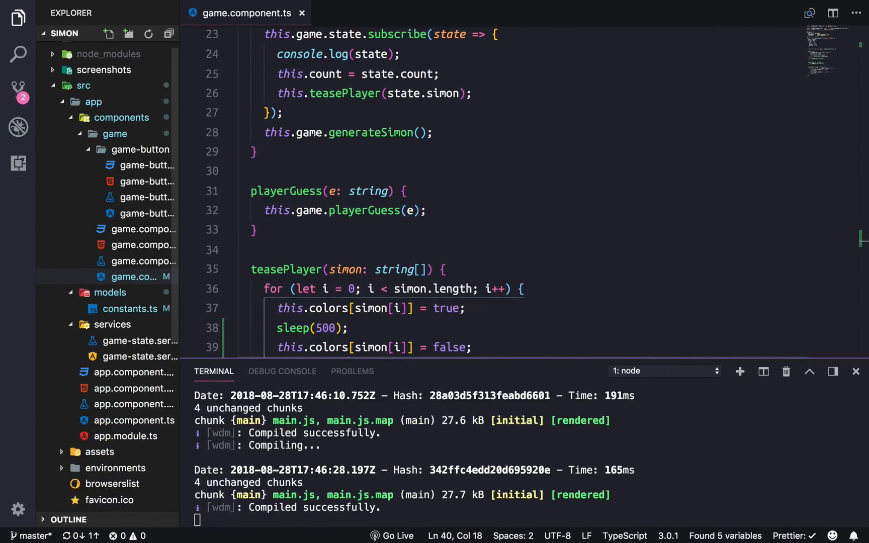
text(sleep(200);)
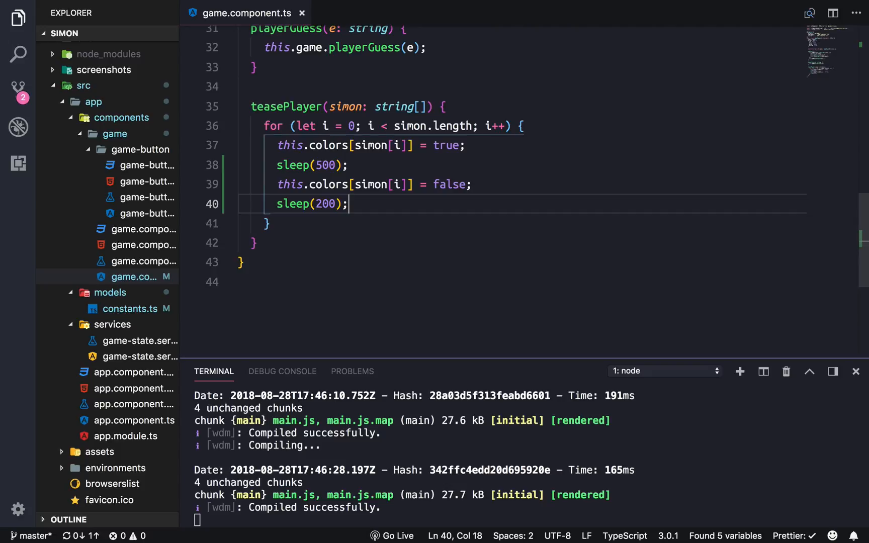
text(async)
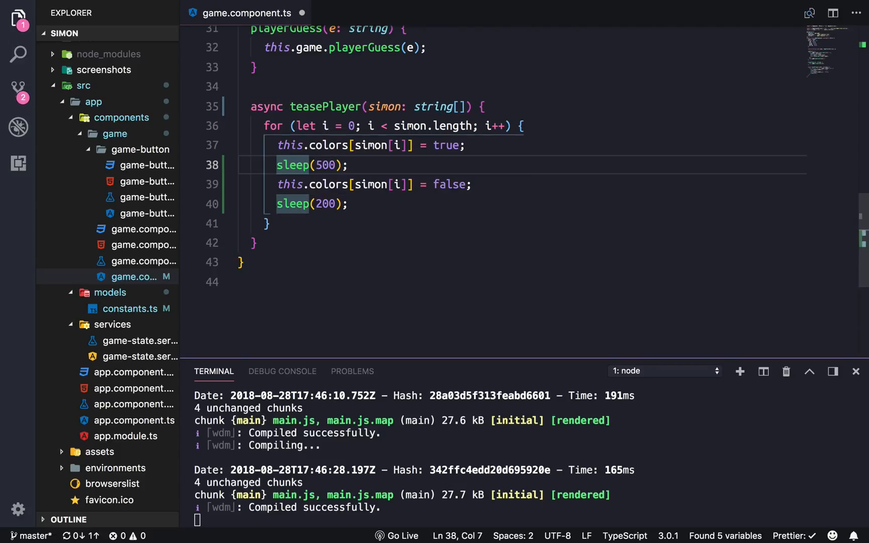
text(await)
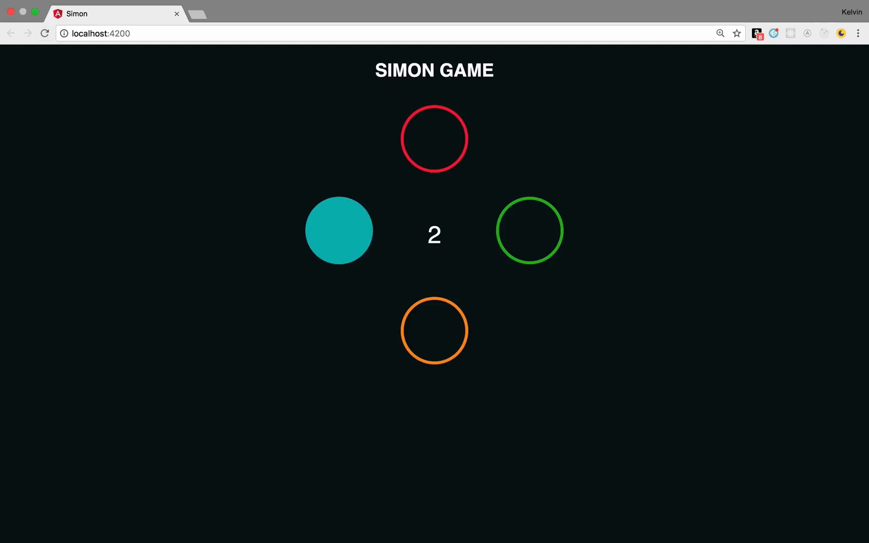
- Click the blue pad, then the orange pad, to reach round 3
click(338, 230)
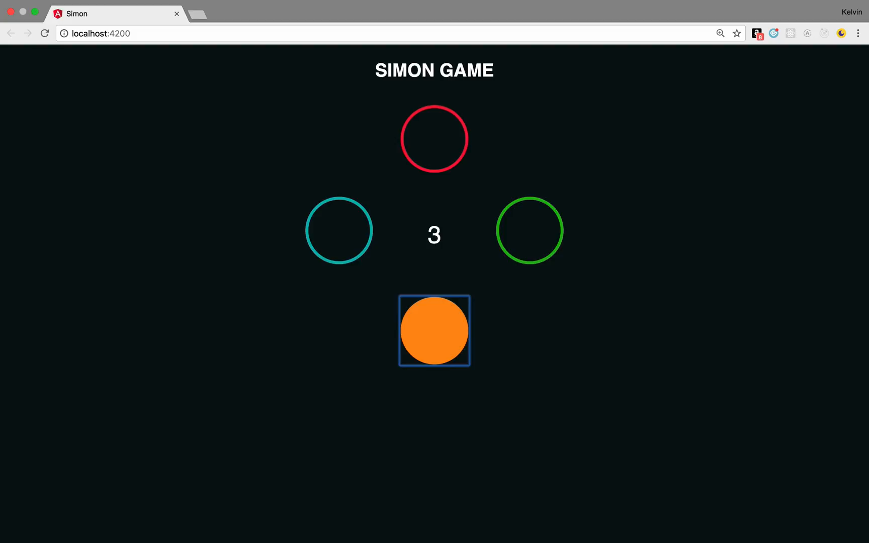
click(339, 230)
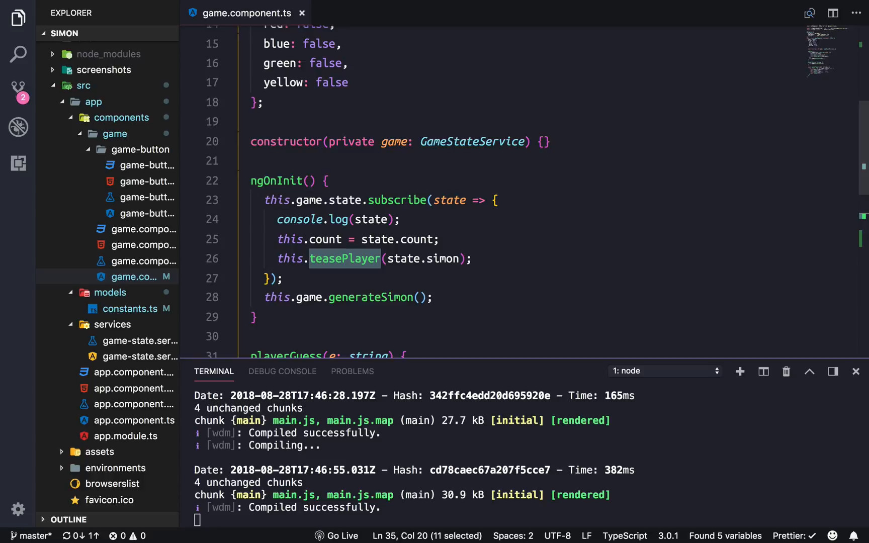
- Wrap the count update and teasePlayer call in if (this.count != state.count) { }
text(if ()
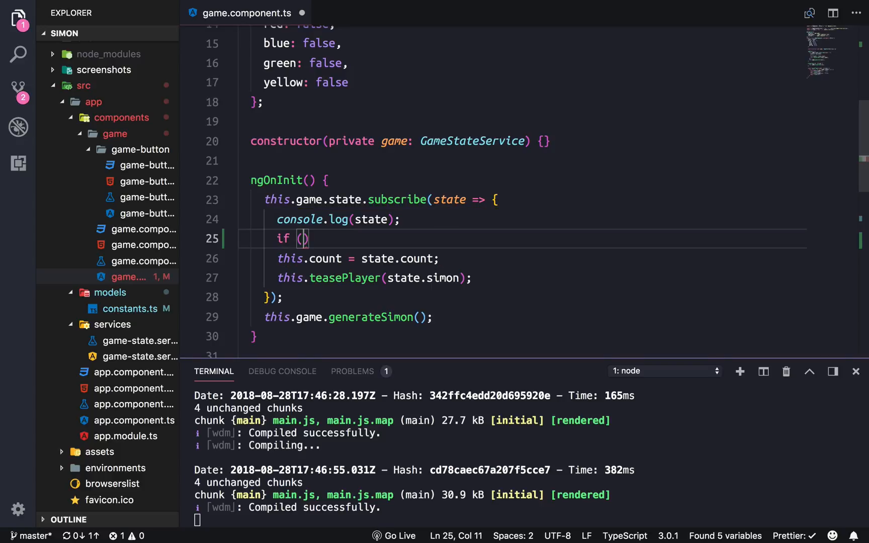
text(thi)
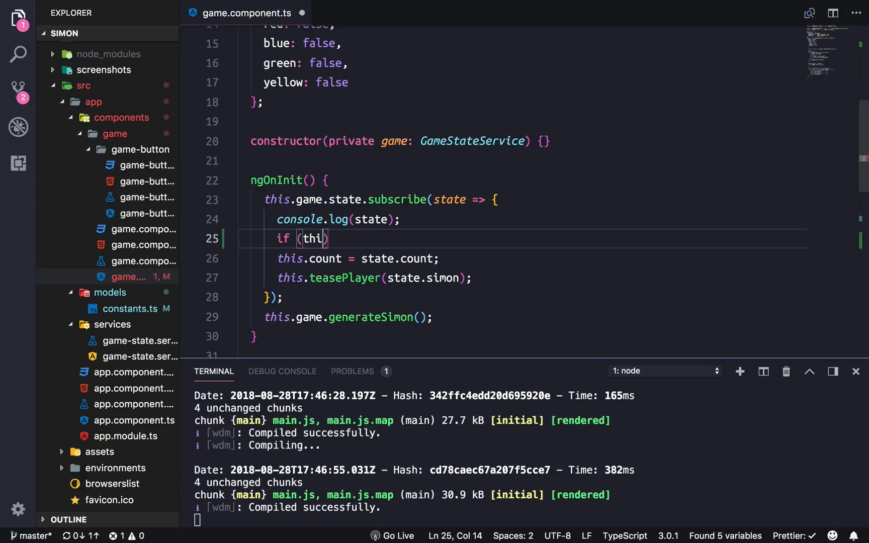
text(s.count !=)
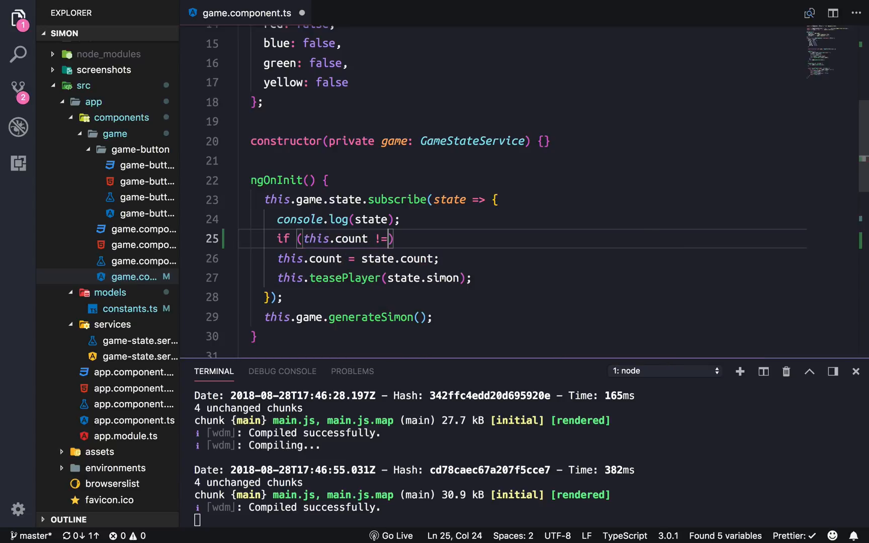
text(state.count)
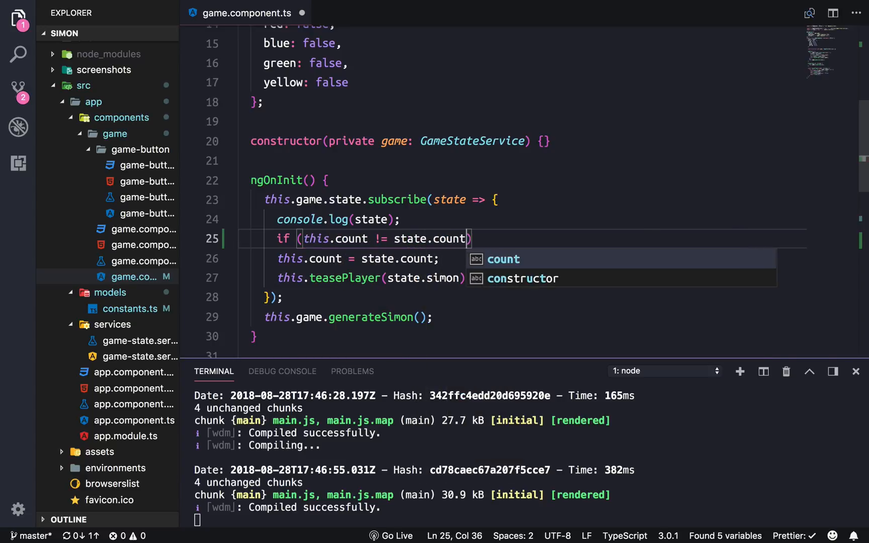
text({)
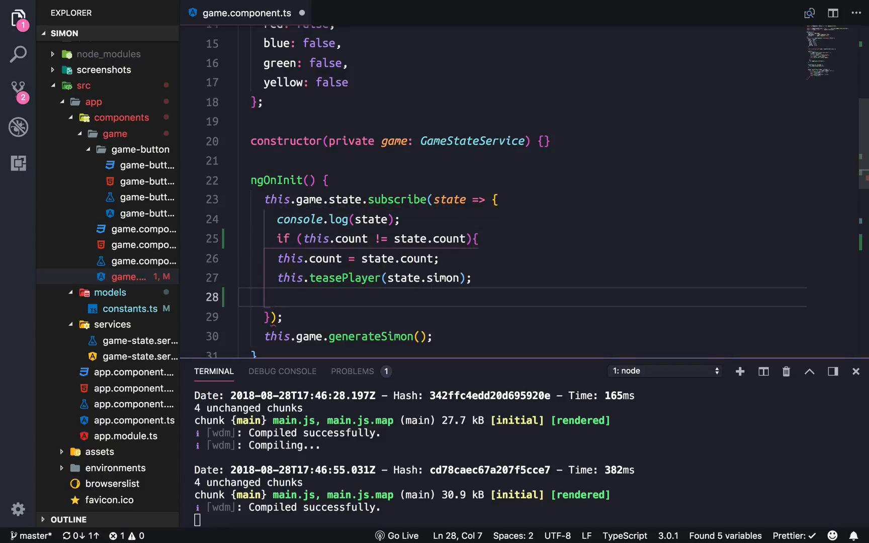
text(})
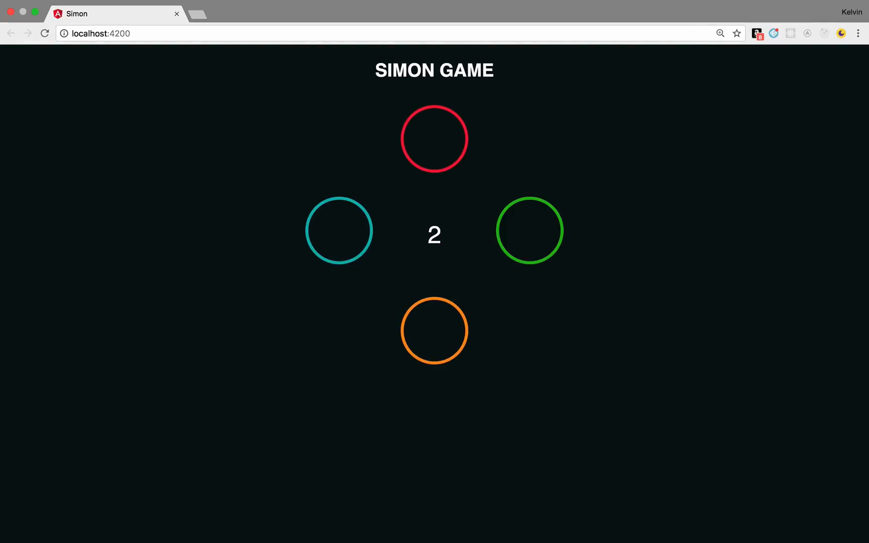
- Repeat each growing colour sequence on the pads, including blue, until the count reads 5
click(528, 229)
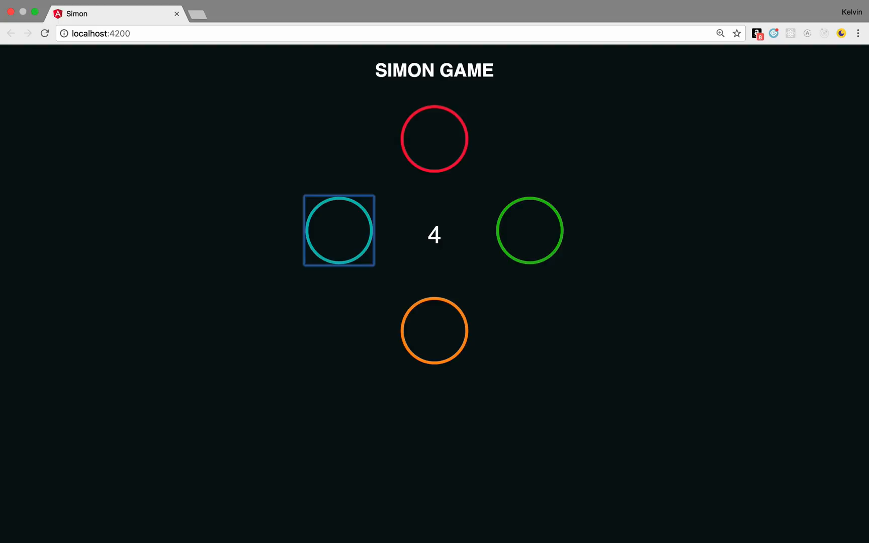
click(338, 230)
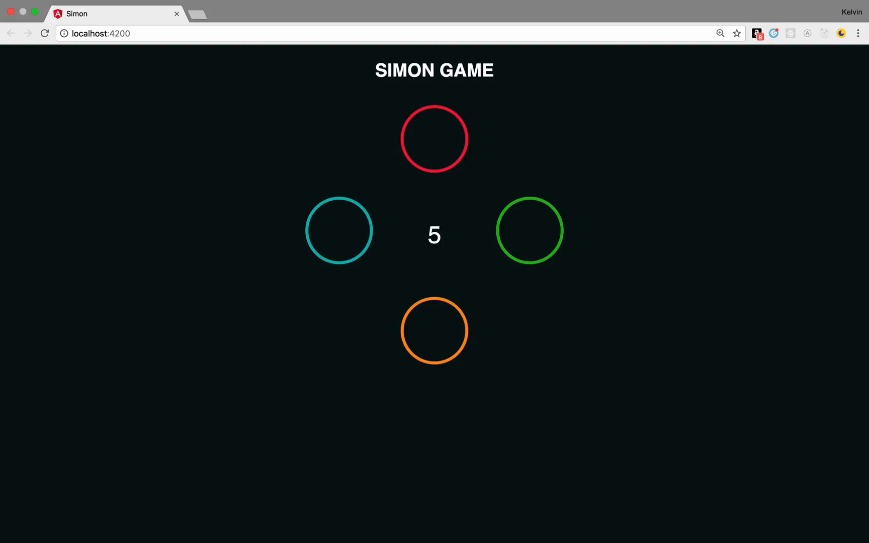
click(528, 229)
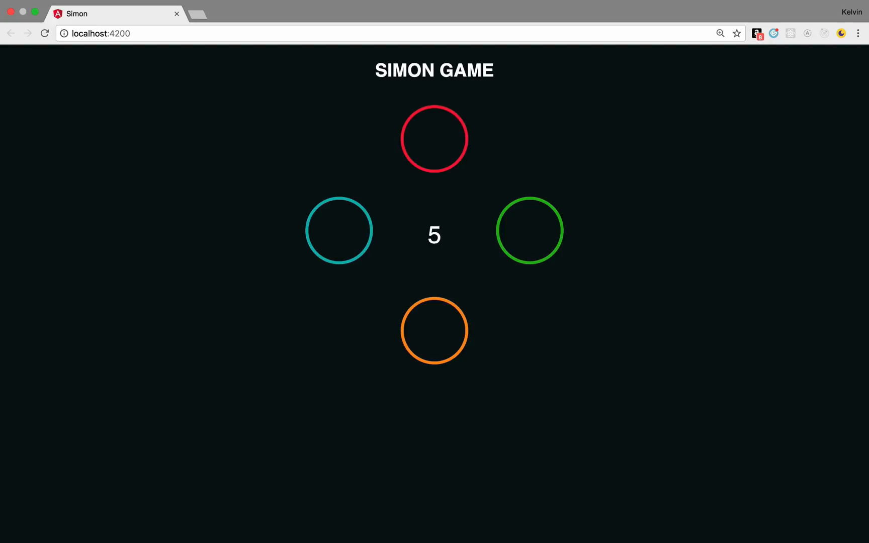
click(528, 229)
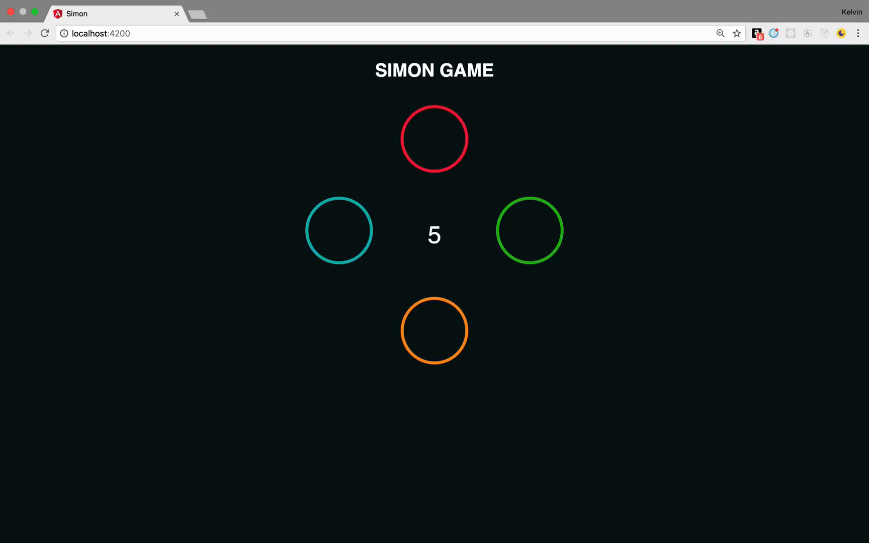
- Inspect the page and expand the latest logged state: count 5, five-colour sequence
right_click(528, 229)
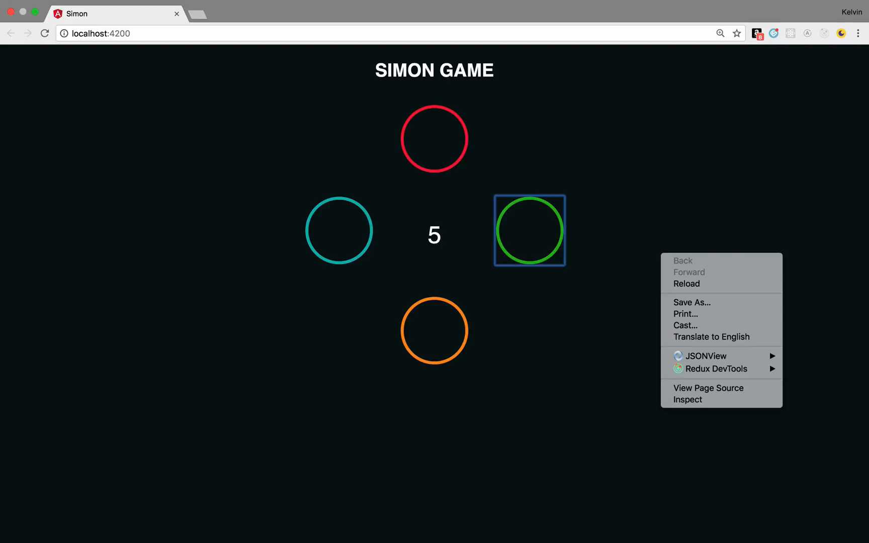
click(707, 388)
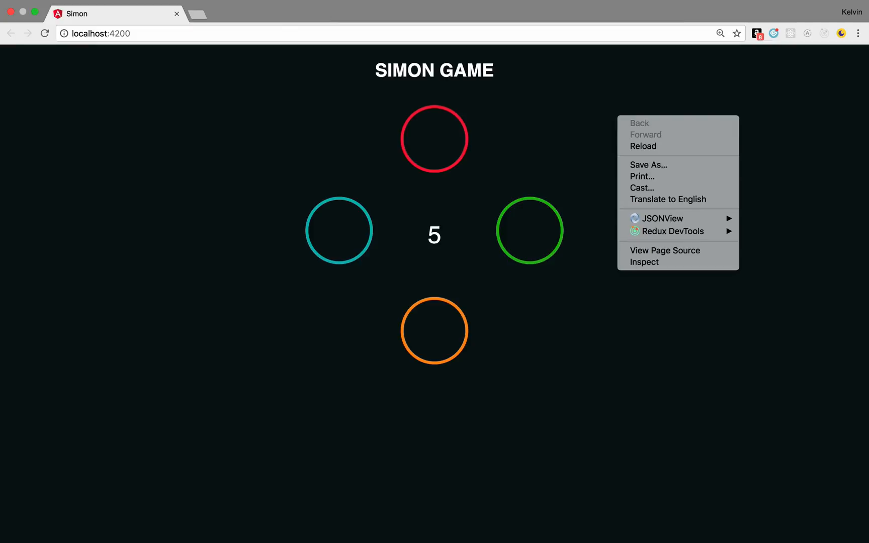
click(644, 262)
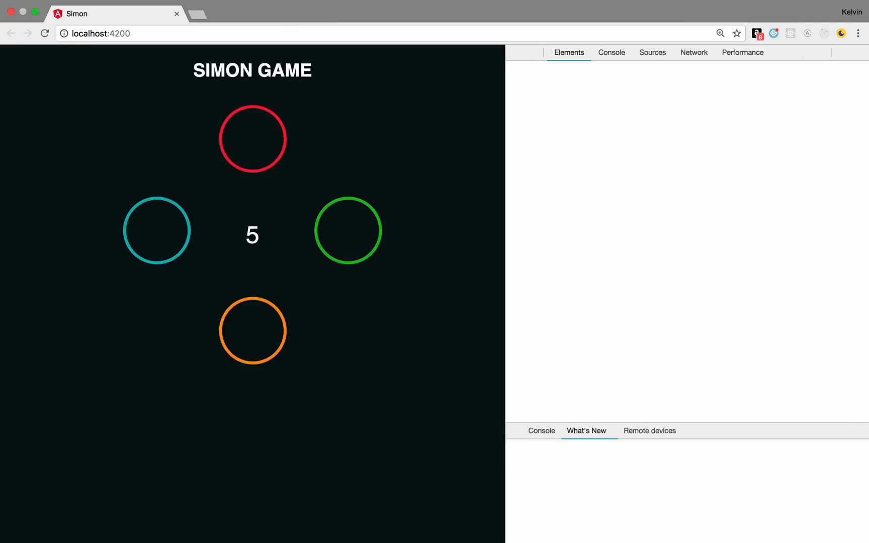
click(612, 52)
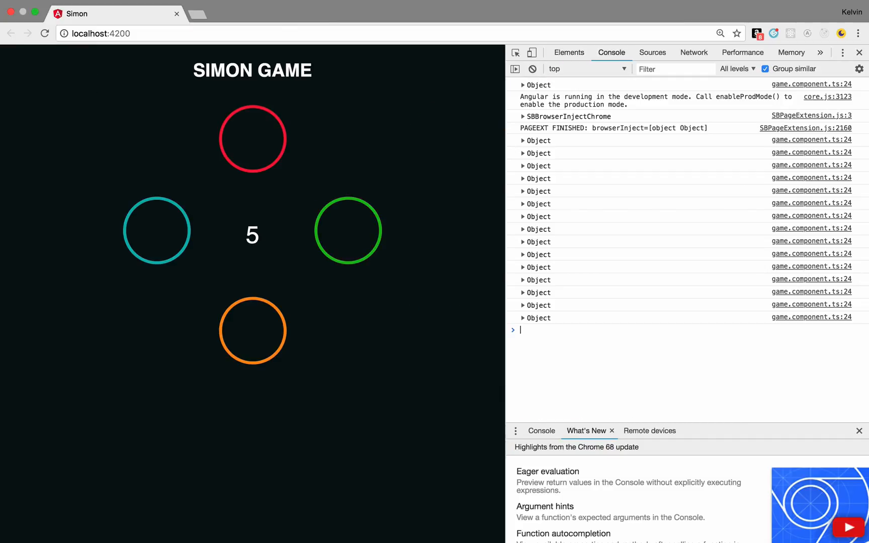
click(522, 317)
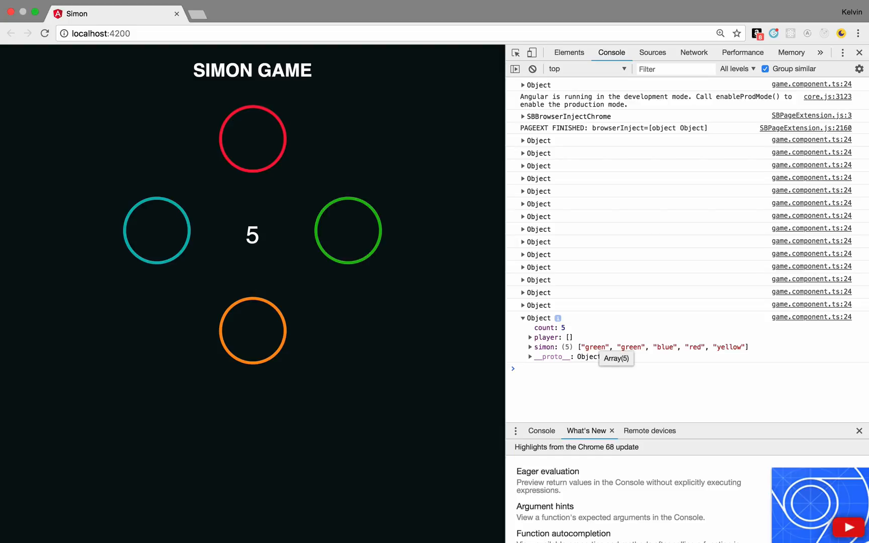
click(347, 229)
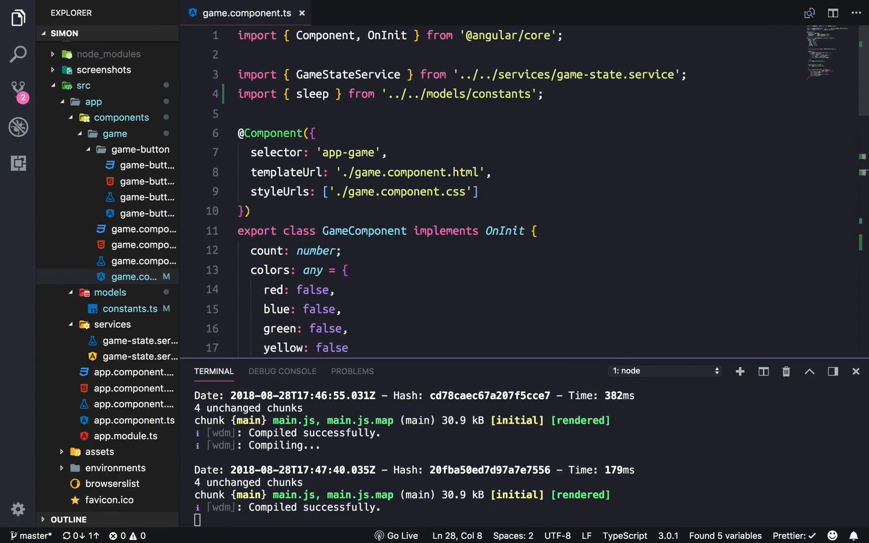
- Collapse the game-button and components folders and check the repository status
click(141, 149)
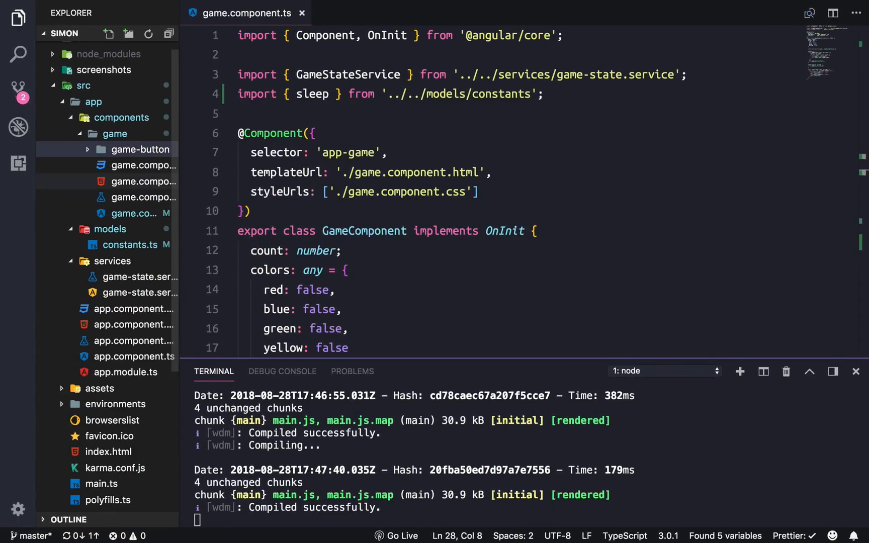
click(115, 133)
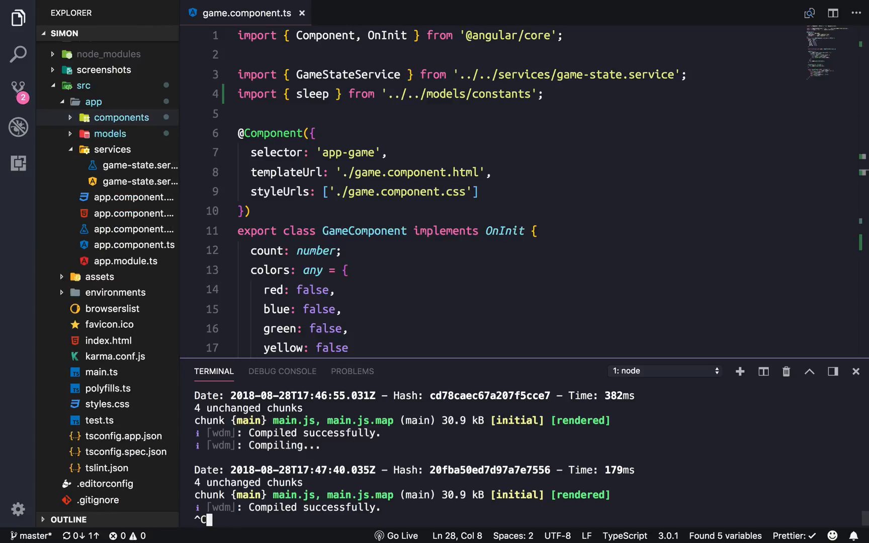
text(git stats)
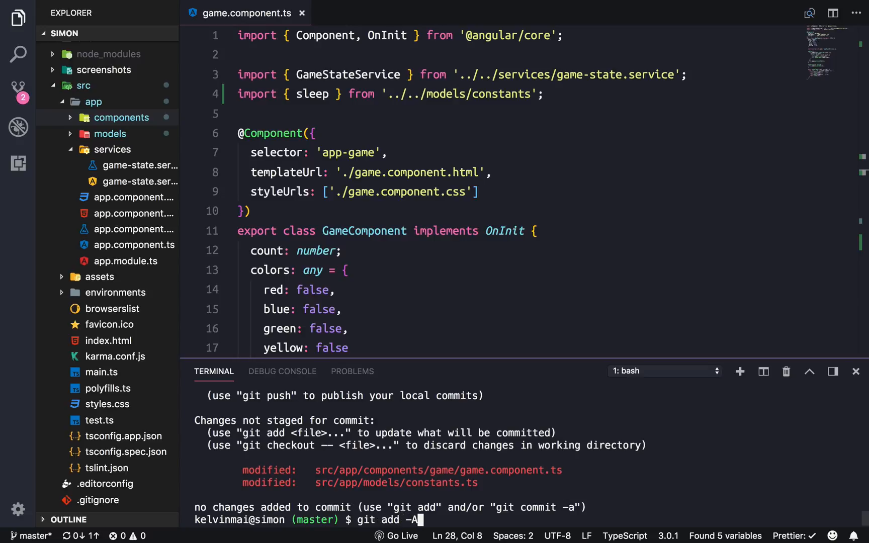
- Write a git commit with the message 'Display information asynchronously'
text(git commit -m ')
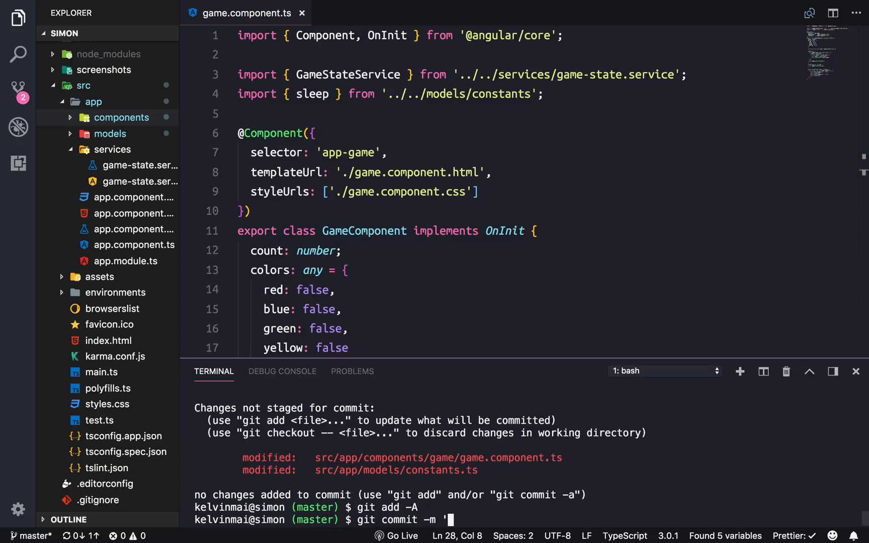
text(Display information asynch)
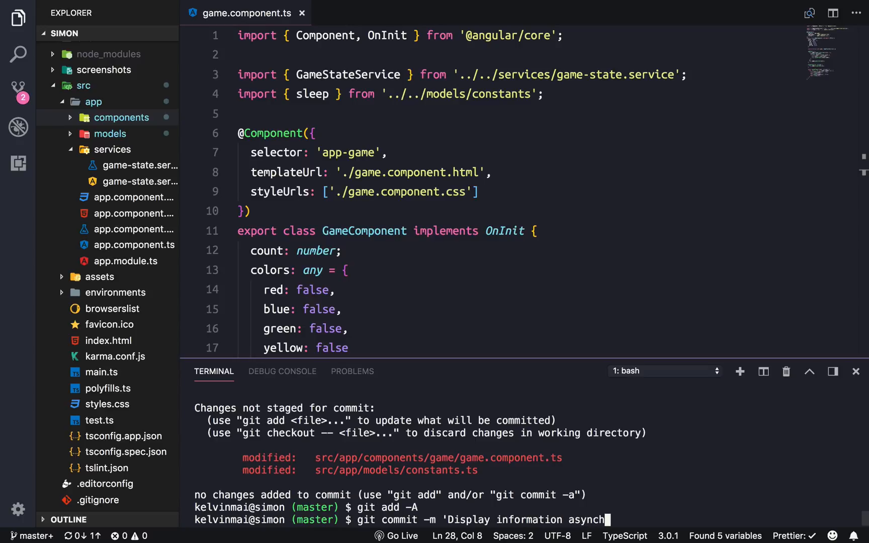
text(ron)
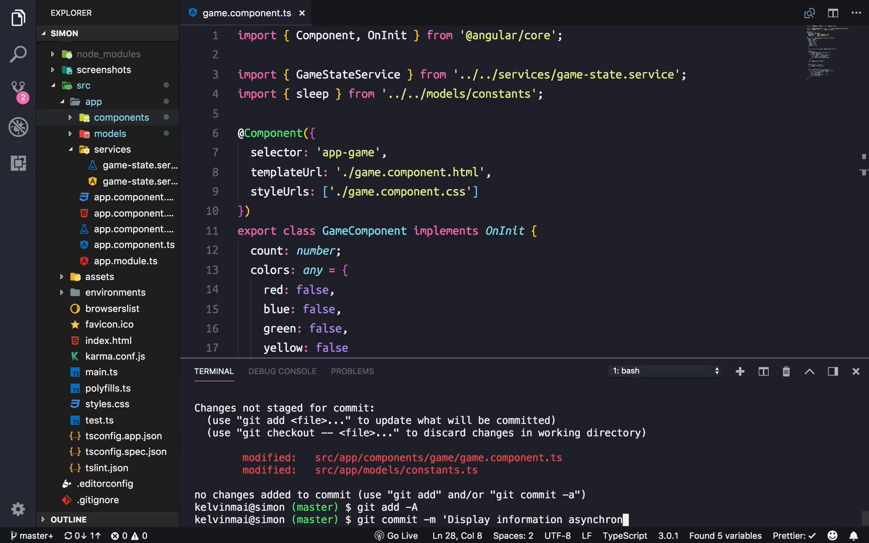
text(ously)
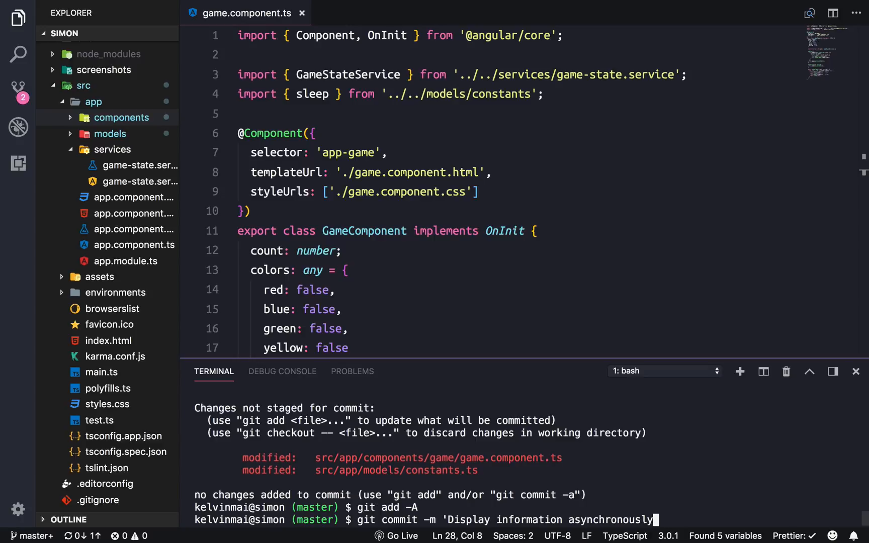